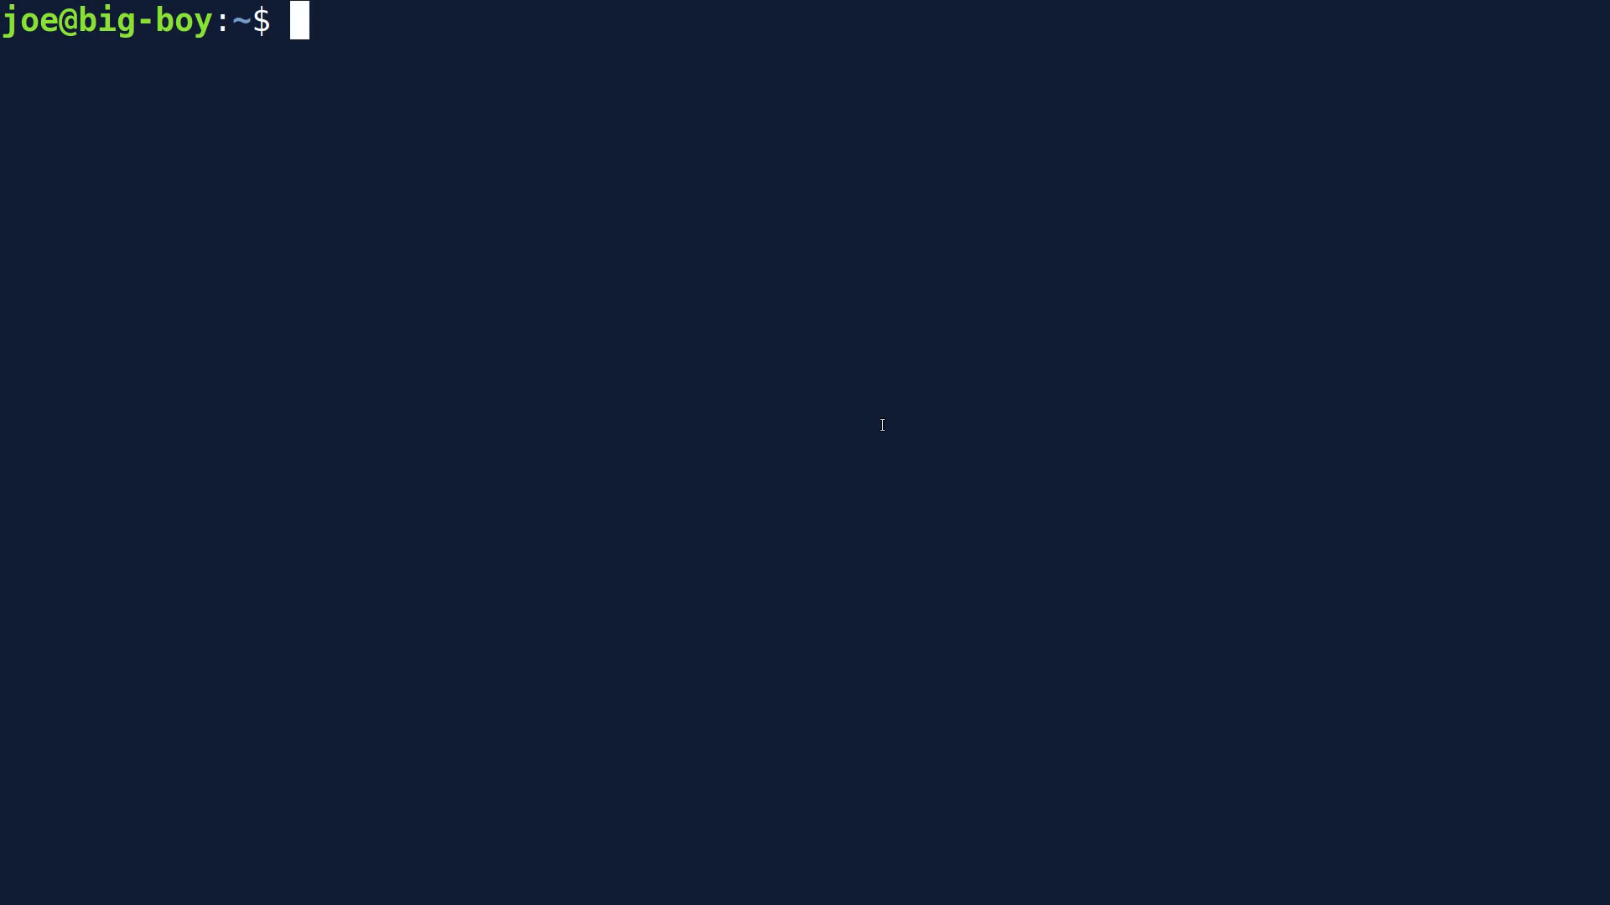
Run pushd /etc so the directory stack reads '/etc ~' with home saved
{"action": "type", "text": "pu"}
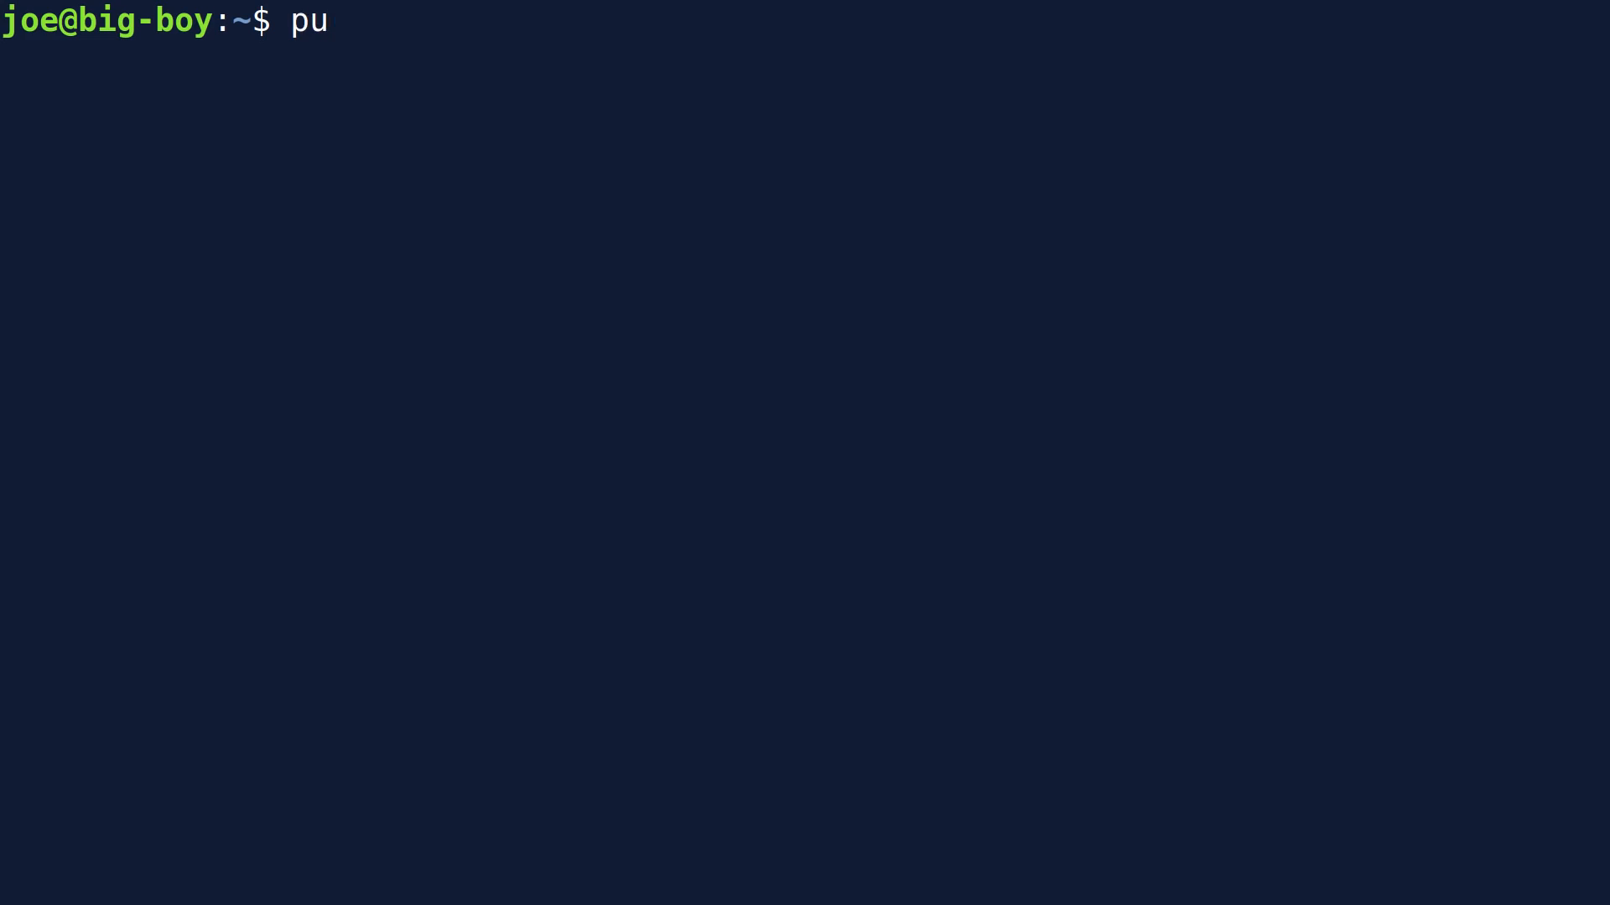
{"action": "type", "text": "shd"}
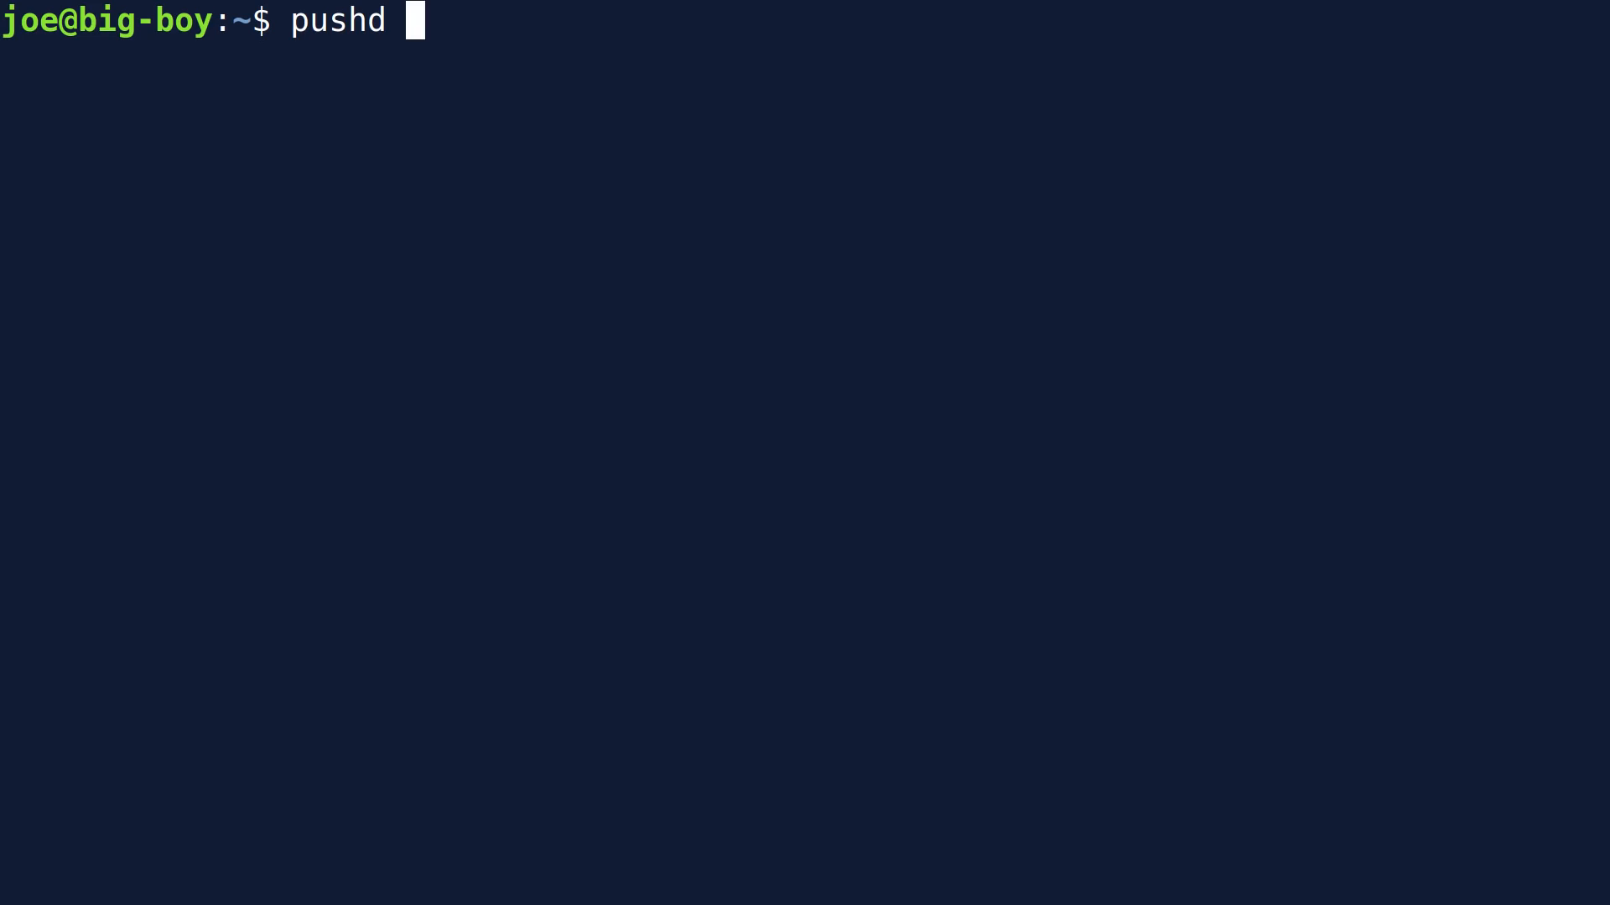
{"action": "type", "text": "/et"}
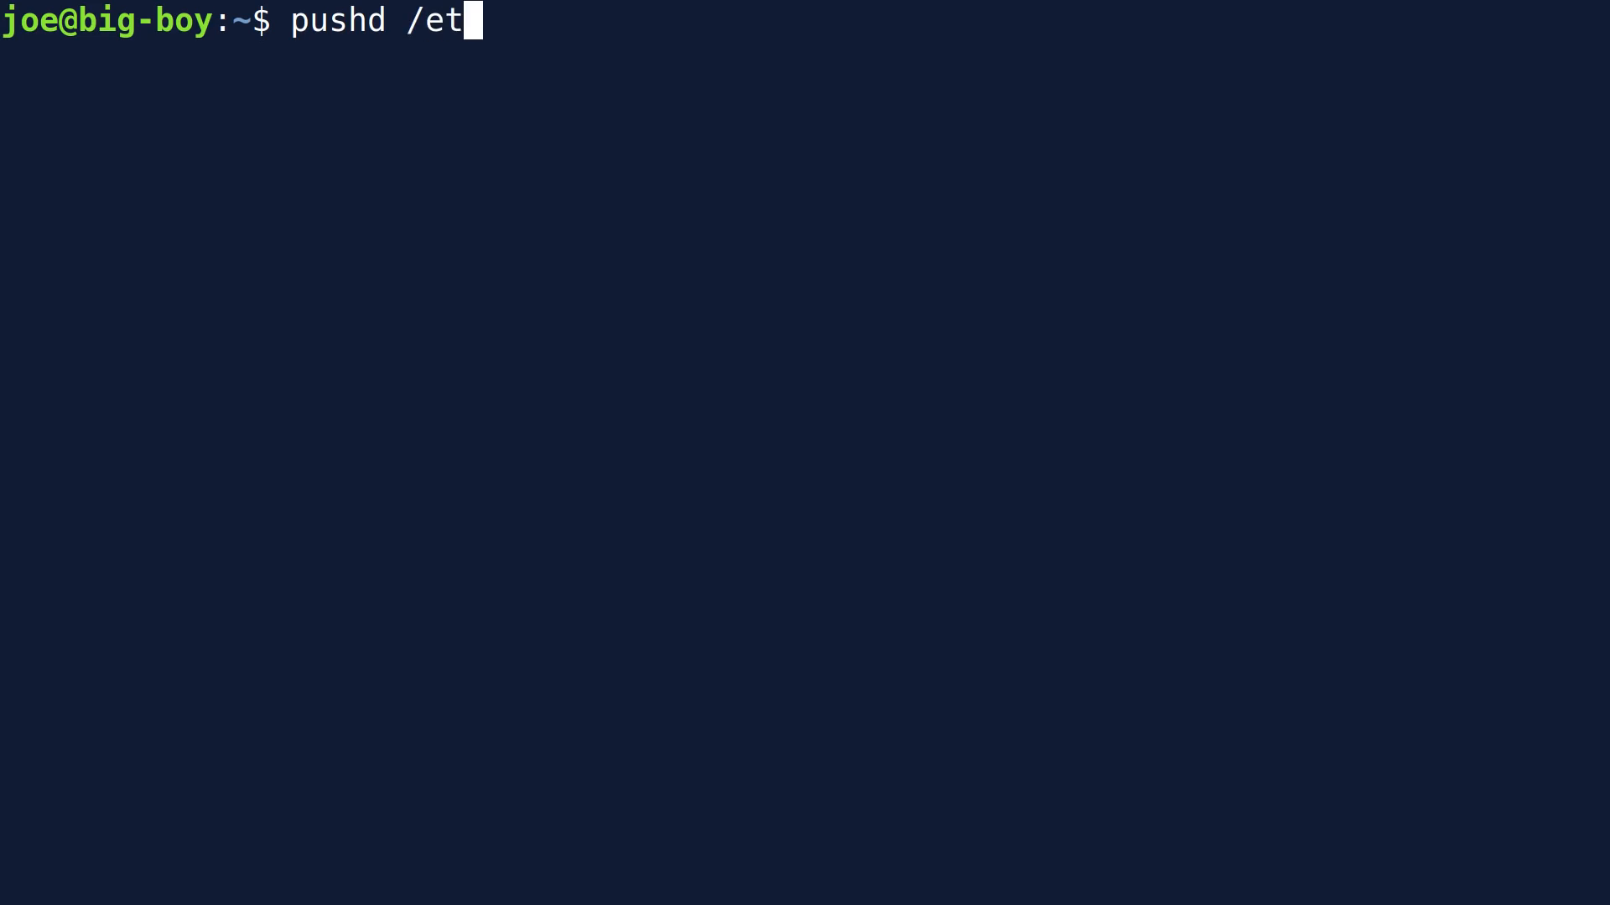
{"action": "type", "text": "c"}
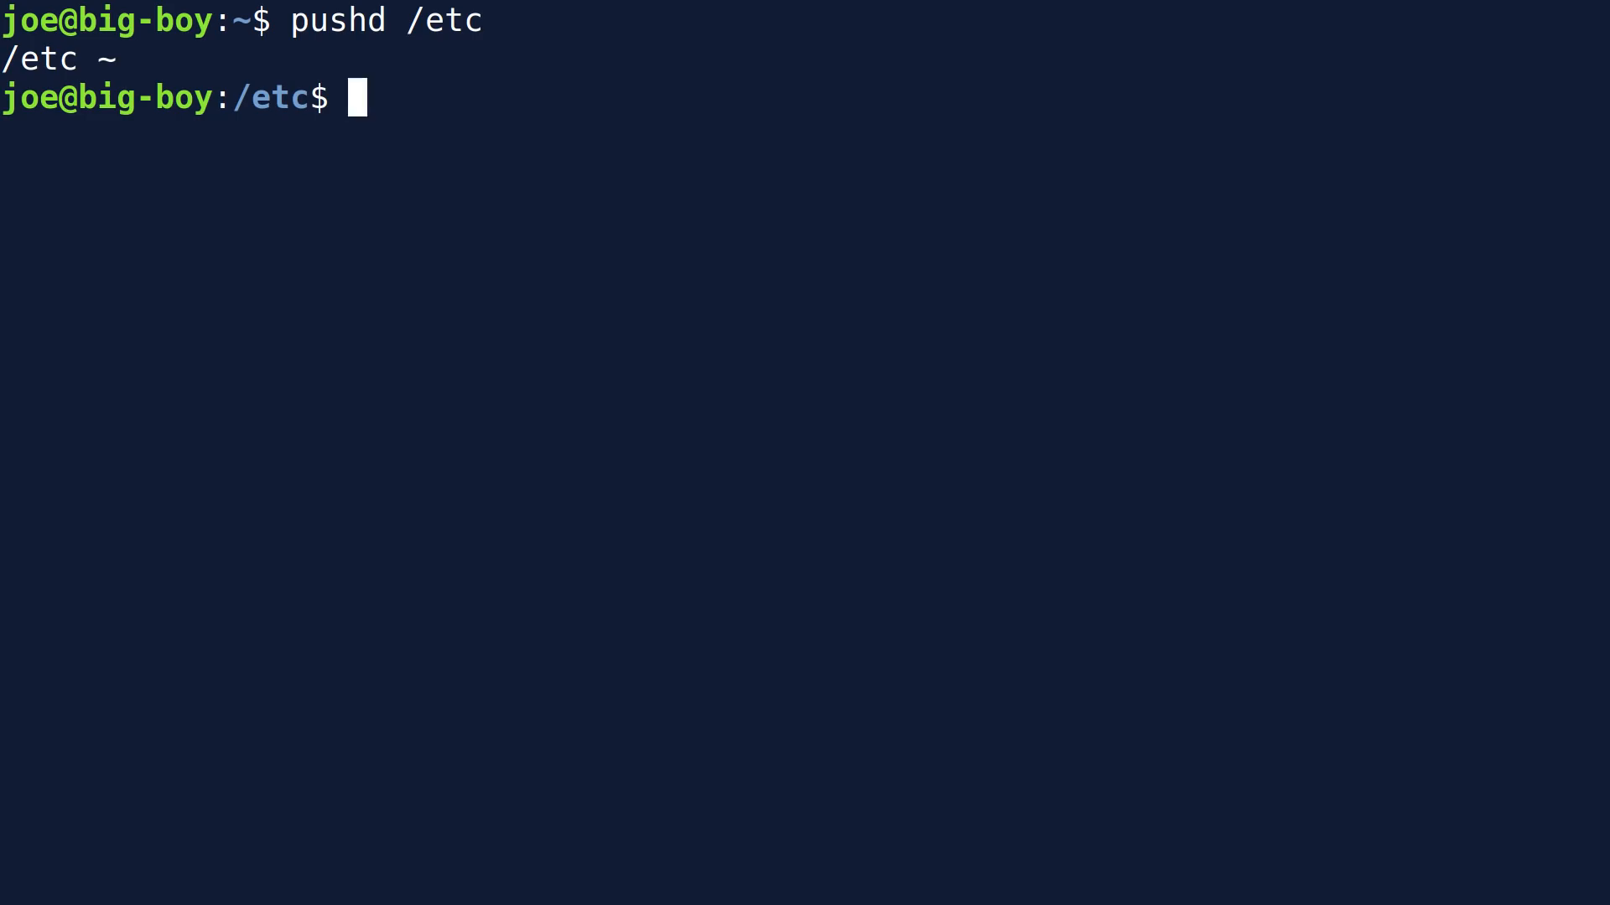
{"action": "type", "text": "push"}
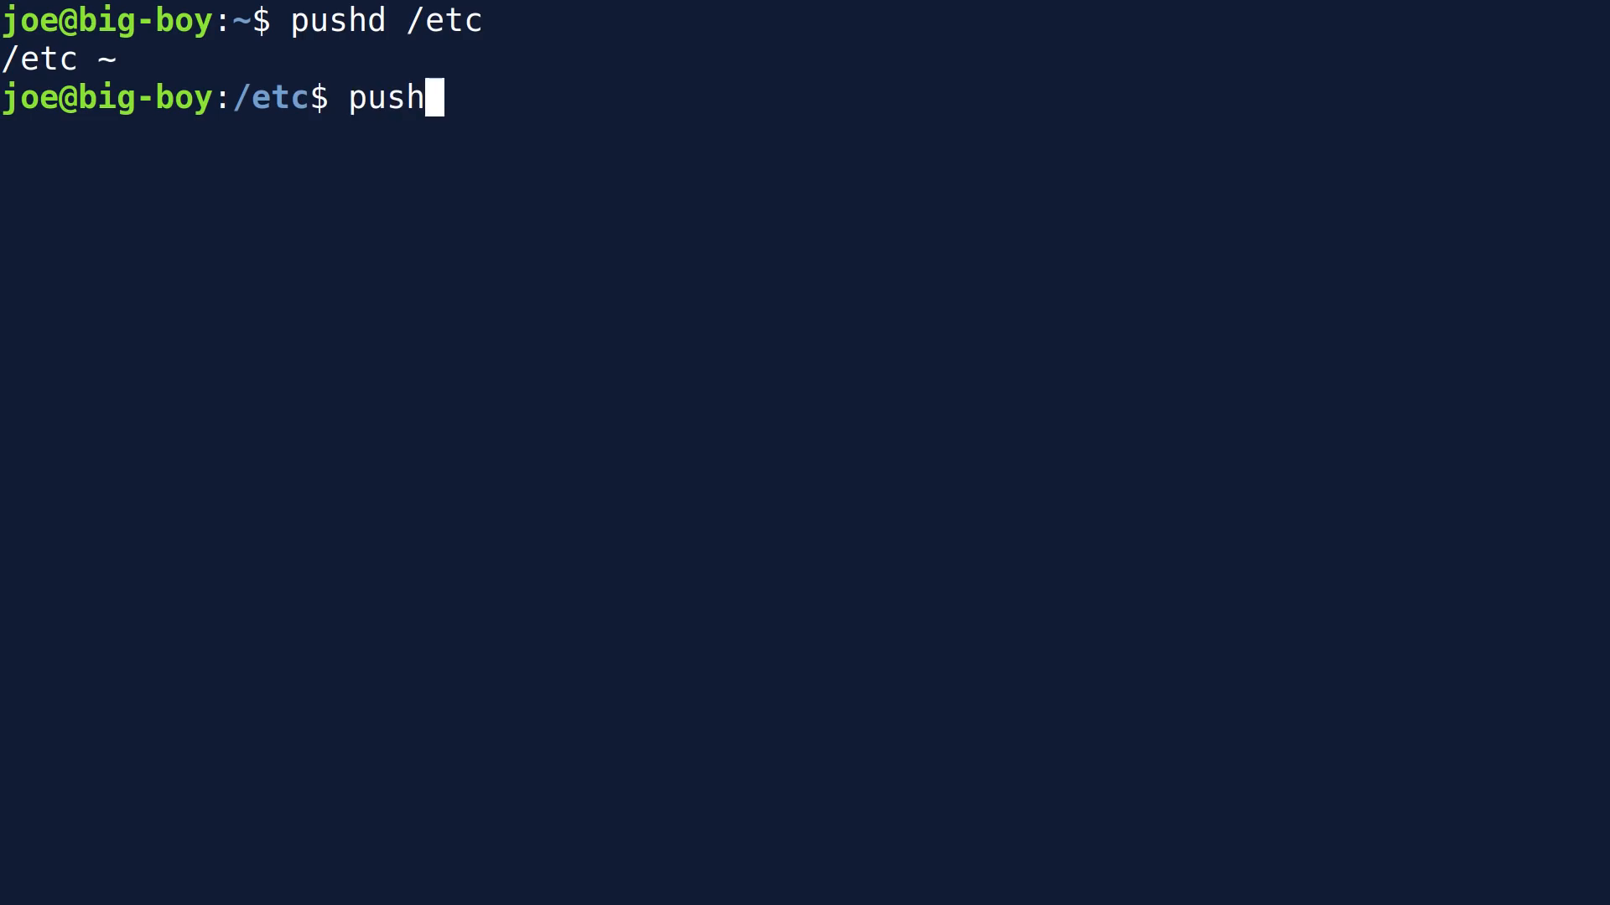
Run pushd /var for a stack of '/var /etc ~', then pwd to confirm /var
{"action": "type", "text": "d"}
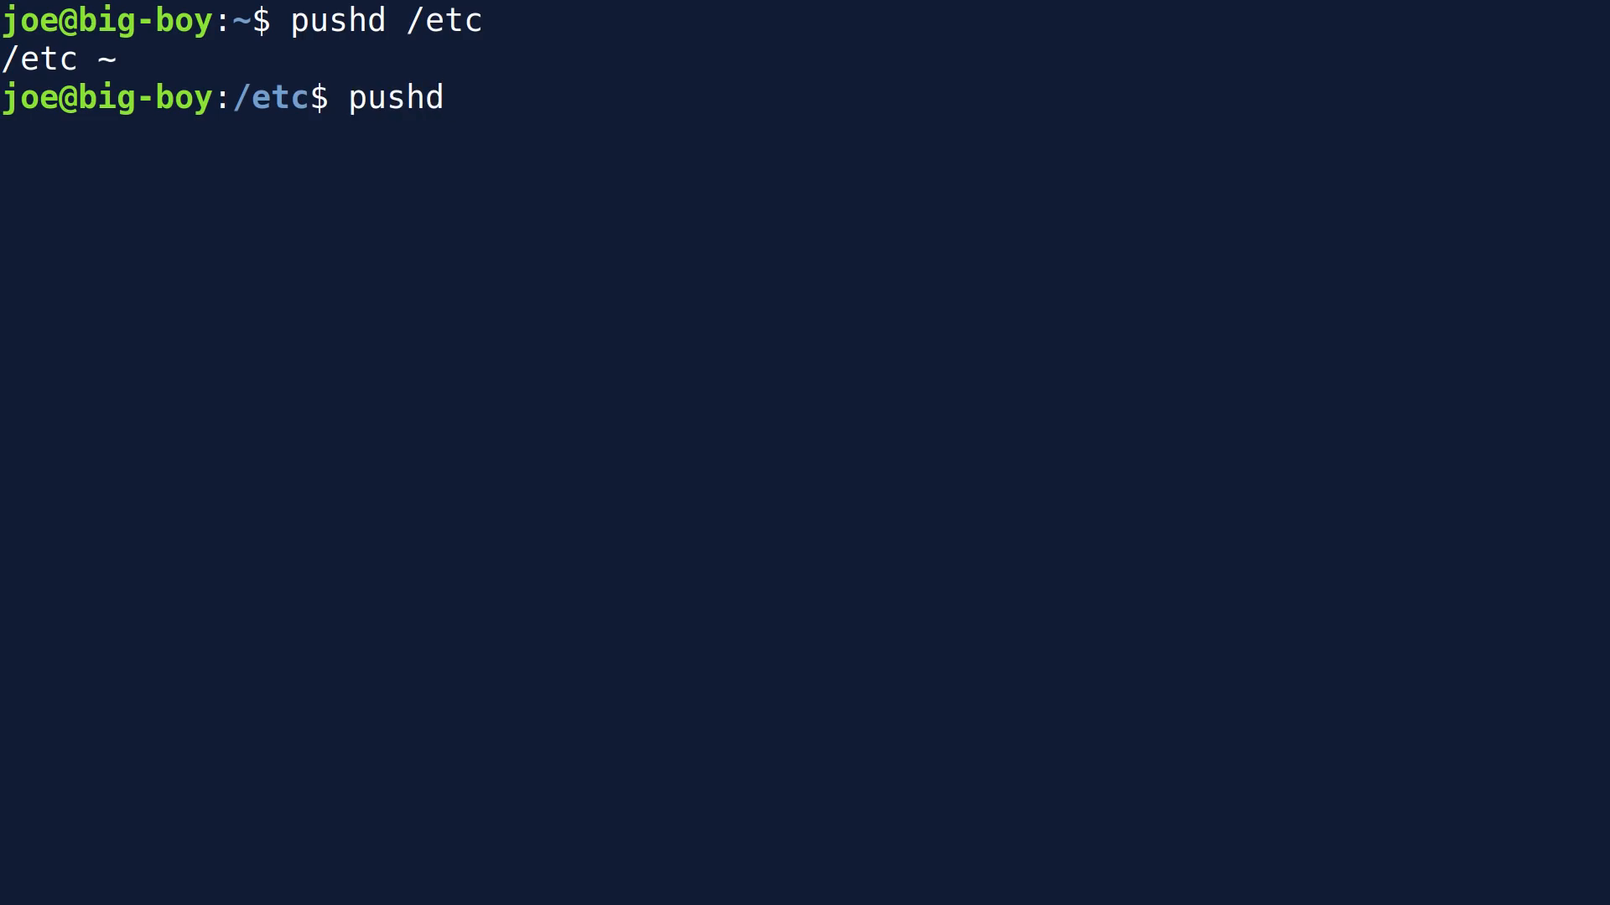
{"action": "type", "text": "/"}
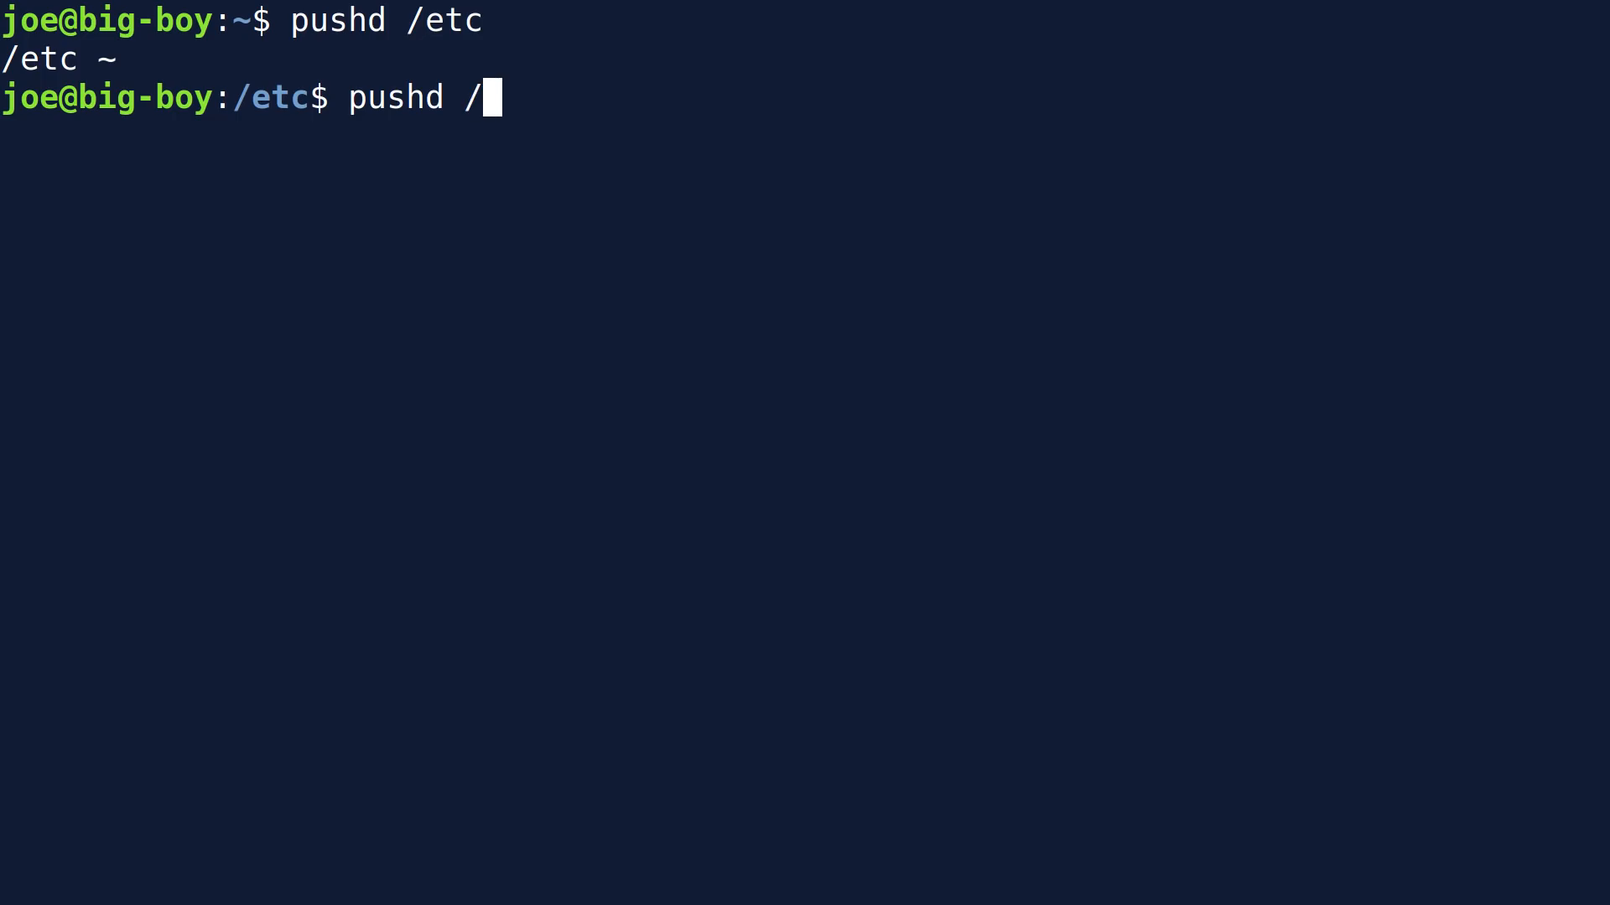
{"action": "type", "text": "va"}
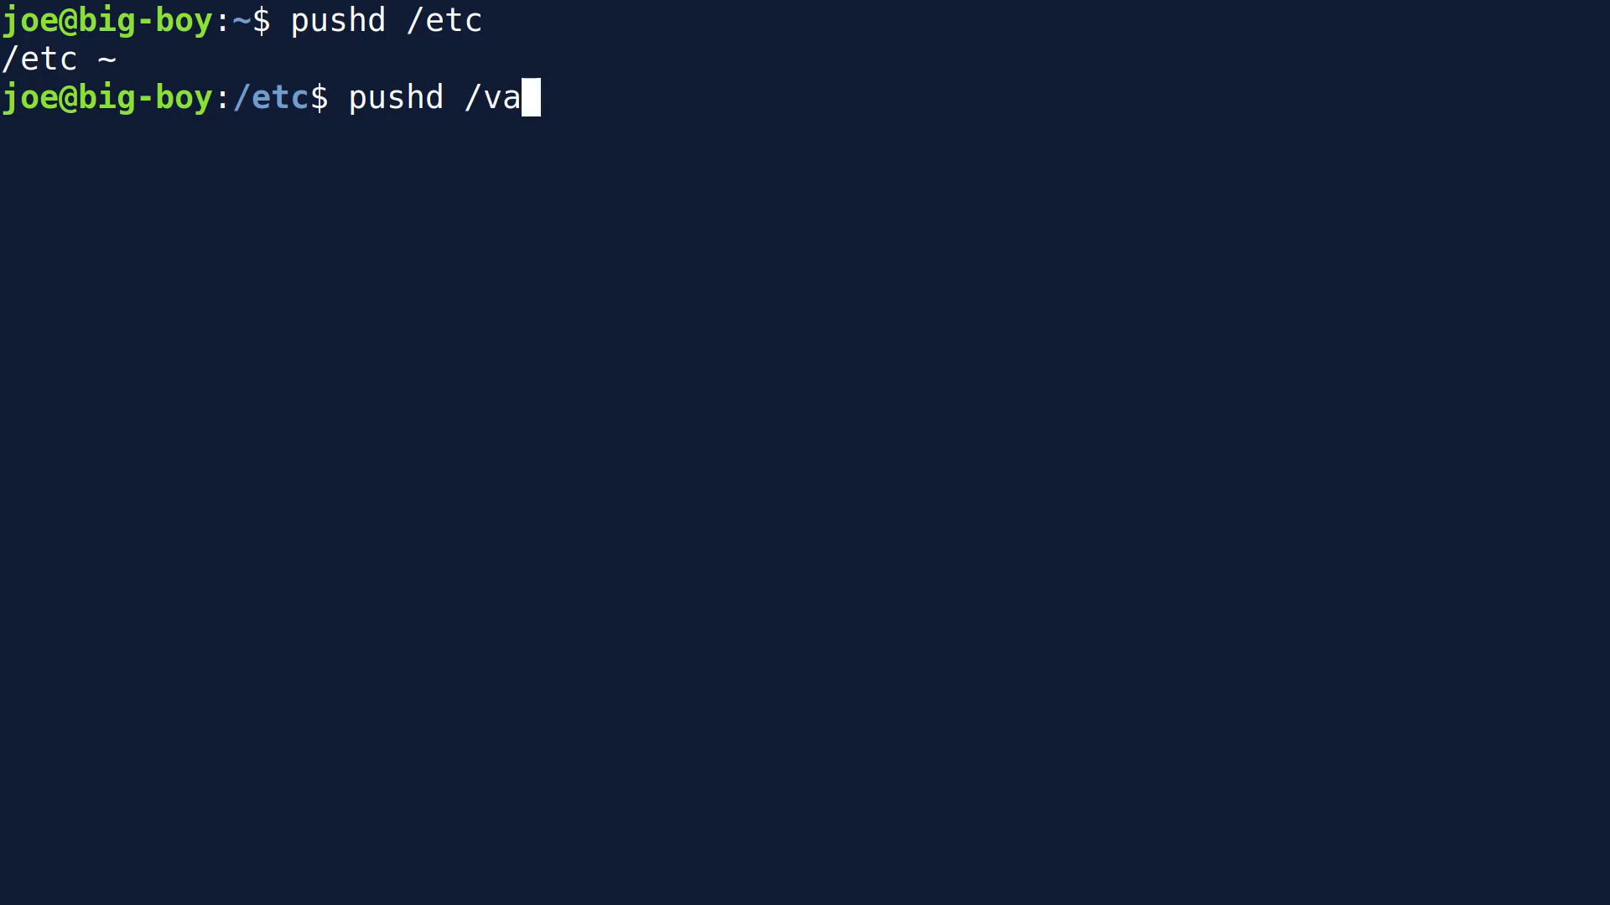
{"action": "type", "text": "r"}
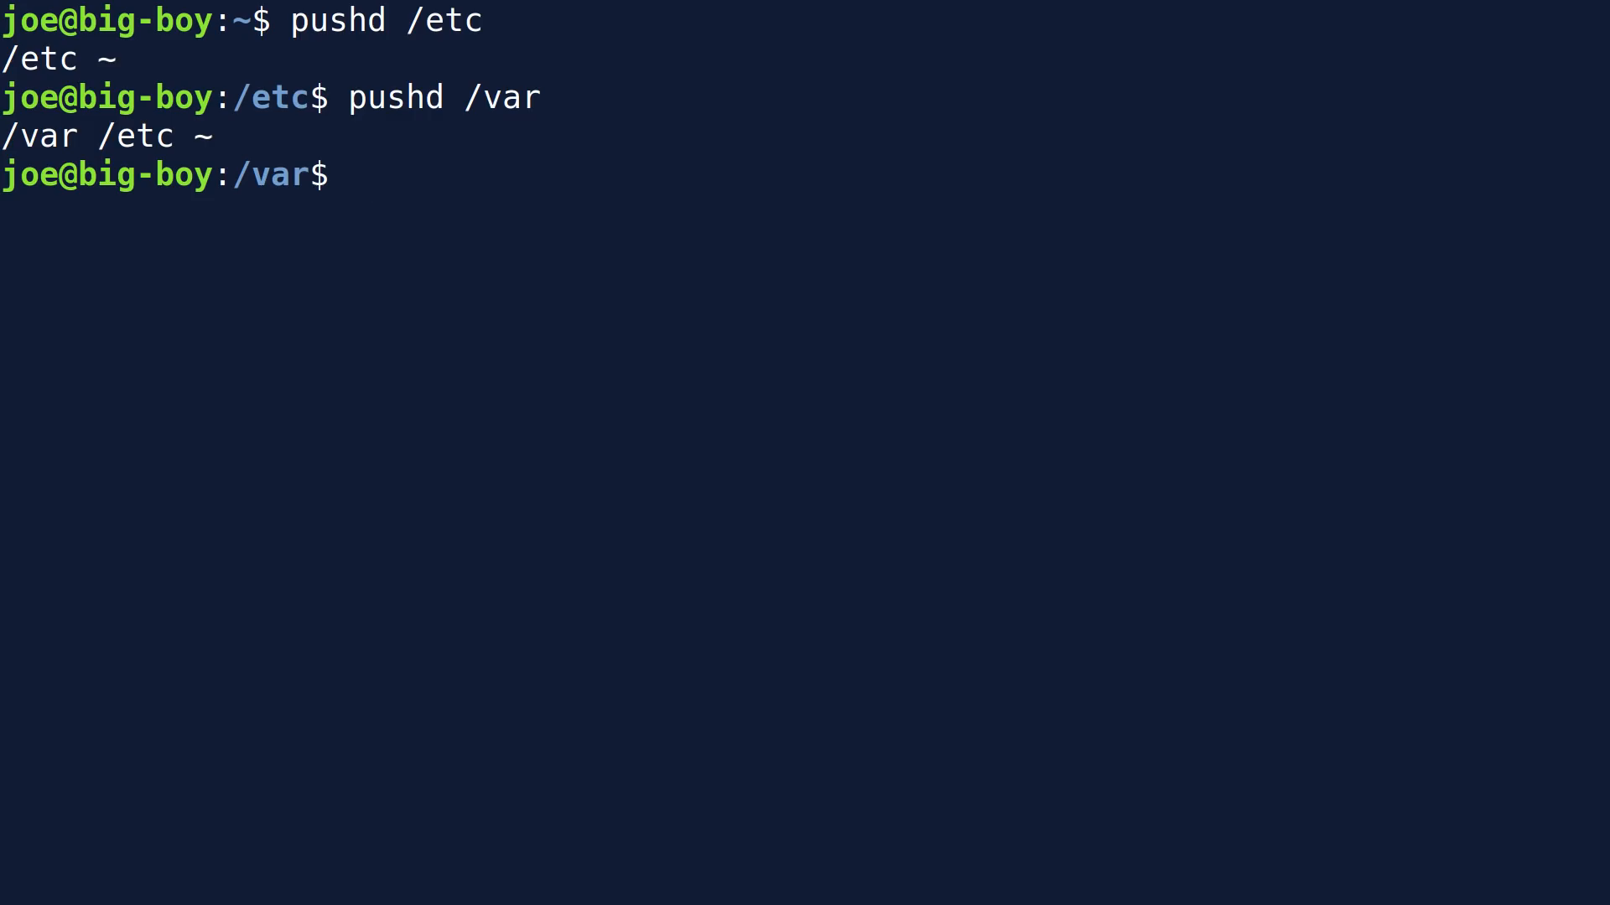
{"action": "type", "text": "pwd"}
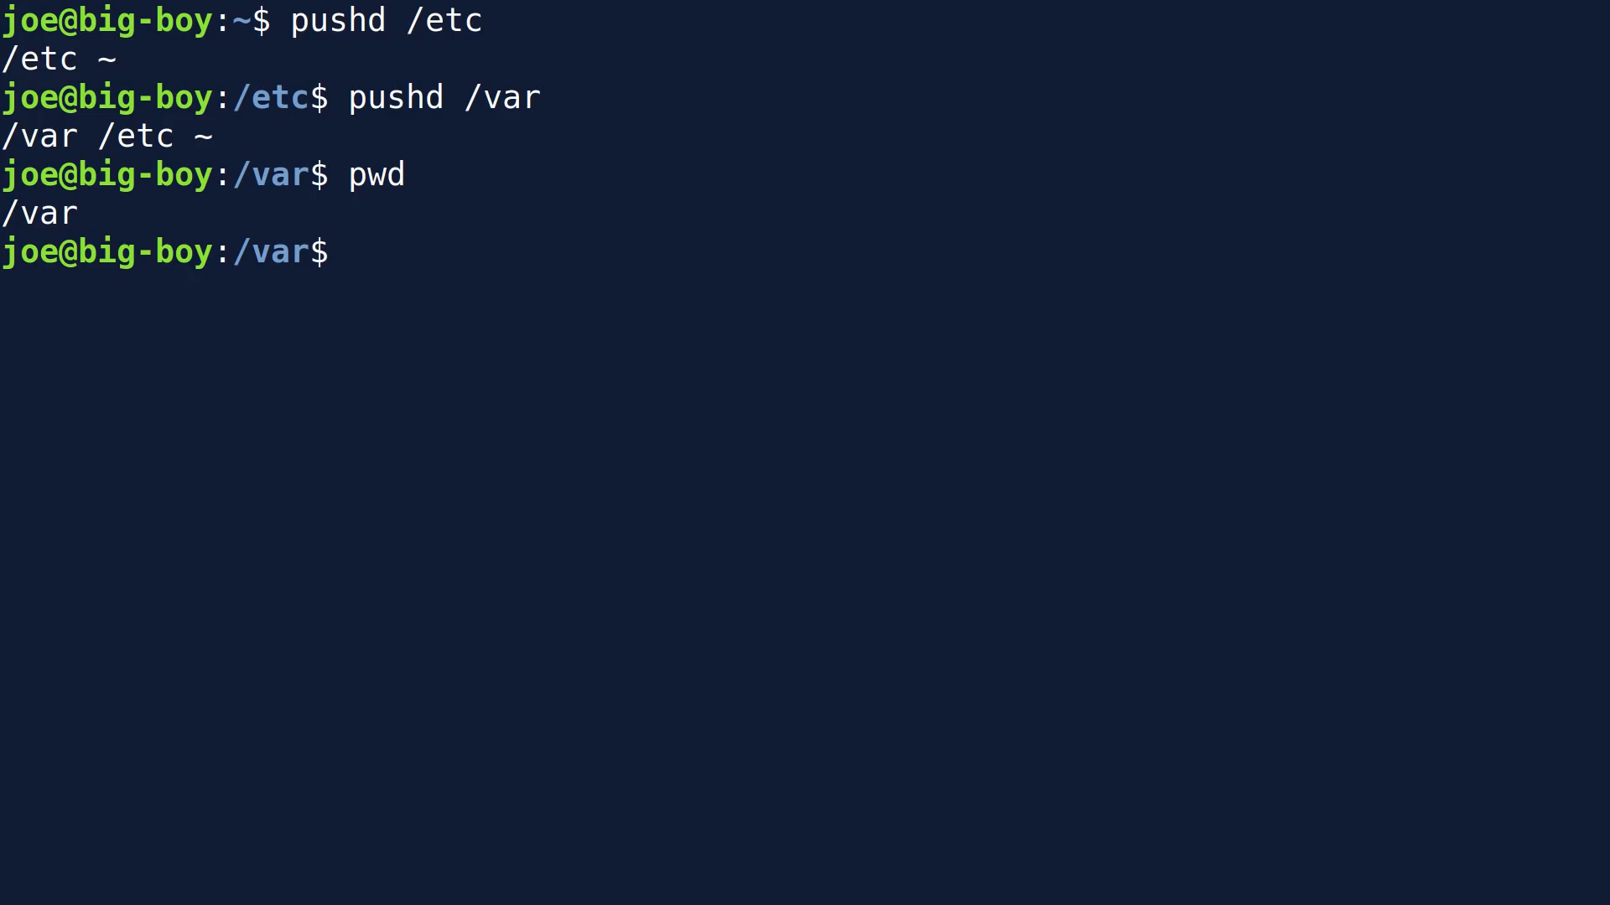
Run popd three times, returning via /etc to home until 'directory stack empty'
{"action": "type", "text": "popd"}
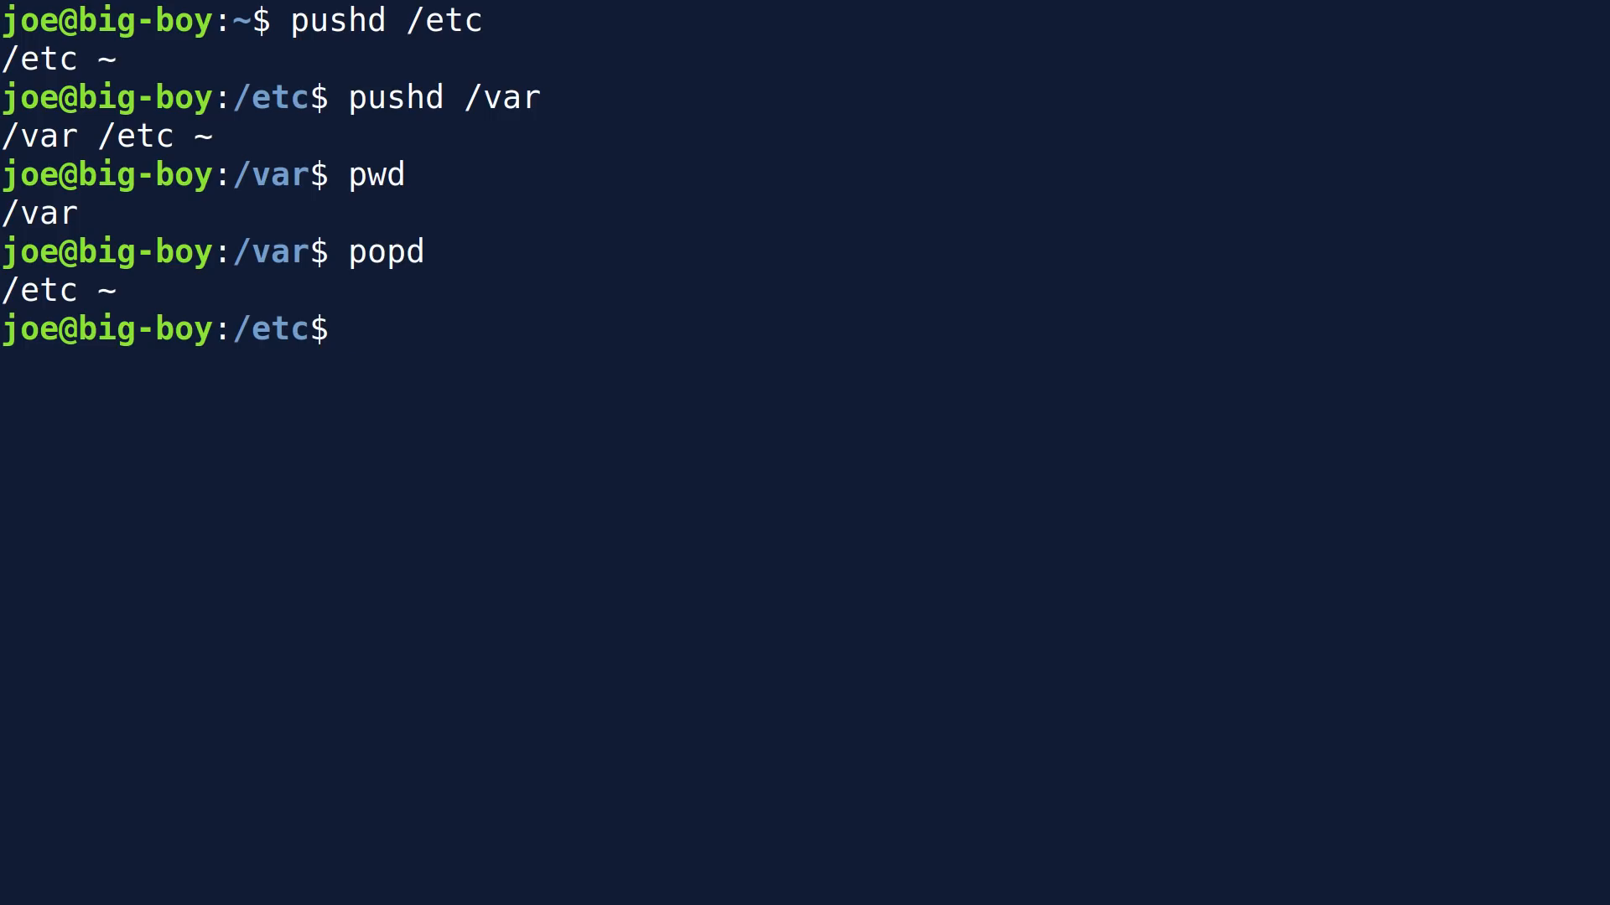
{"action": "type", "text": "pop"}
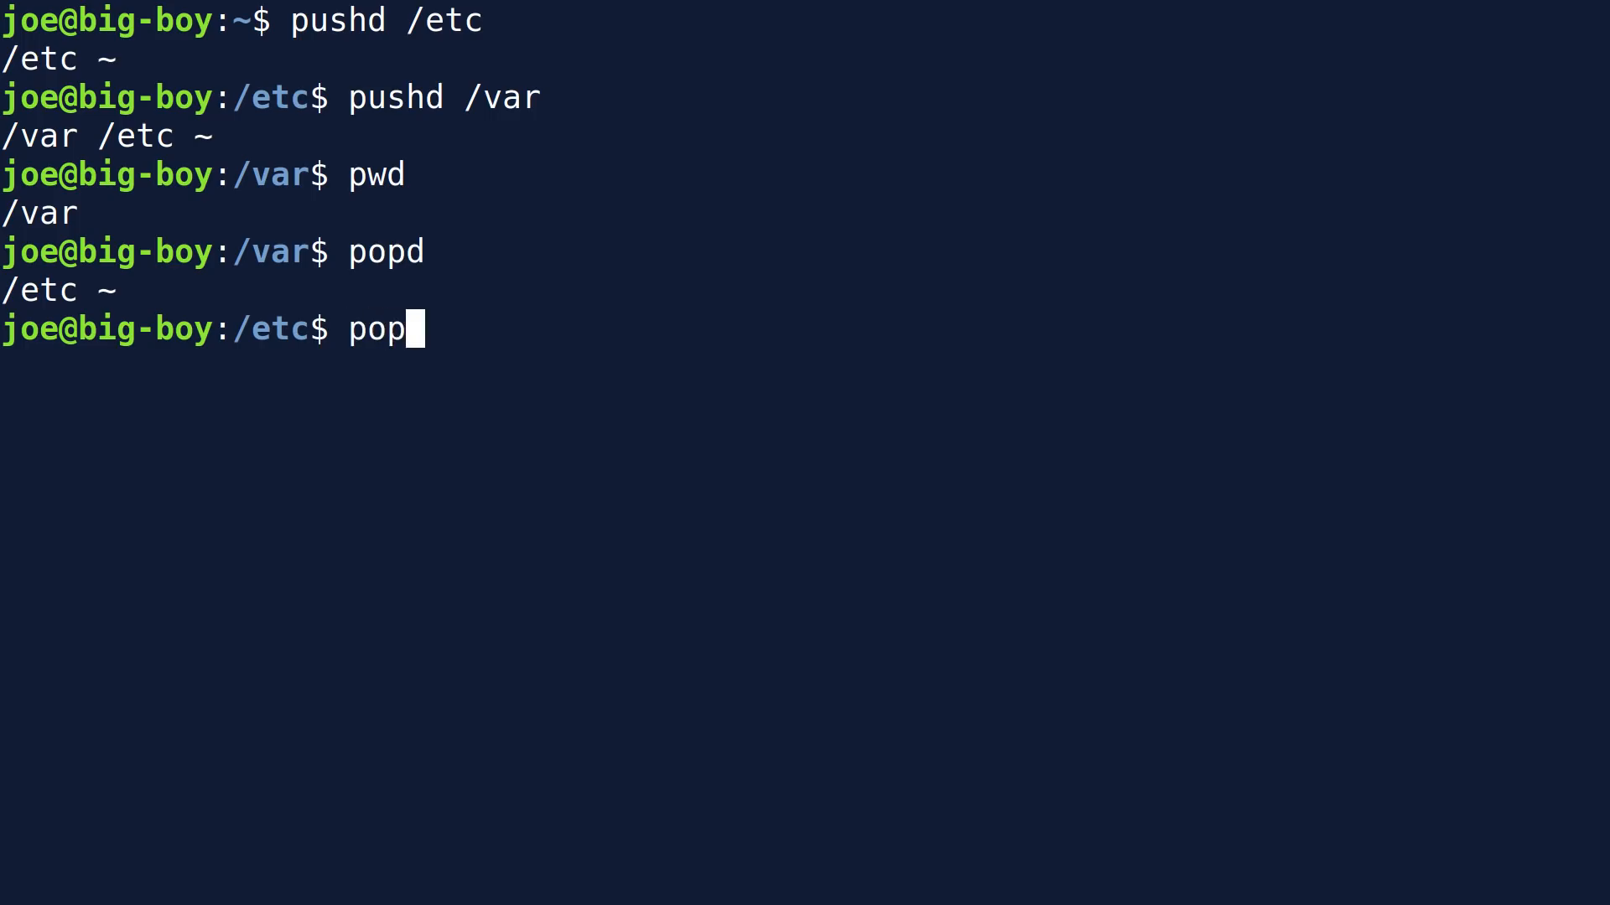
{"action": "key", "text": "Return"}
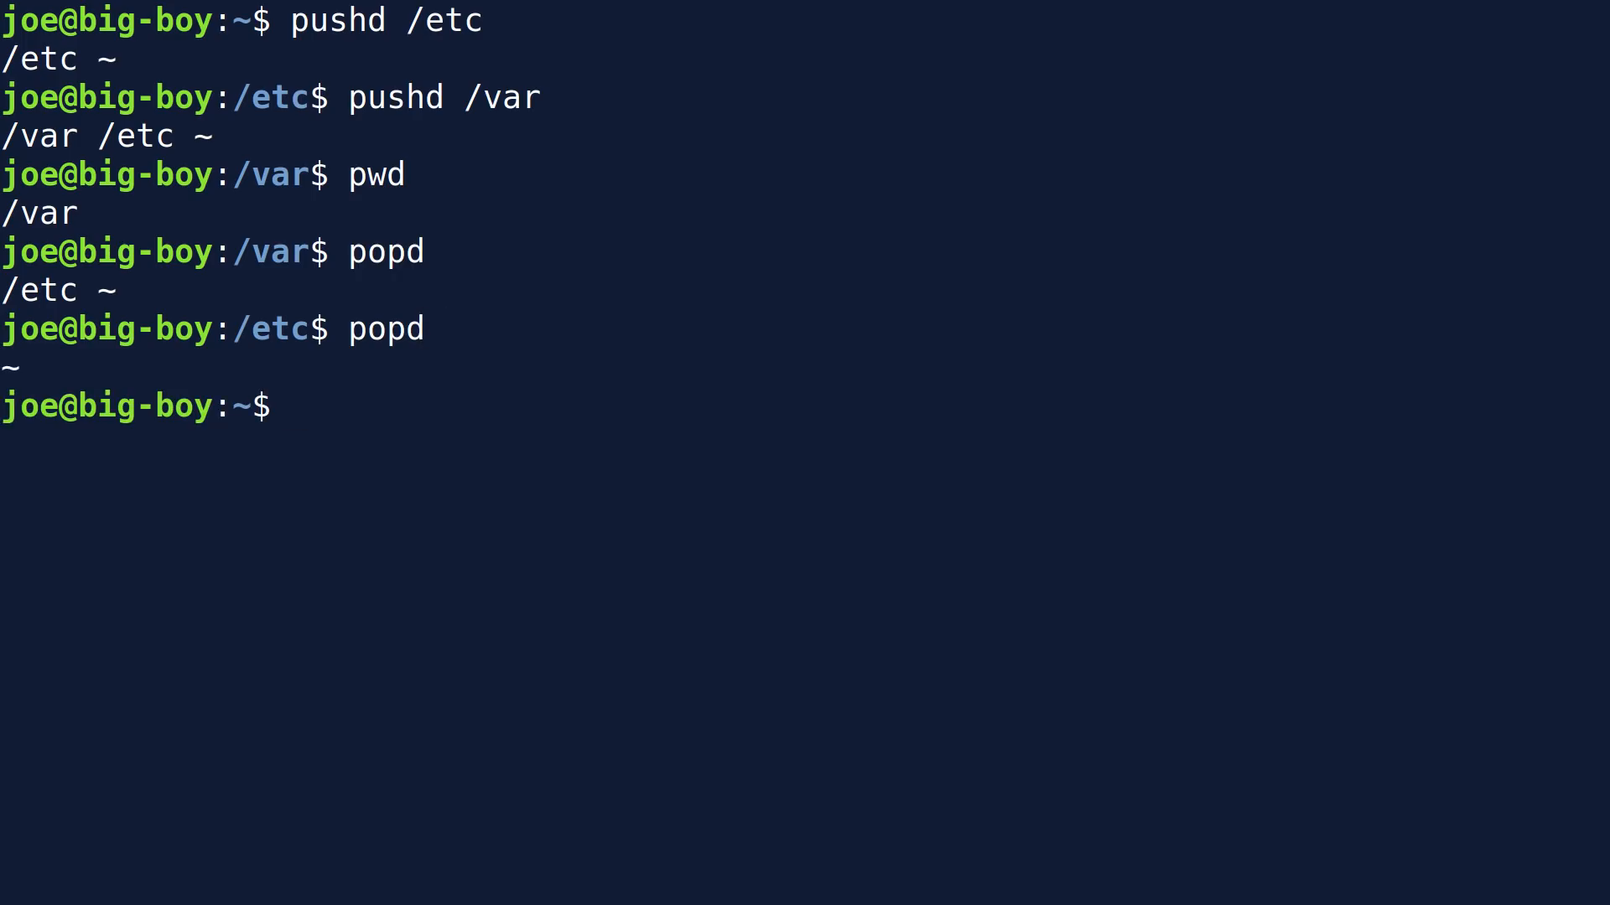
{"action": "type", "text": "popd"}
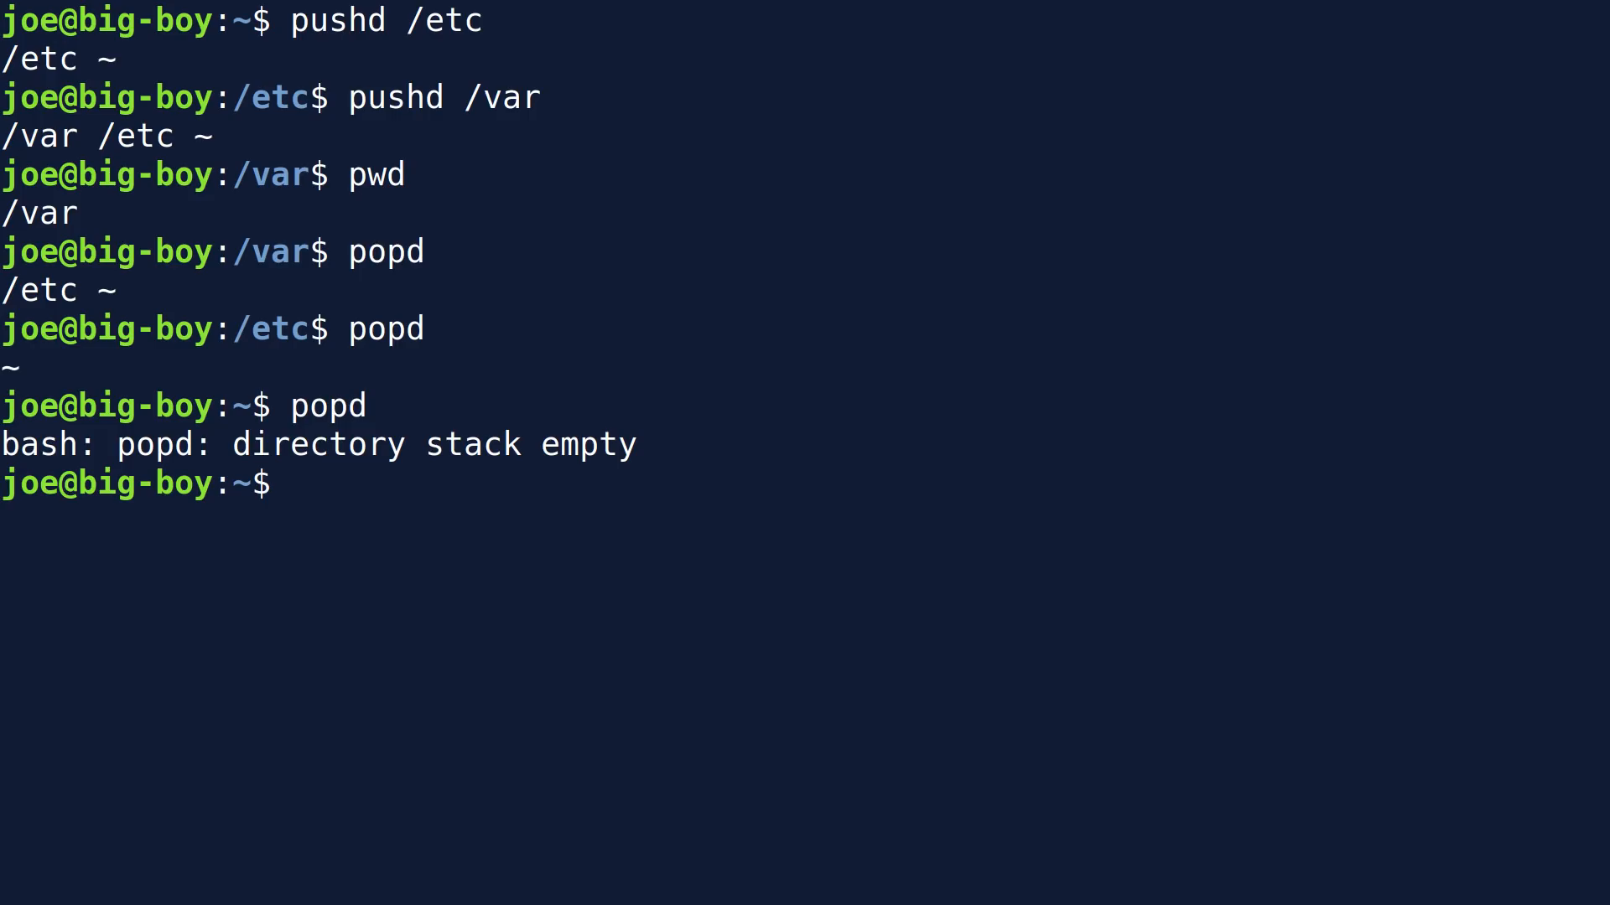
{"action": "type", "text": "cd"}
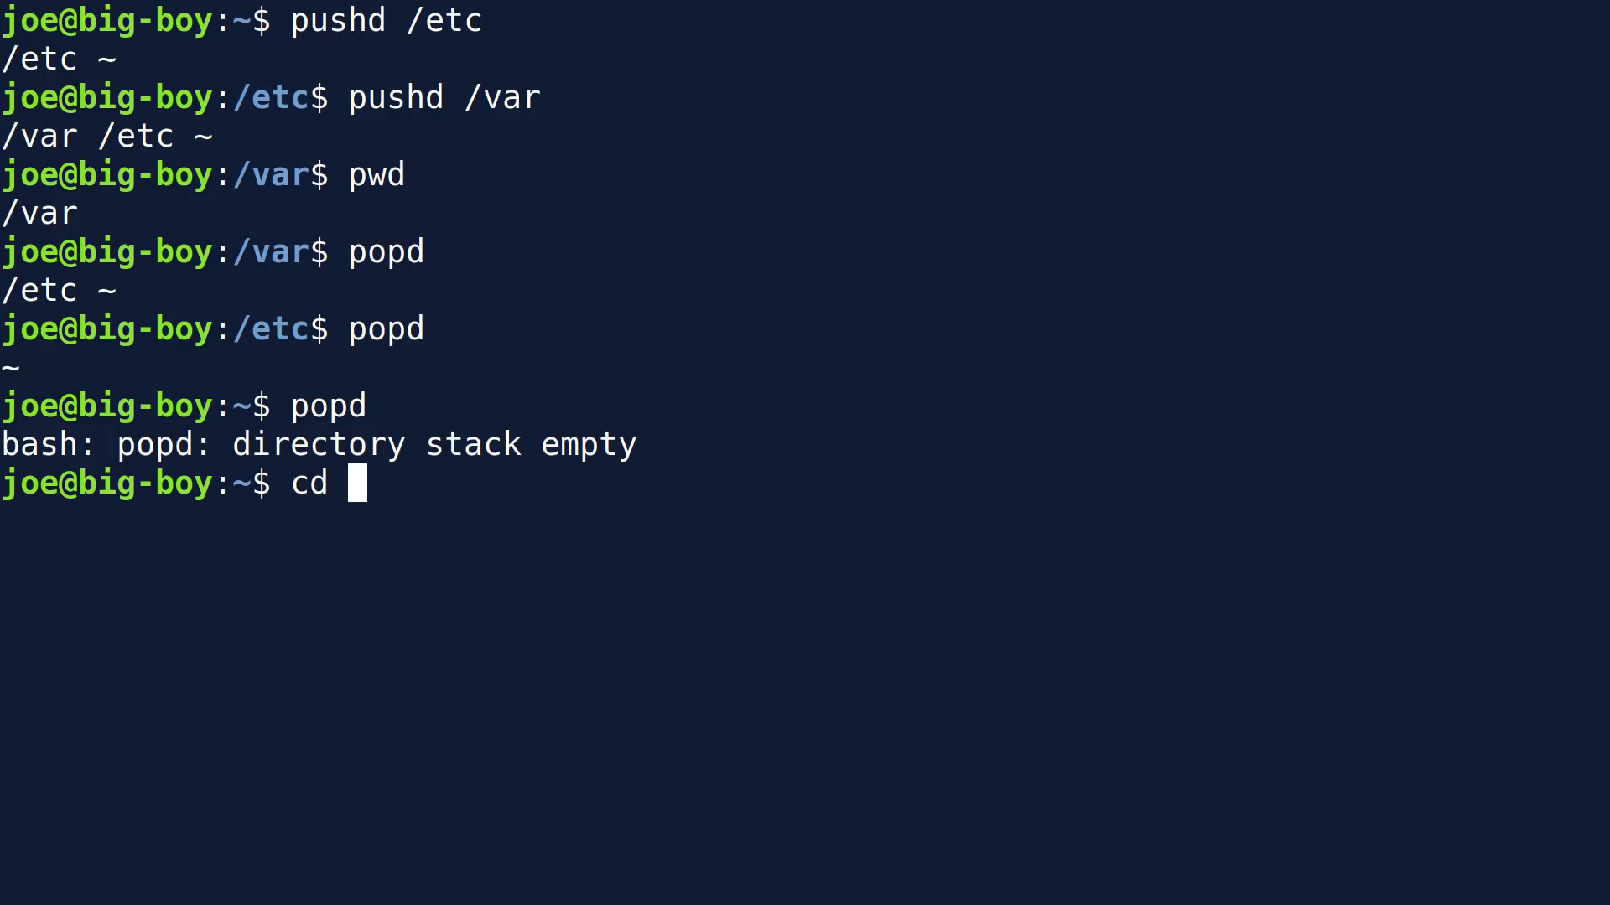
Run cd /etc and cd /var, then toggle with repeated cd -, ending in /etc
{"action": "type", "text": "/"}
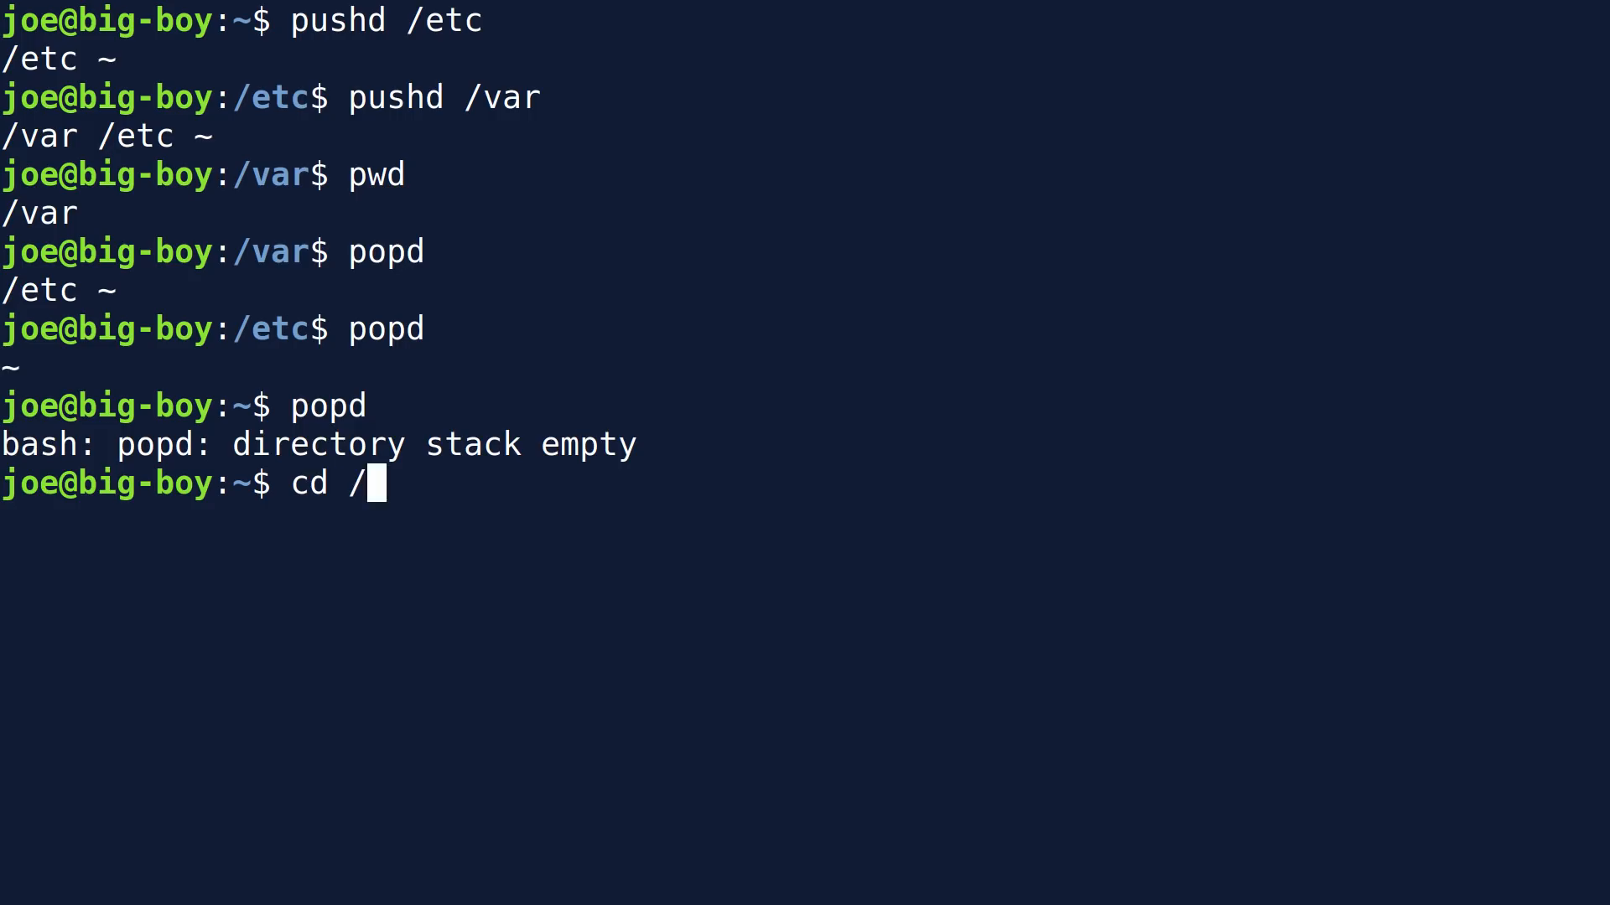
{"action": "type", "text": "etc"}
{"action": "type", "text": "cd"}
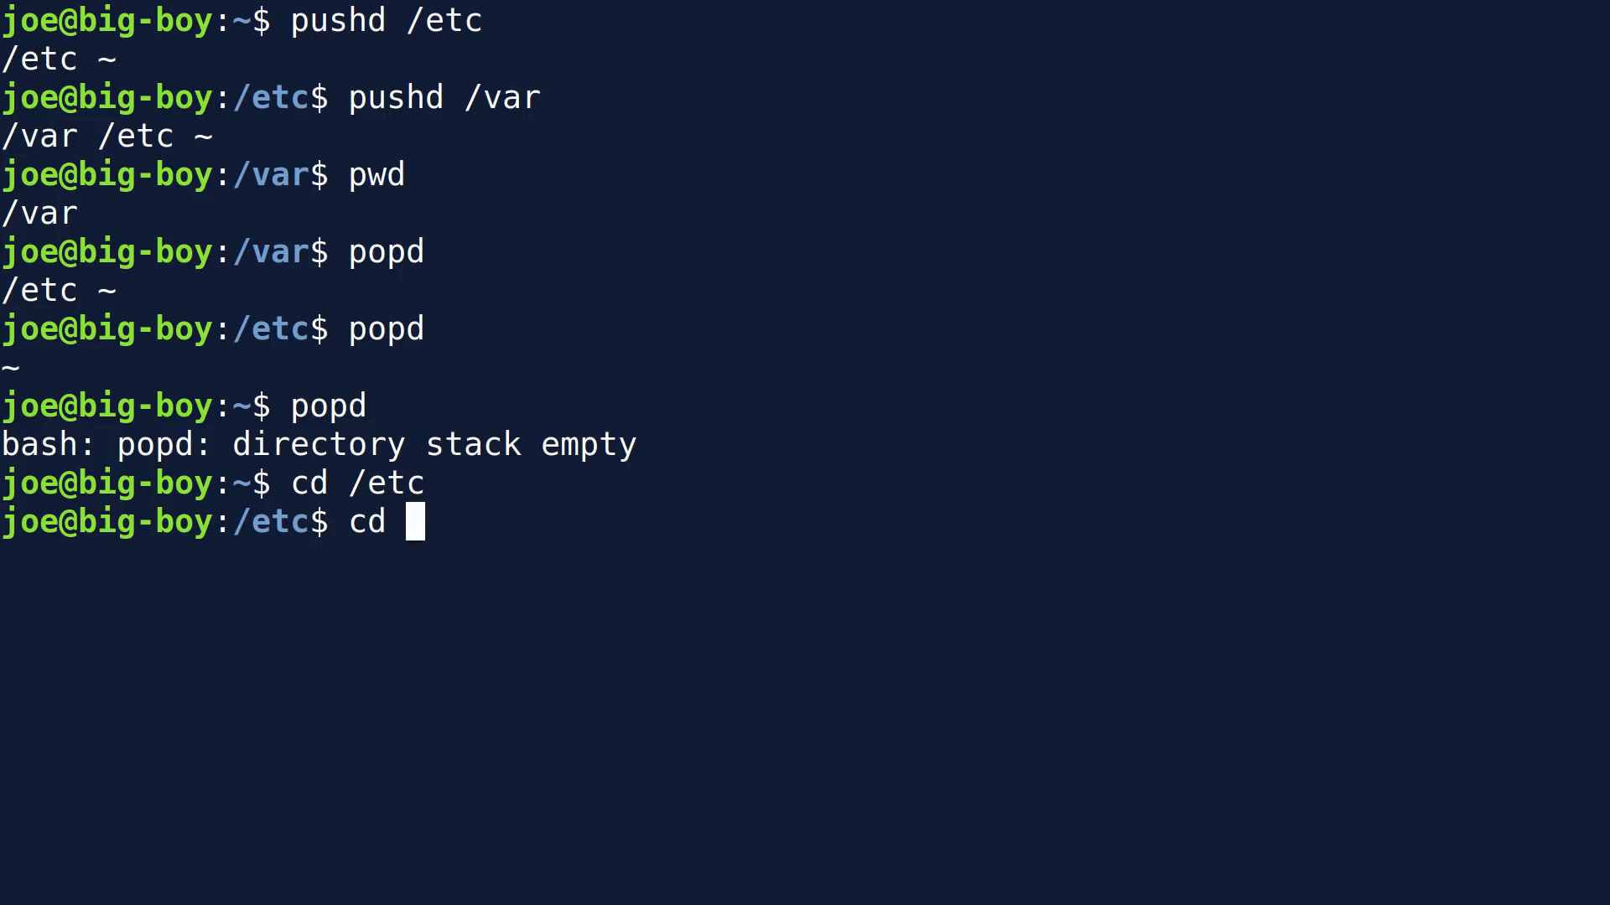
{"action": "type", "text": "-"}
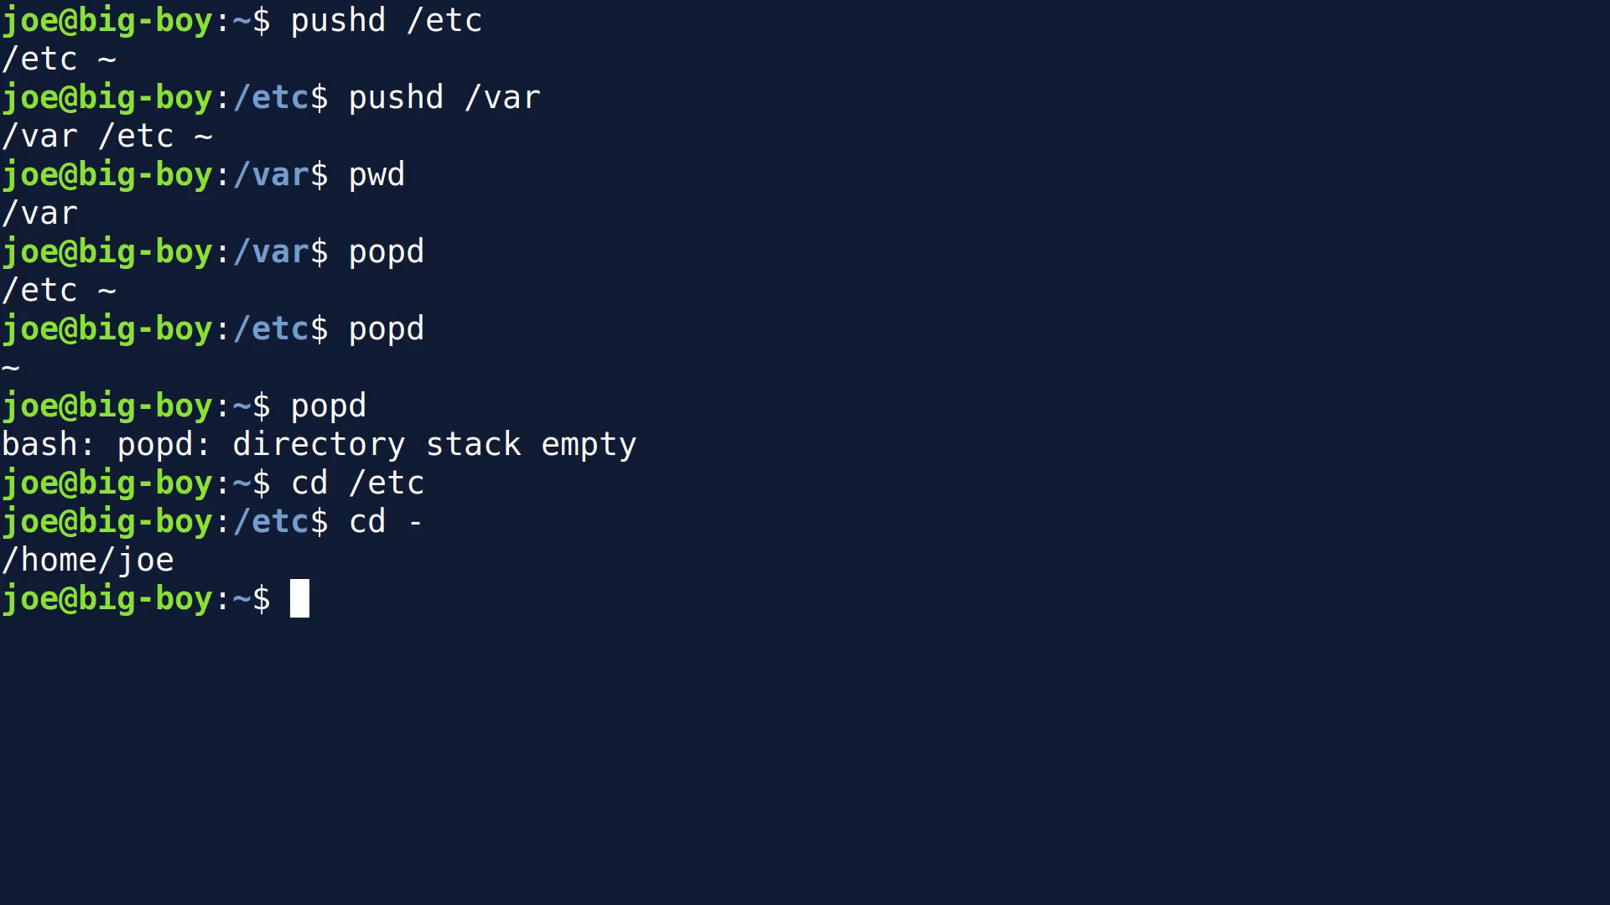
{"action": "type", "text": "cd"}
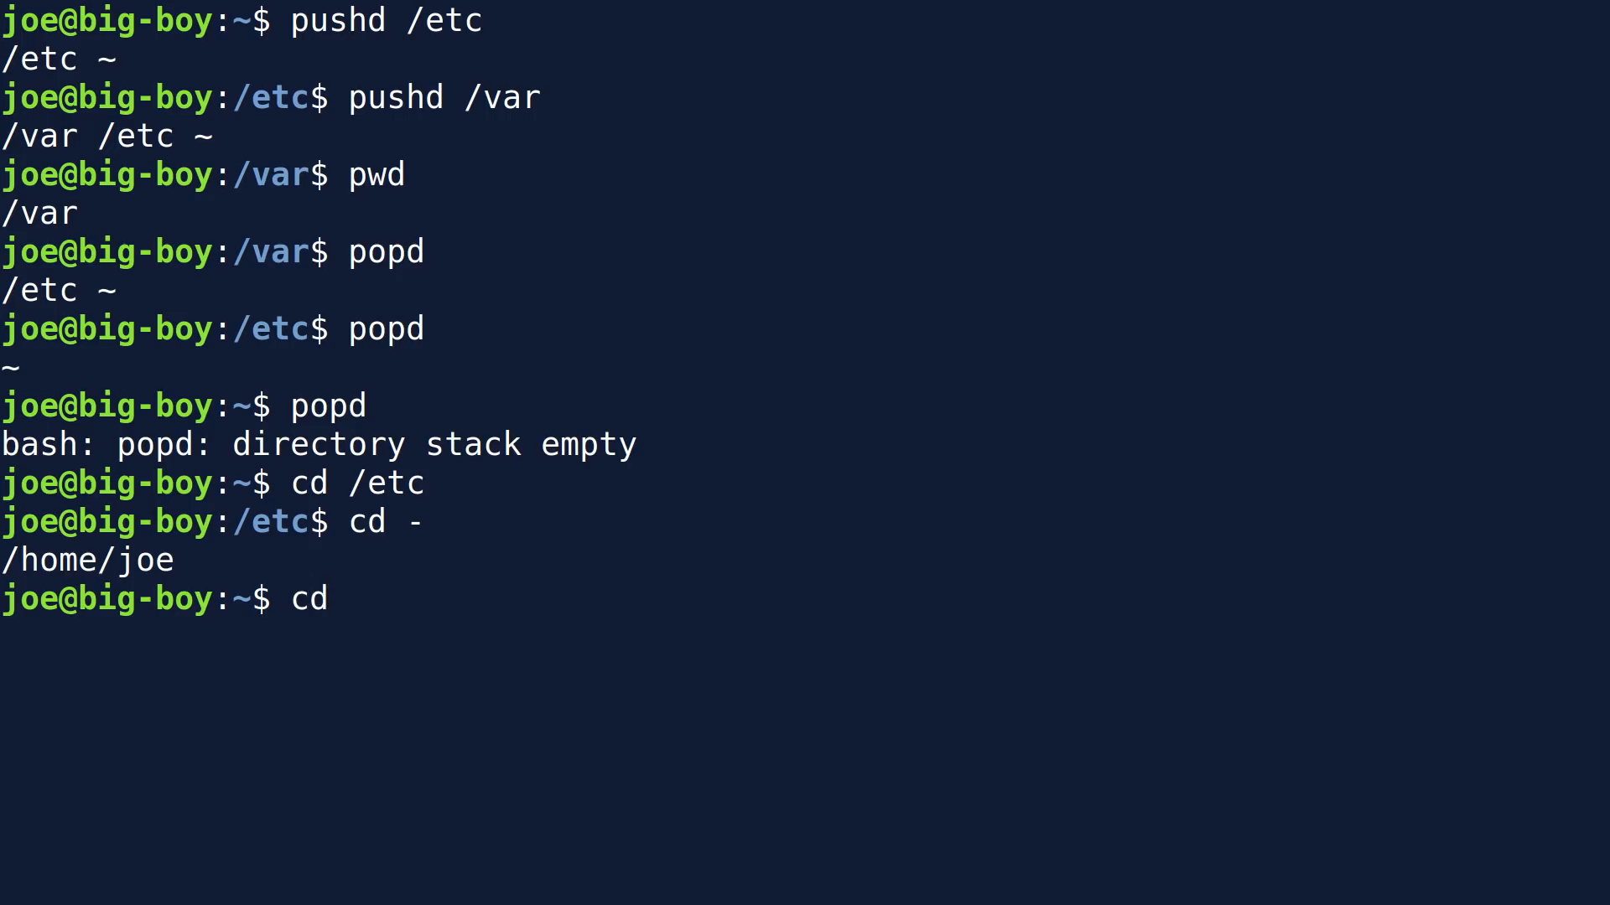
{"action": "type", "text": "/etc"}
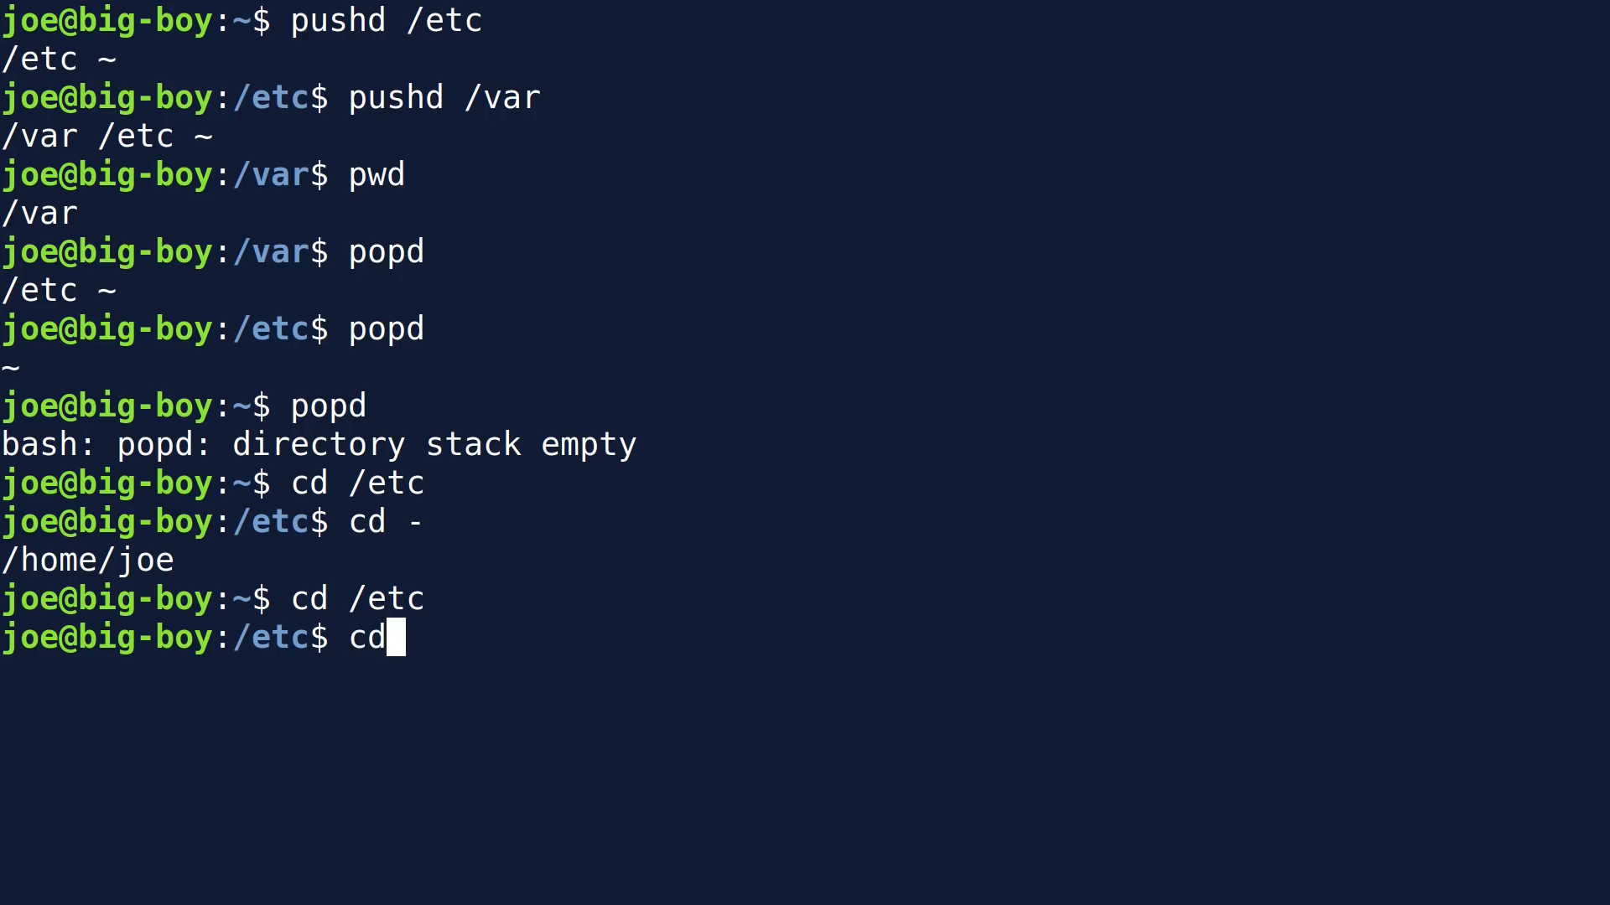
{"action": "type", "text": "/var"}
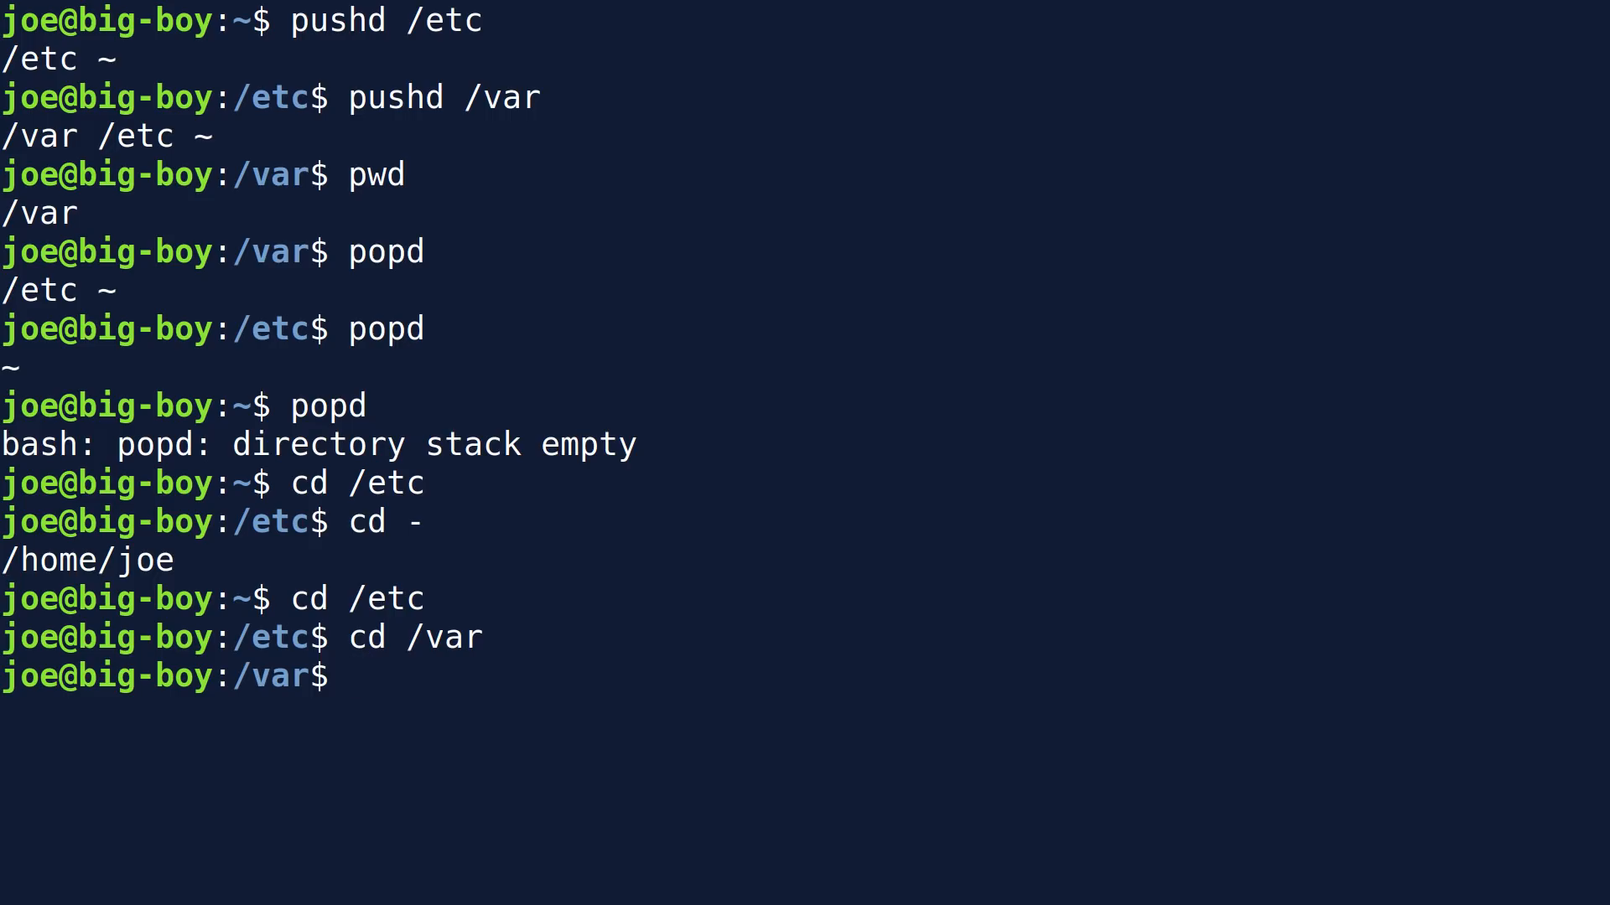
{"action": "type", "text": "cd -"}
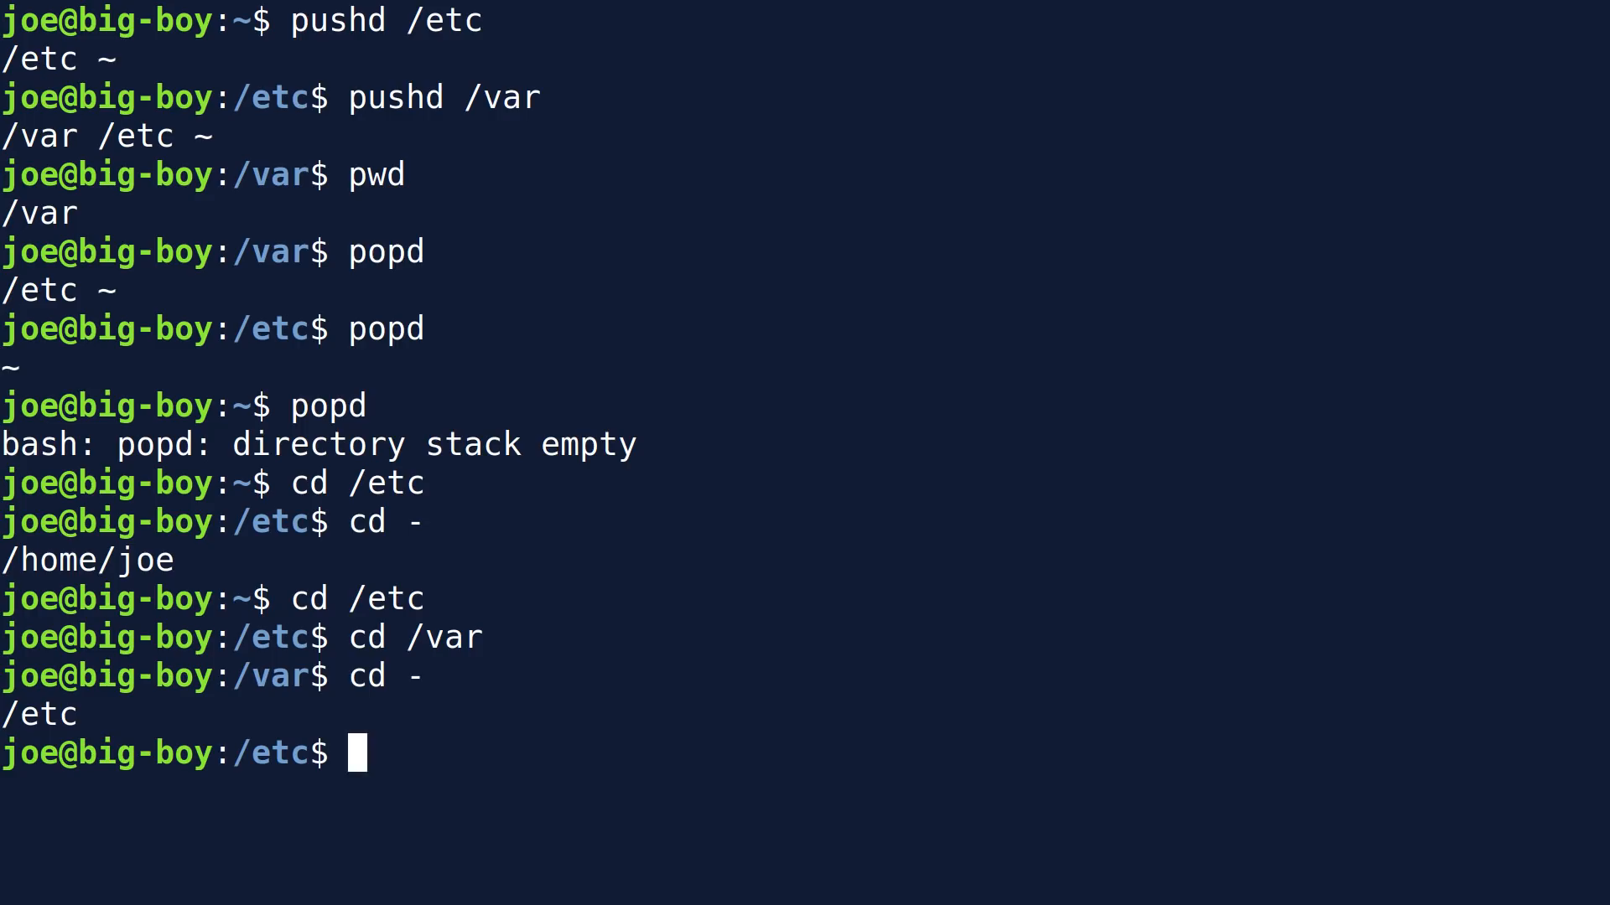
{"action": "type", "text": "cd"}
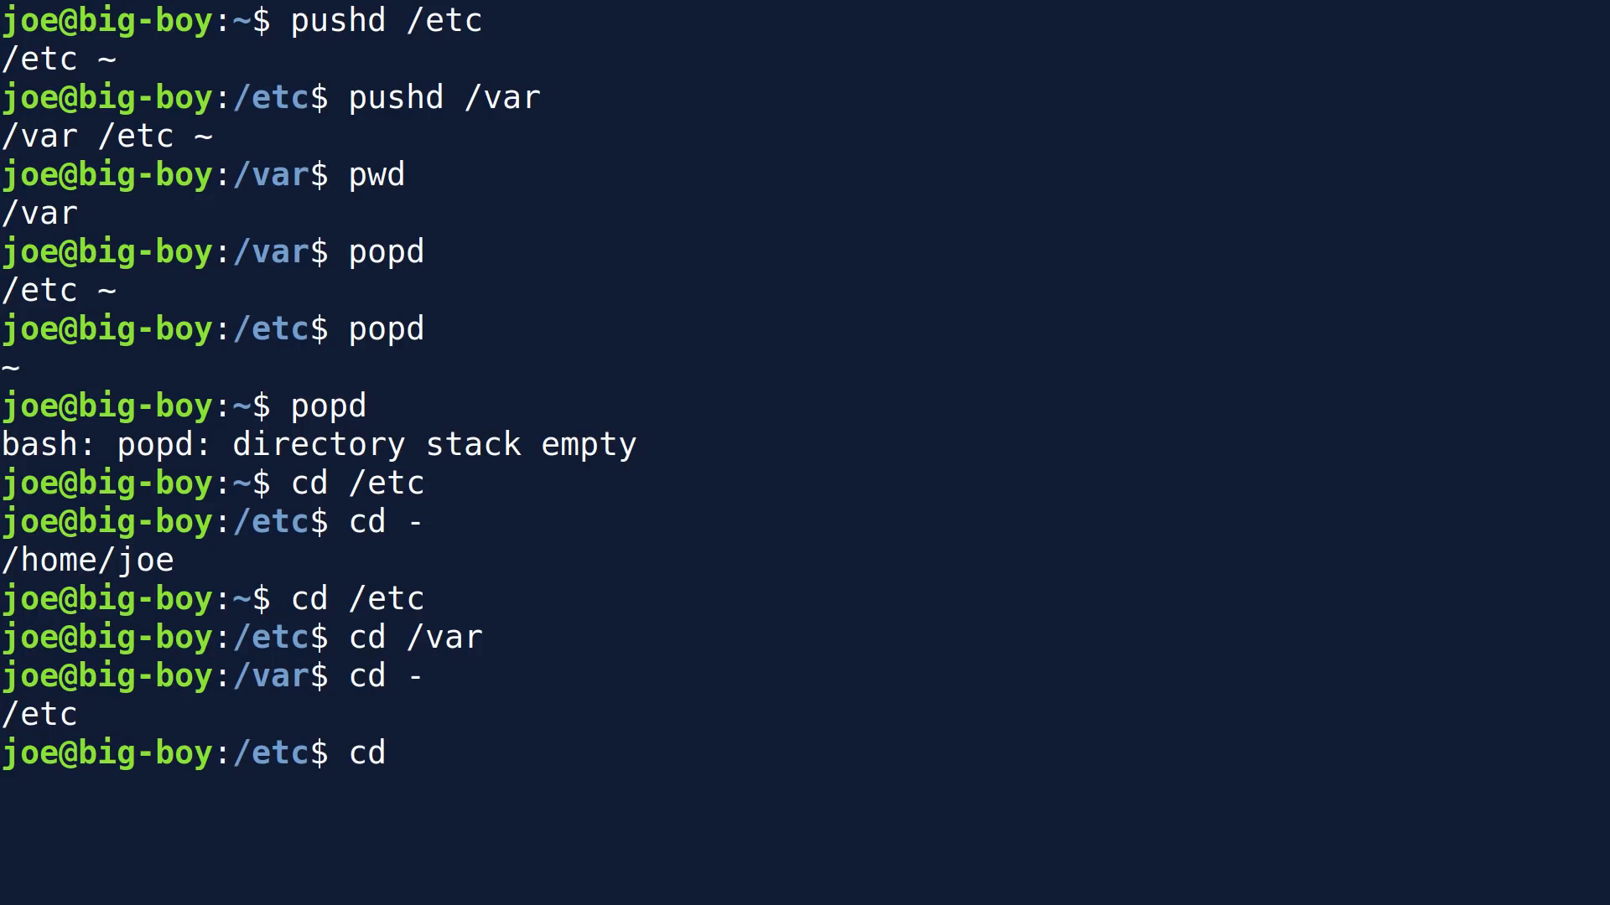
{"action": "type", "text": "-"}
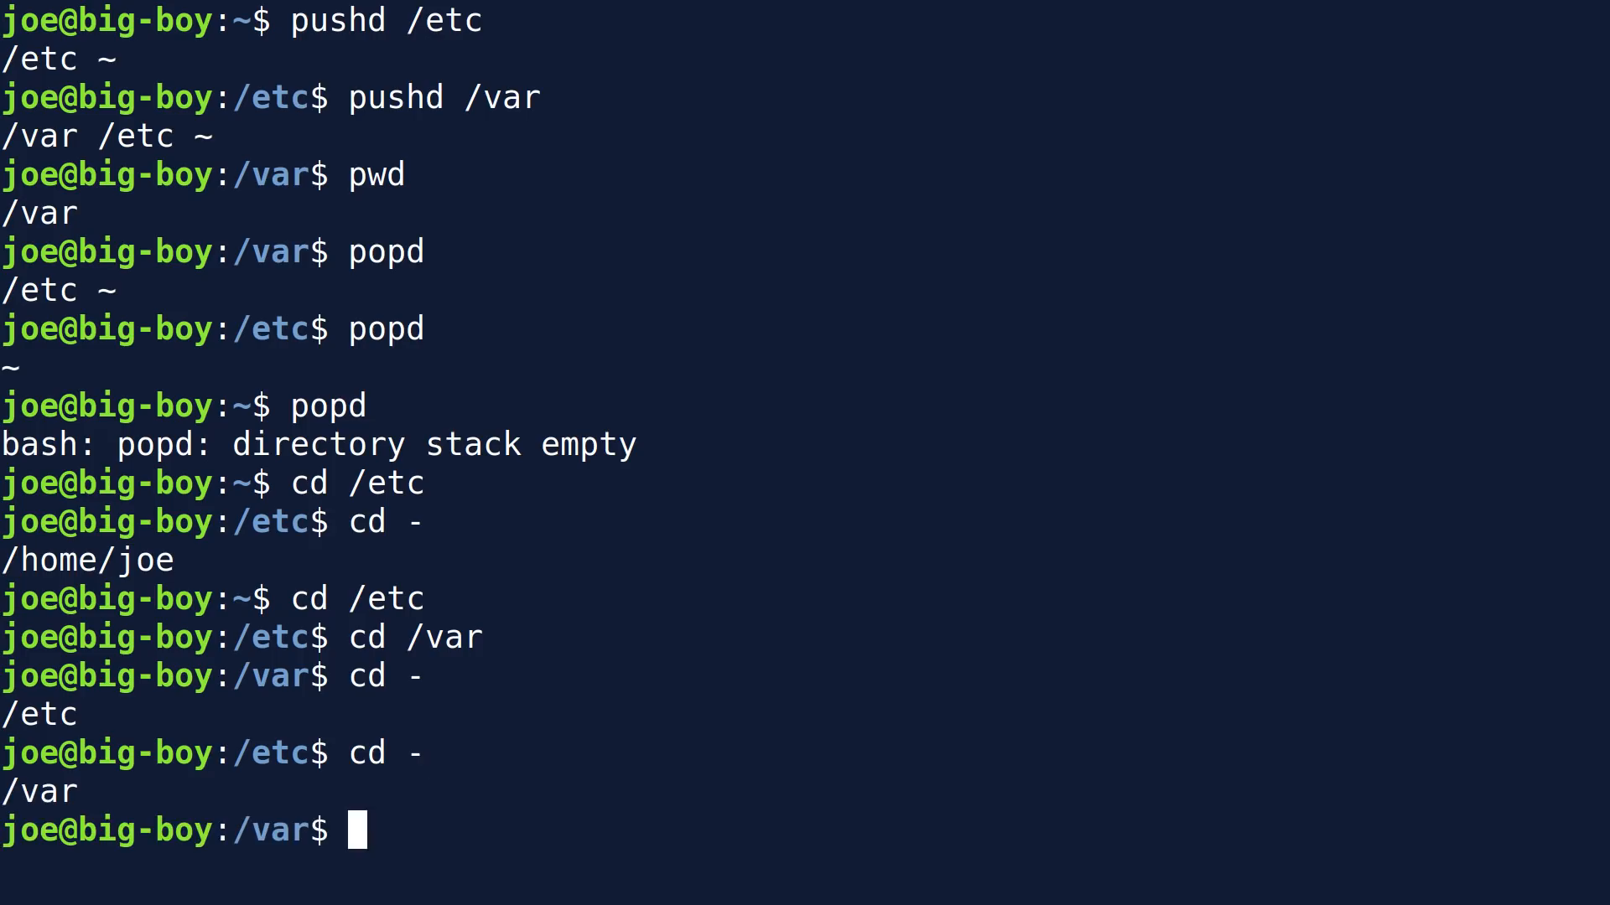
{"action": "type", "text": "cd -"}
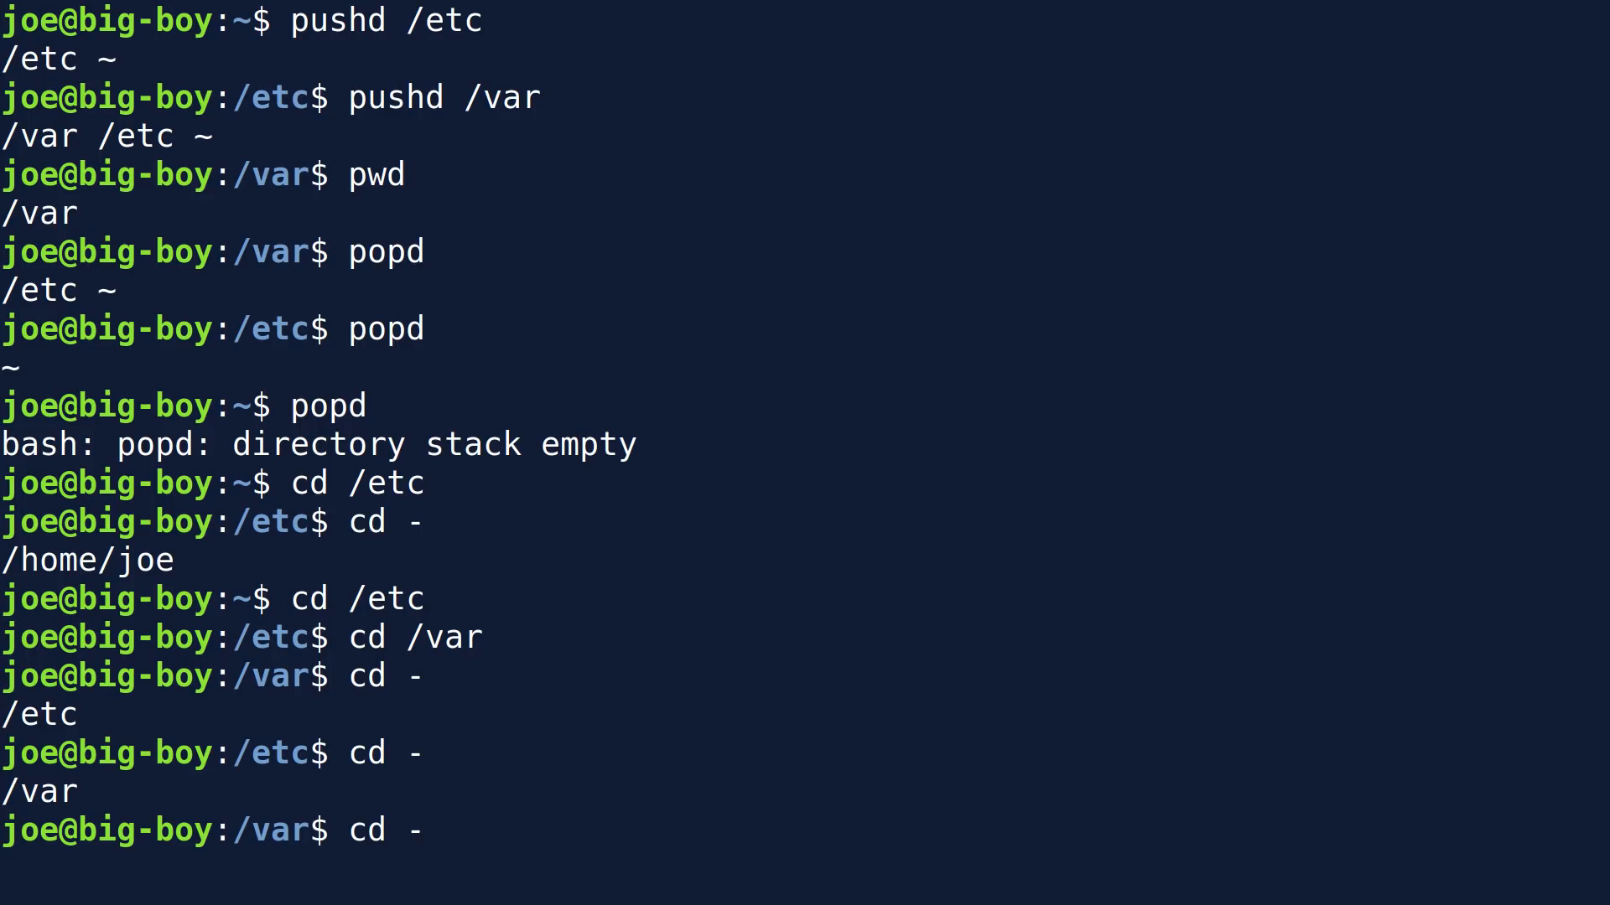
{"action": "key", "text": "Return"}
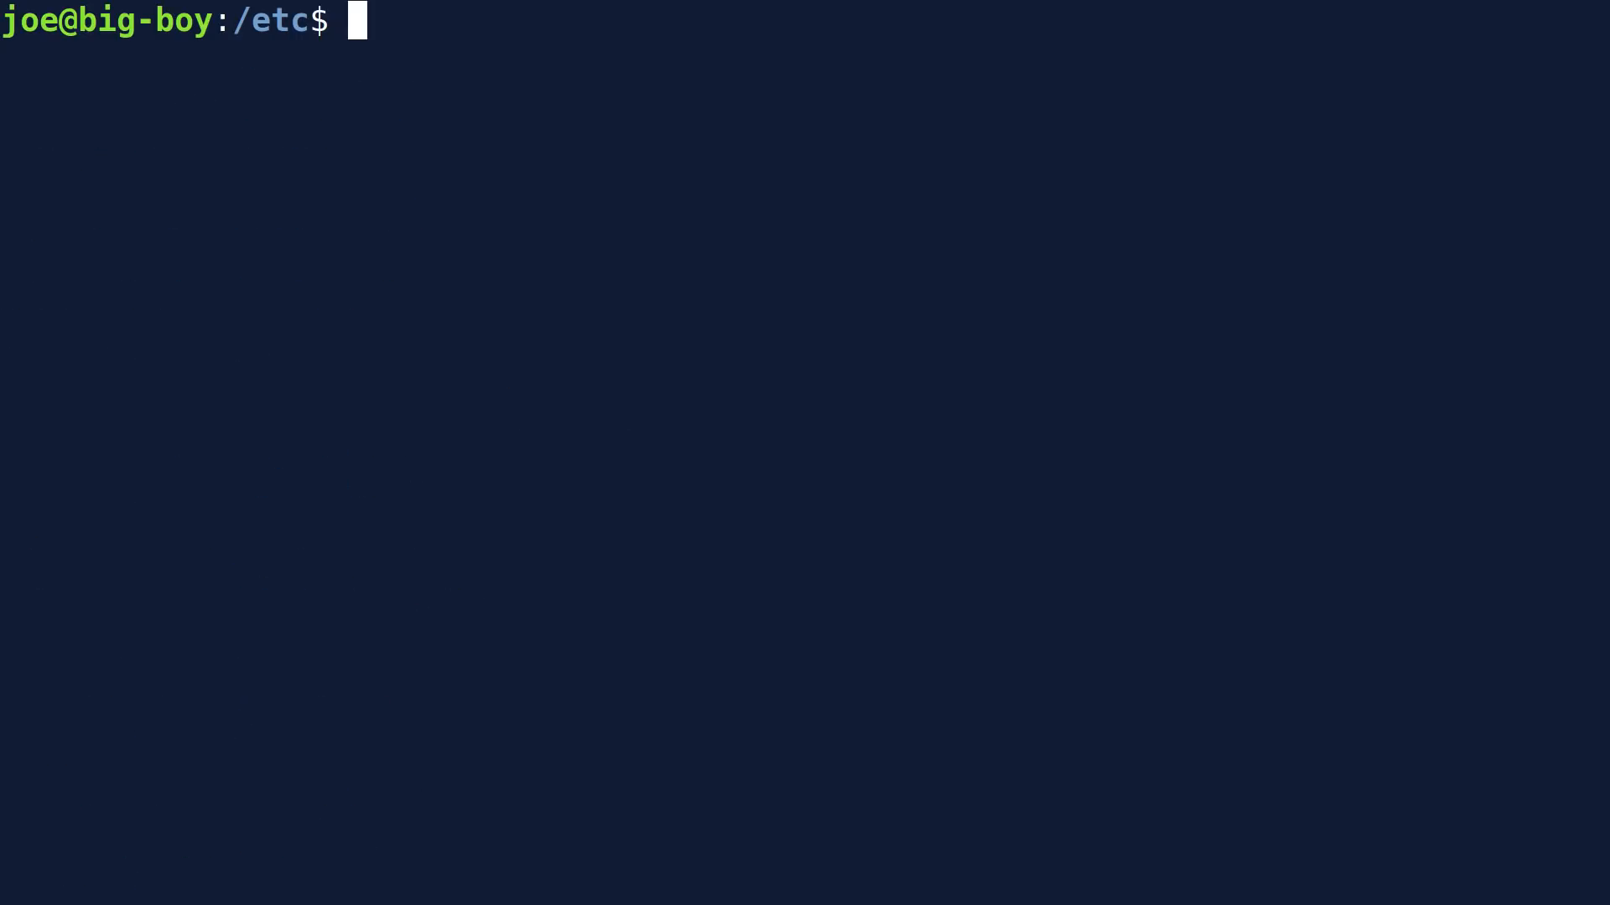
Run pwd showing /etc, cd ~ to go home, and pwd confirming /home/joe
{"action": "type", "text": "pwd"}
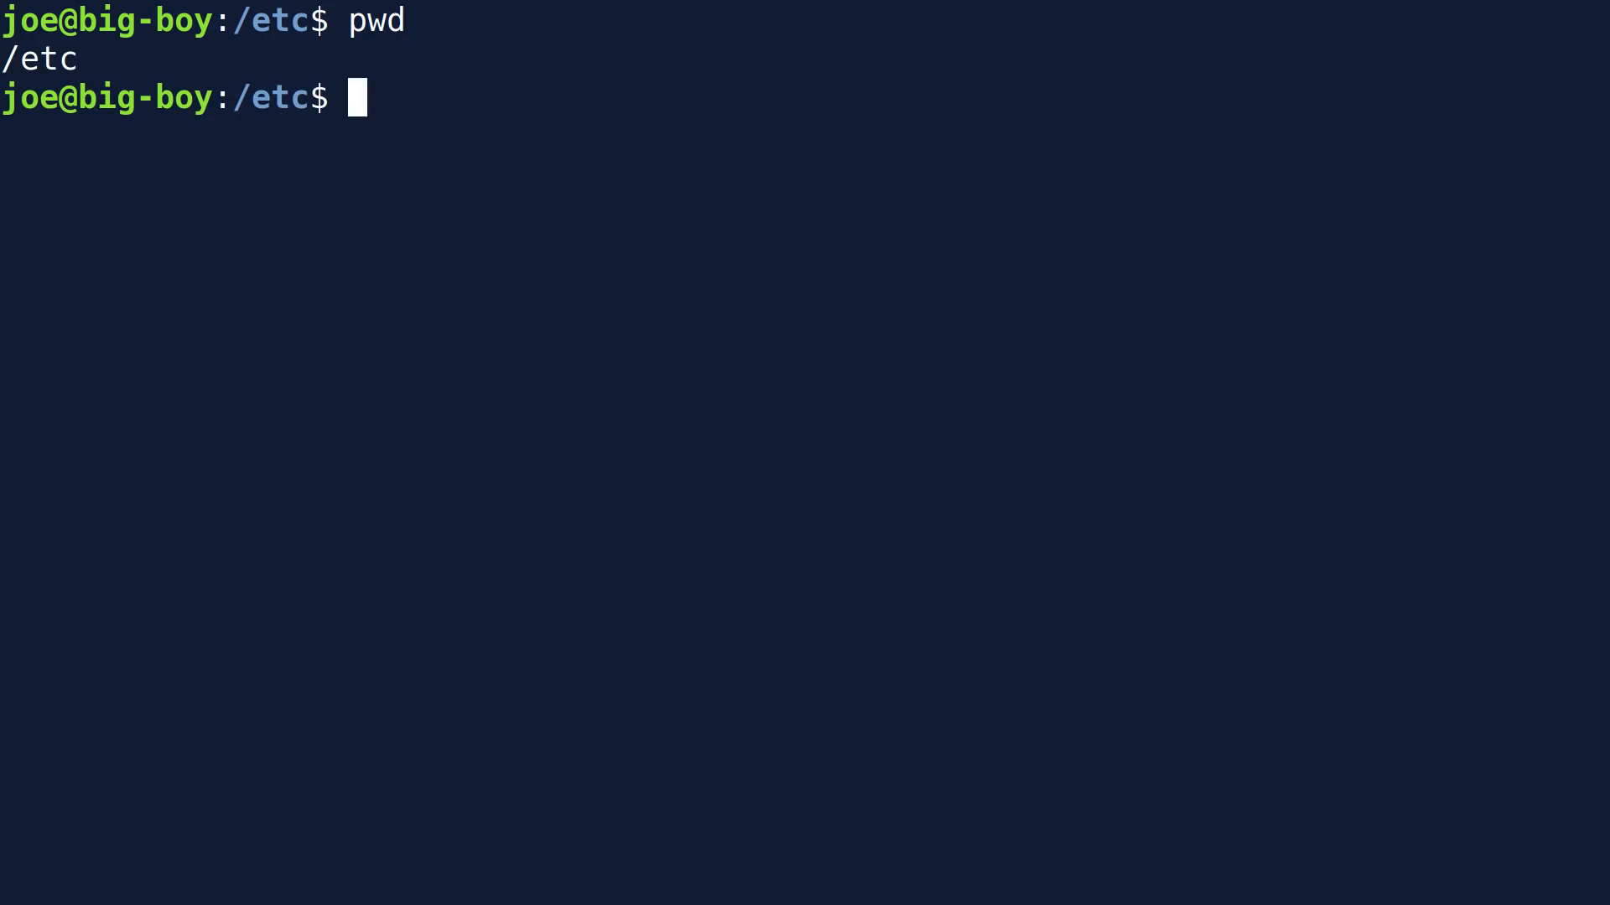
{"action": "type", "text": "cd"}
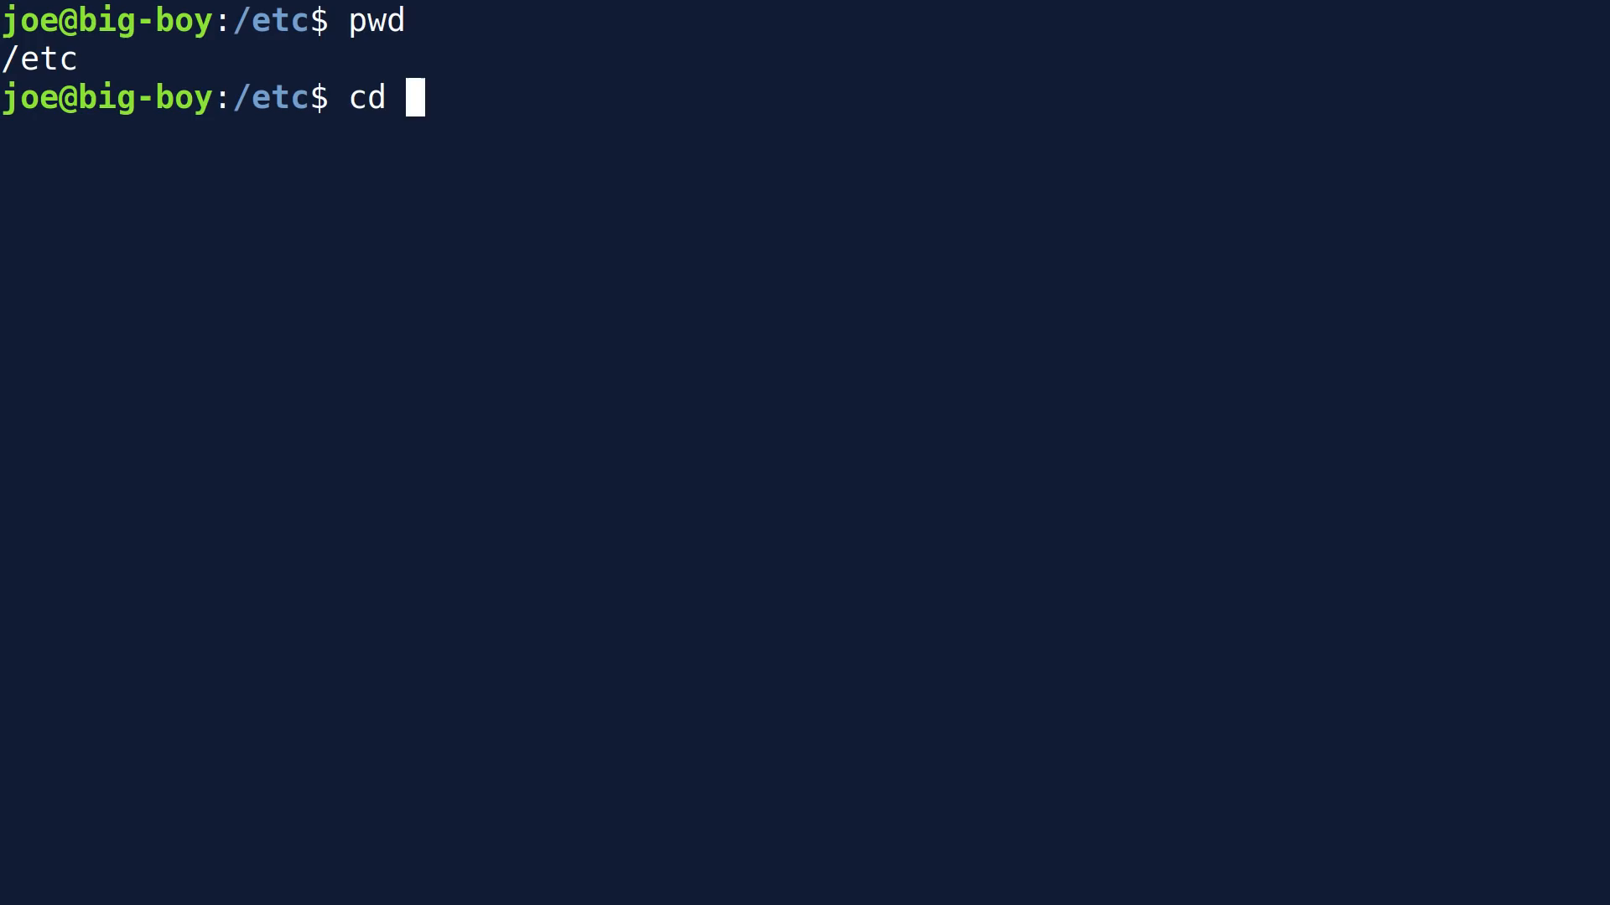
{"action": "type", "text": "/"}
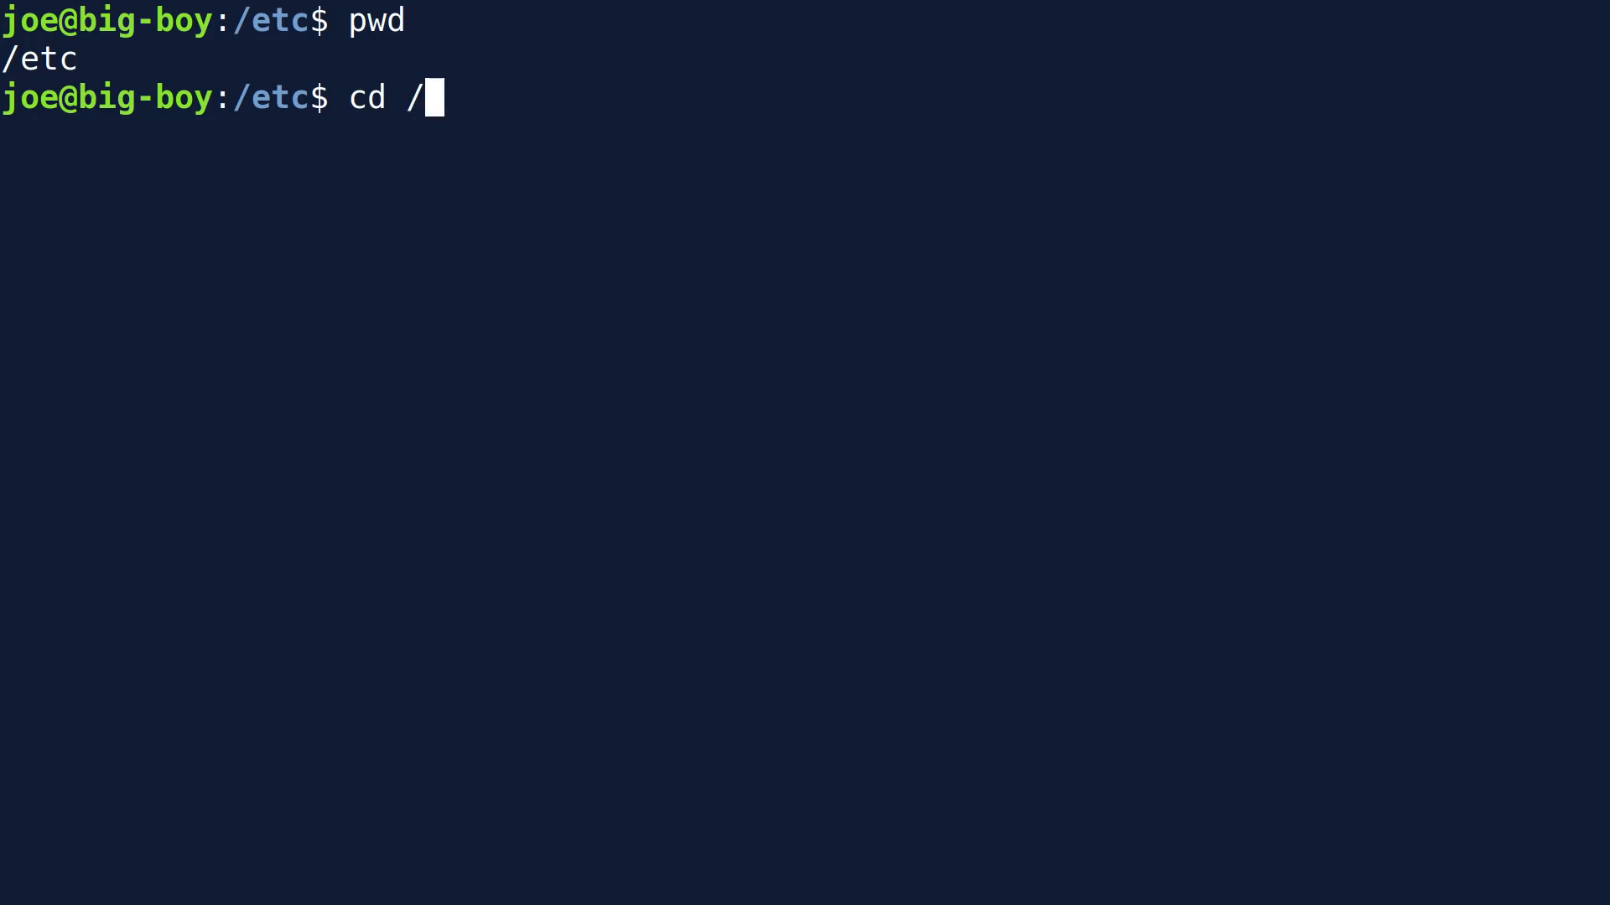
{"action": "type", "text": "~"}
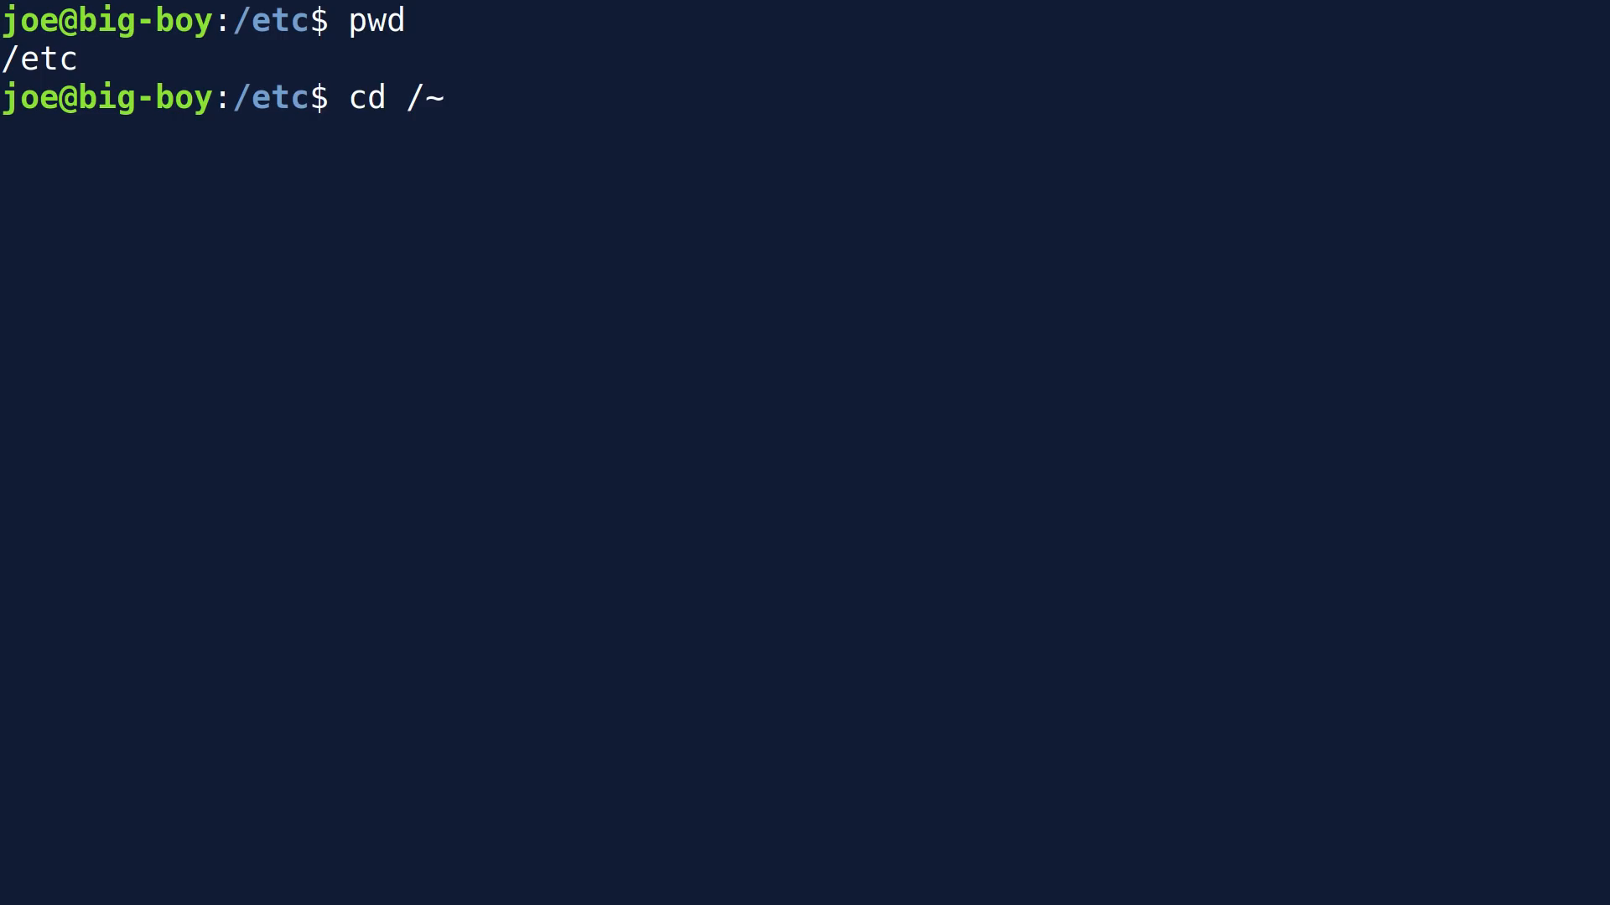
{"action": "key", "text": "BackSpace"}
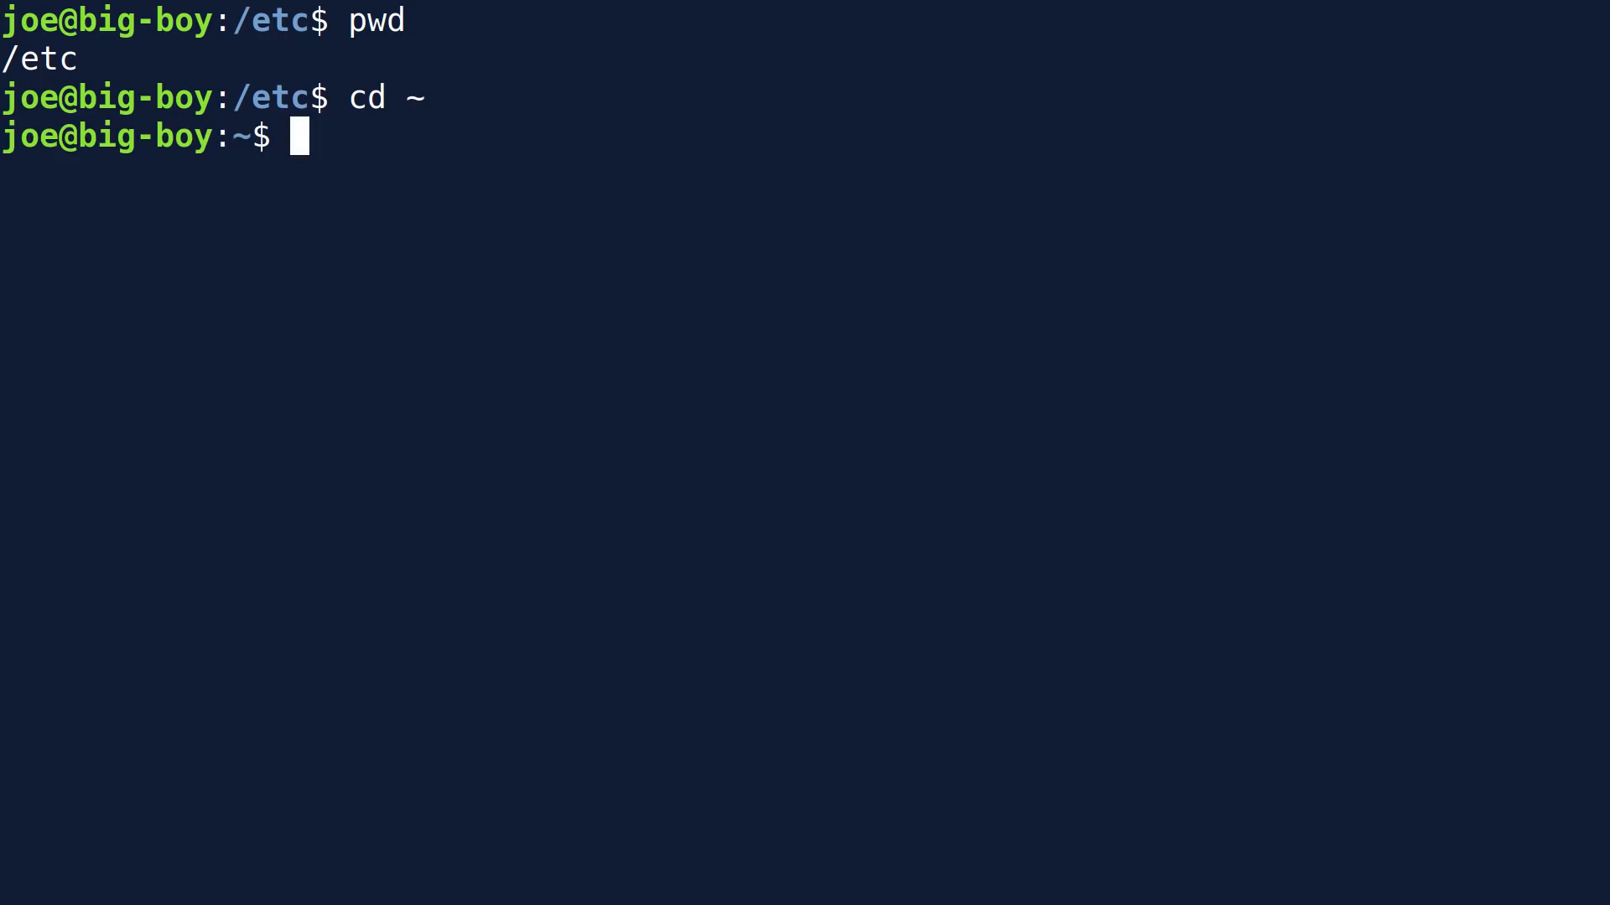
{"action": "type", "text": "pwd"}
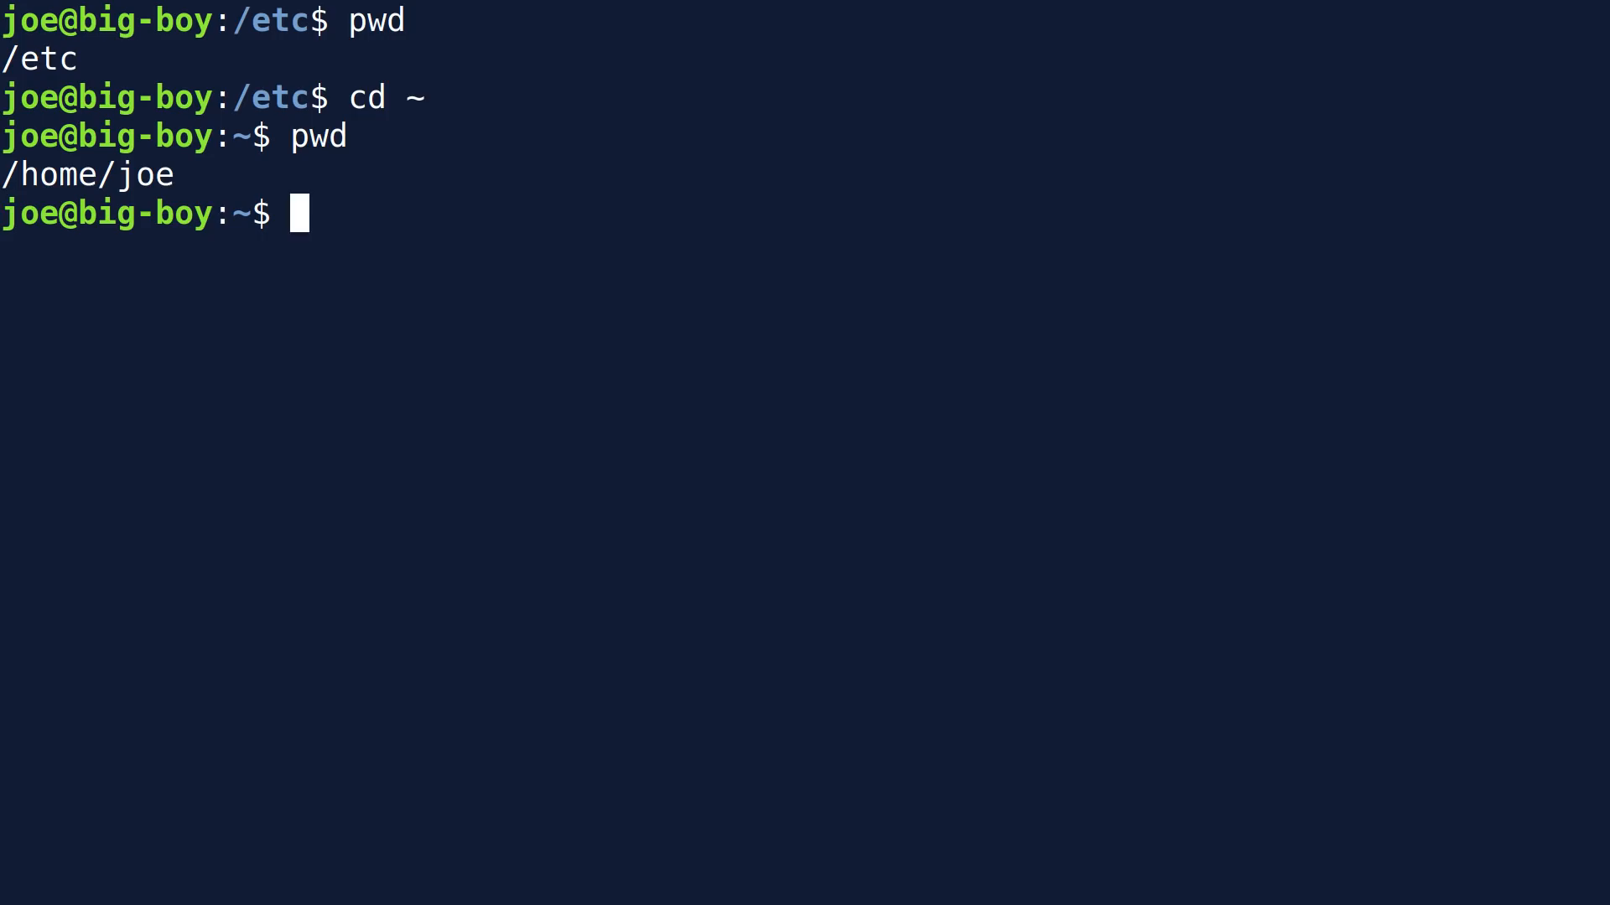
Try cd etc from home (no such directory), then cd /etc, then bare cd
{"action": "type", "text": "cd et"}
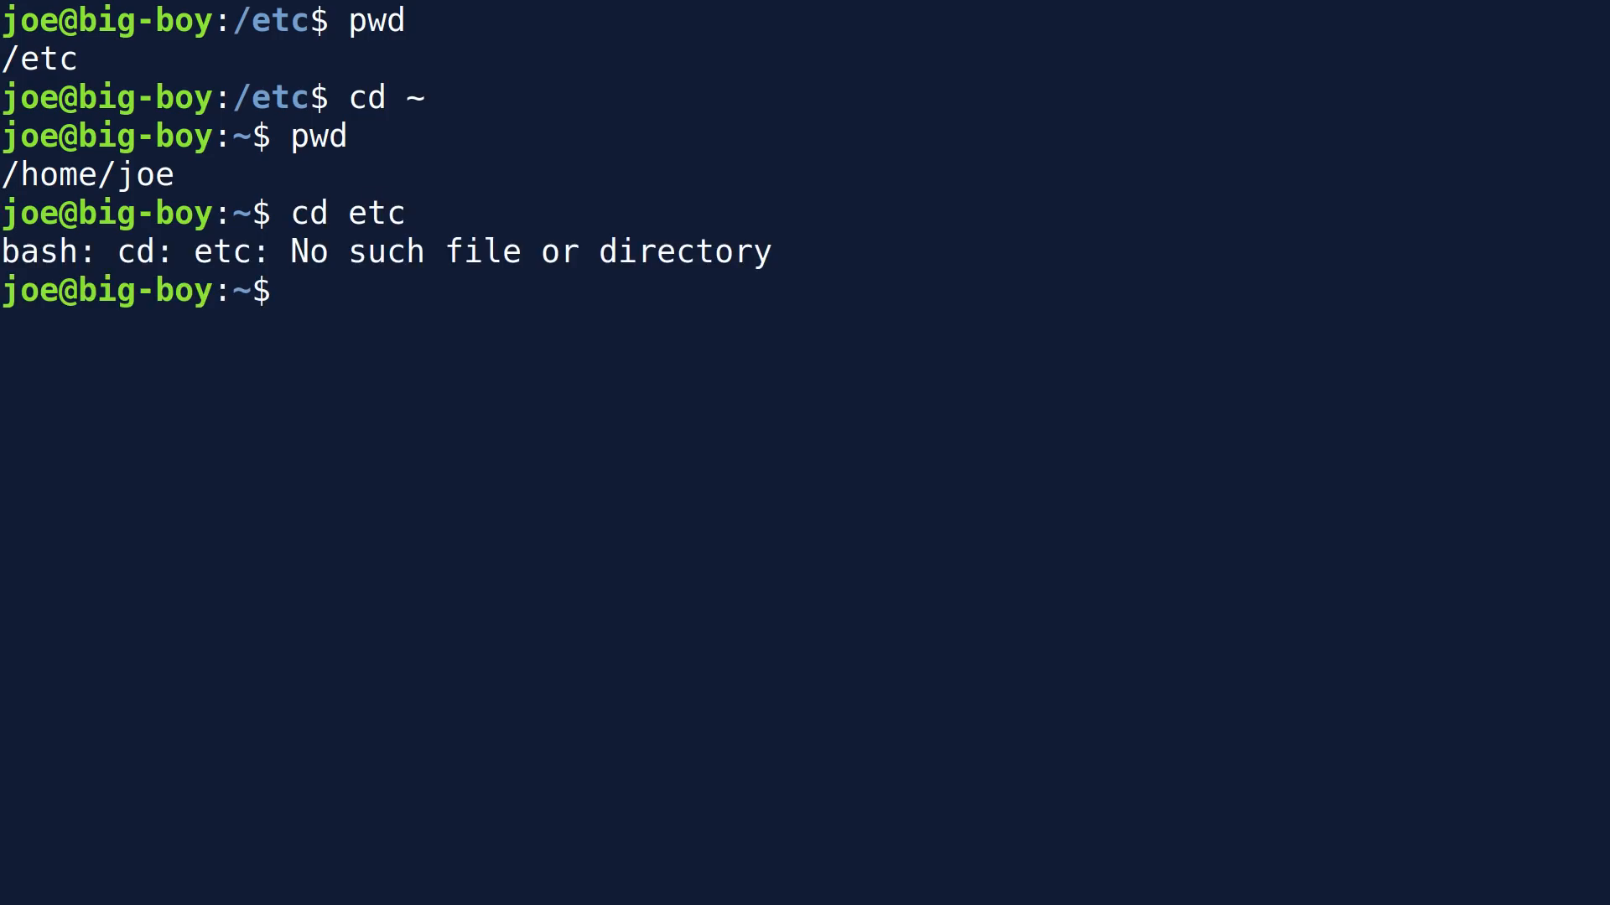
{"action": "type", "text": "c"}
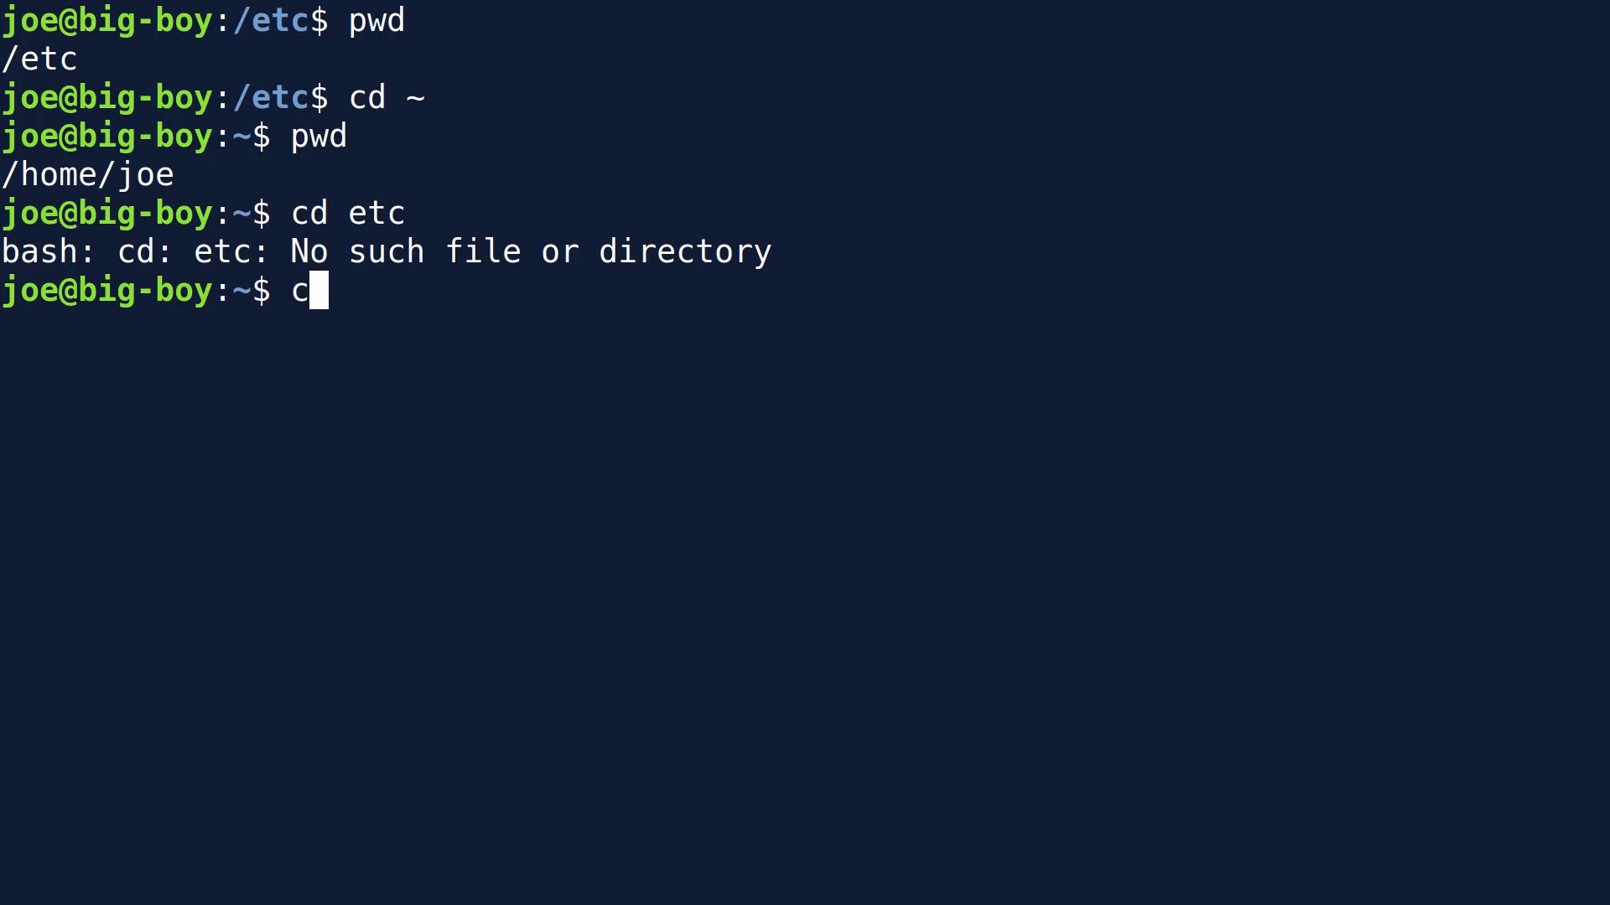
{"action": "type", "text": "d /et"}
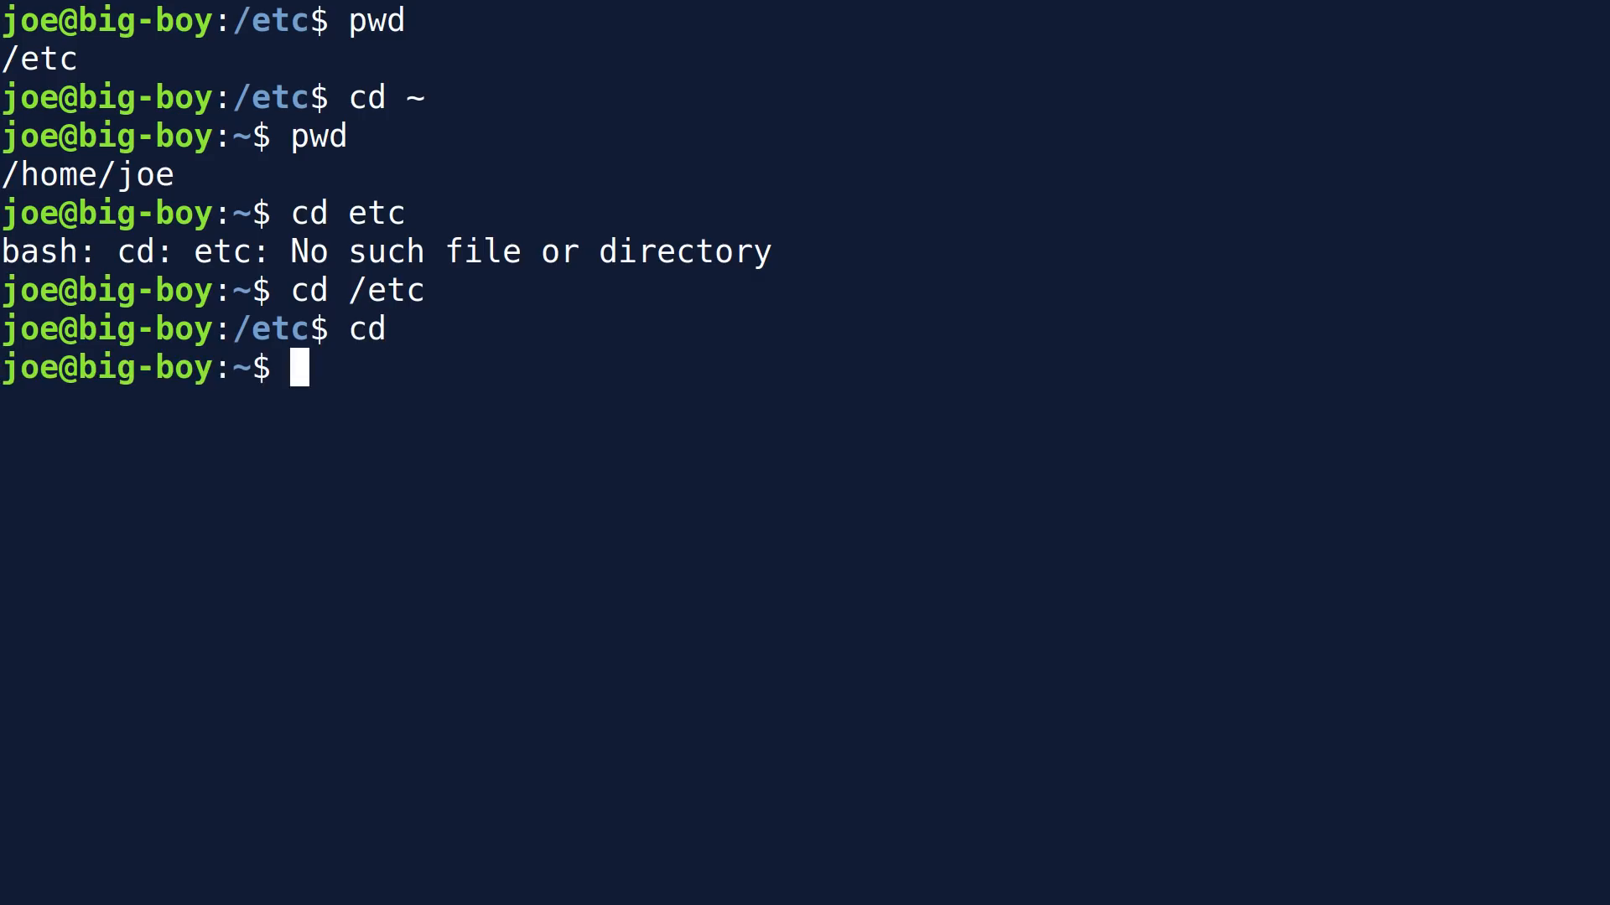
{"action": "type", "text": "cd"}
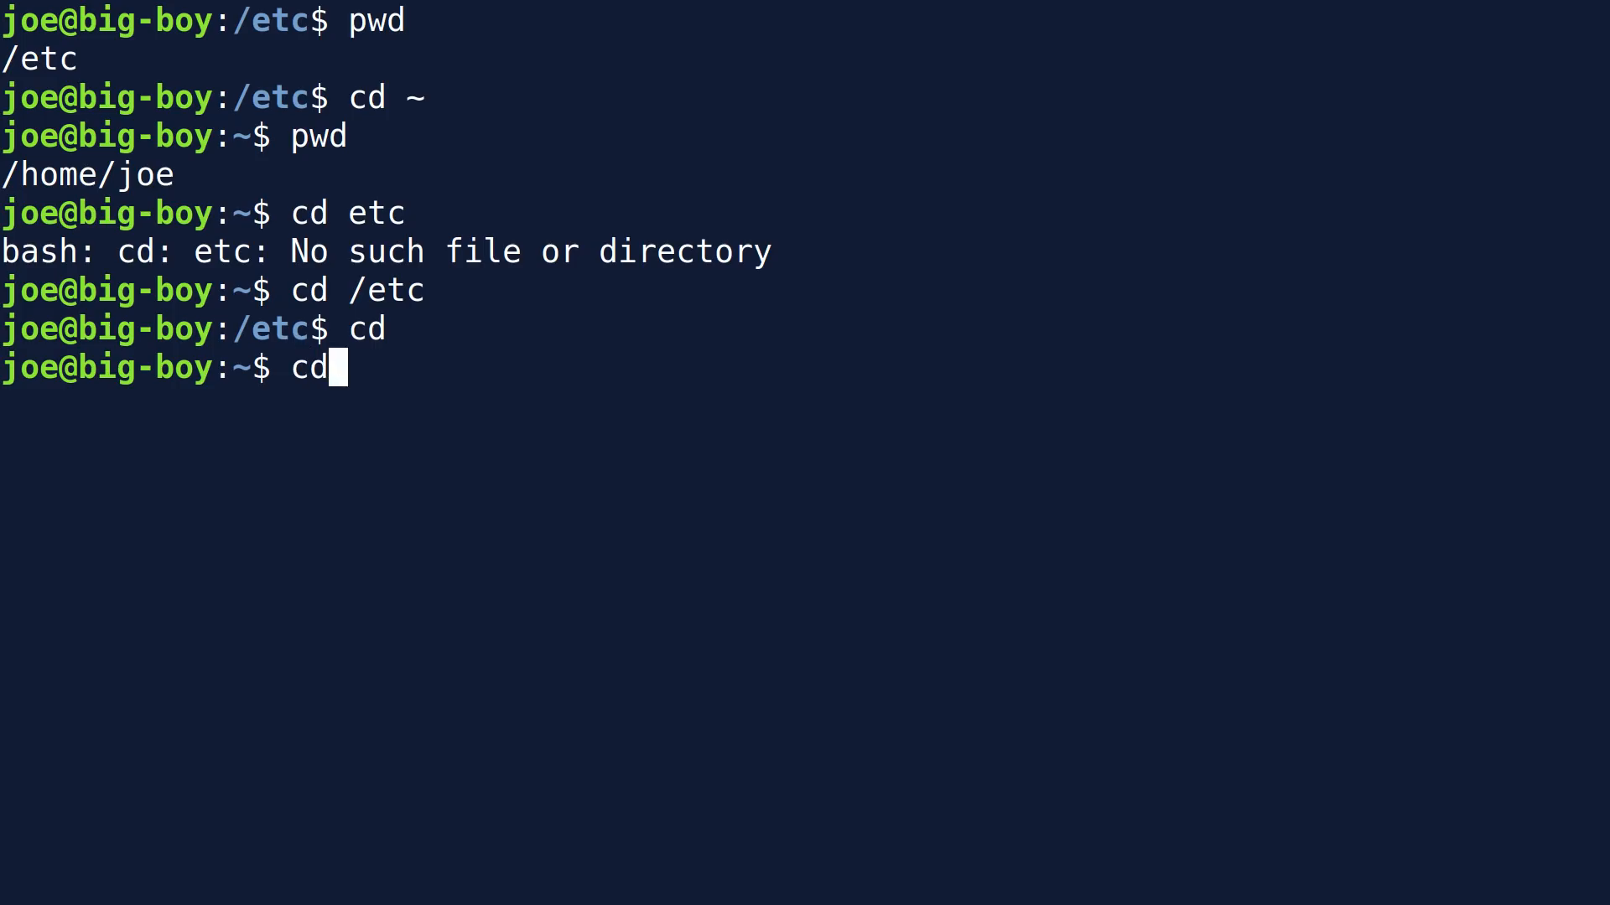
Run pushd /etc and pushd /var for a stack of '/var /etc ~', then cd home
{"action": "key", "text": "BackSpace"}
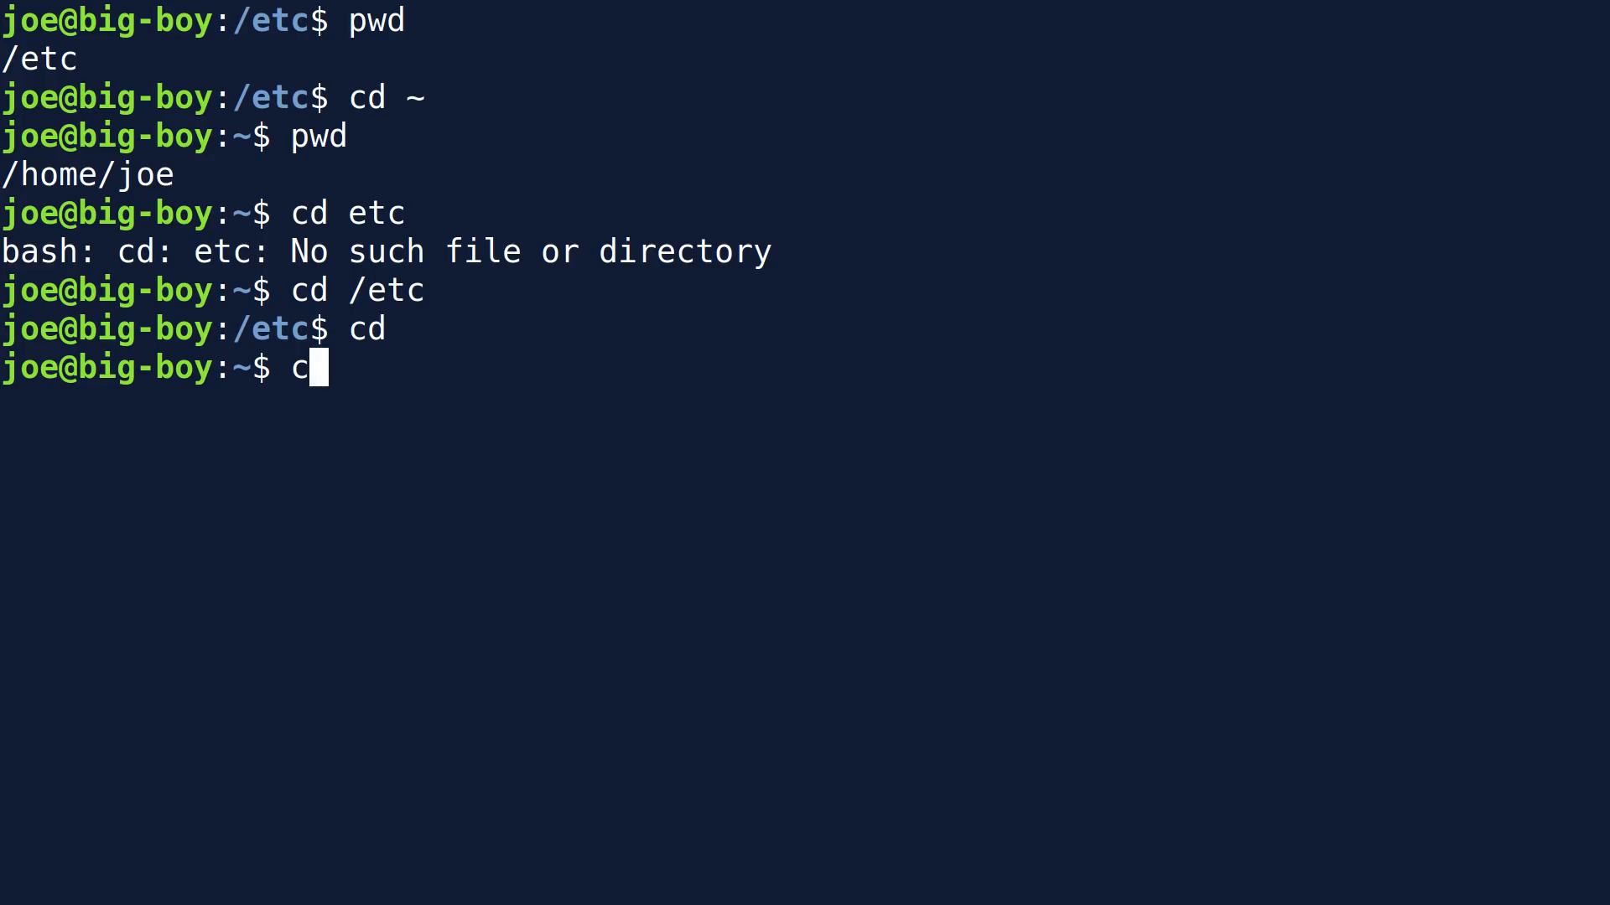
{"action": "key", "text": "BackSpace"}
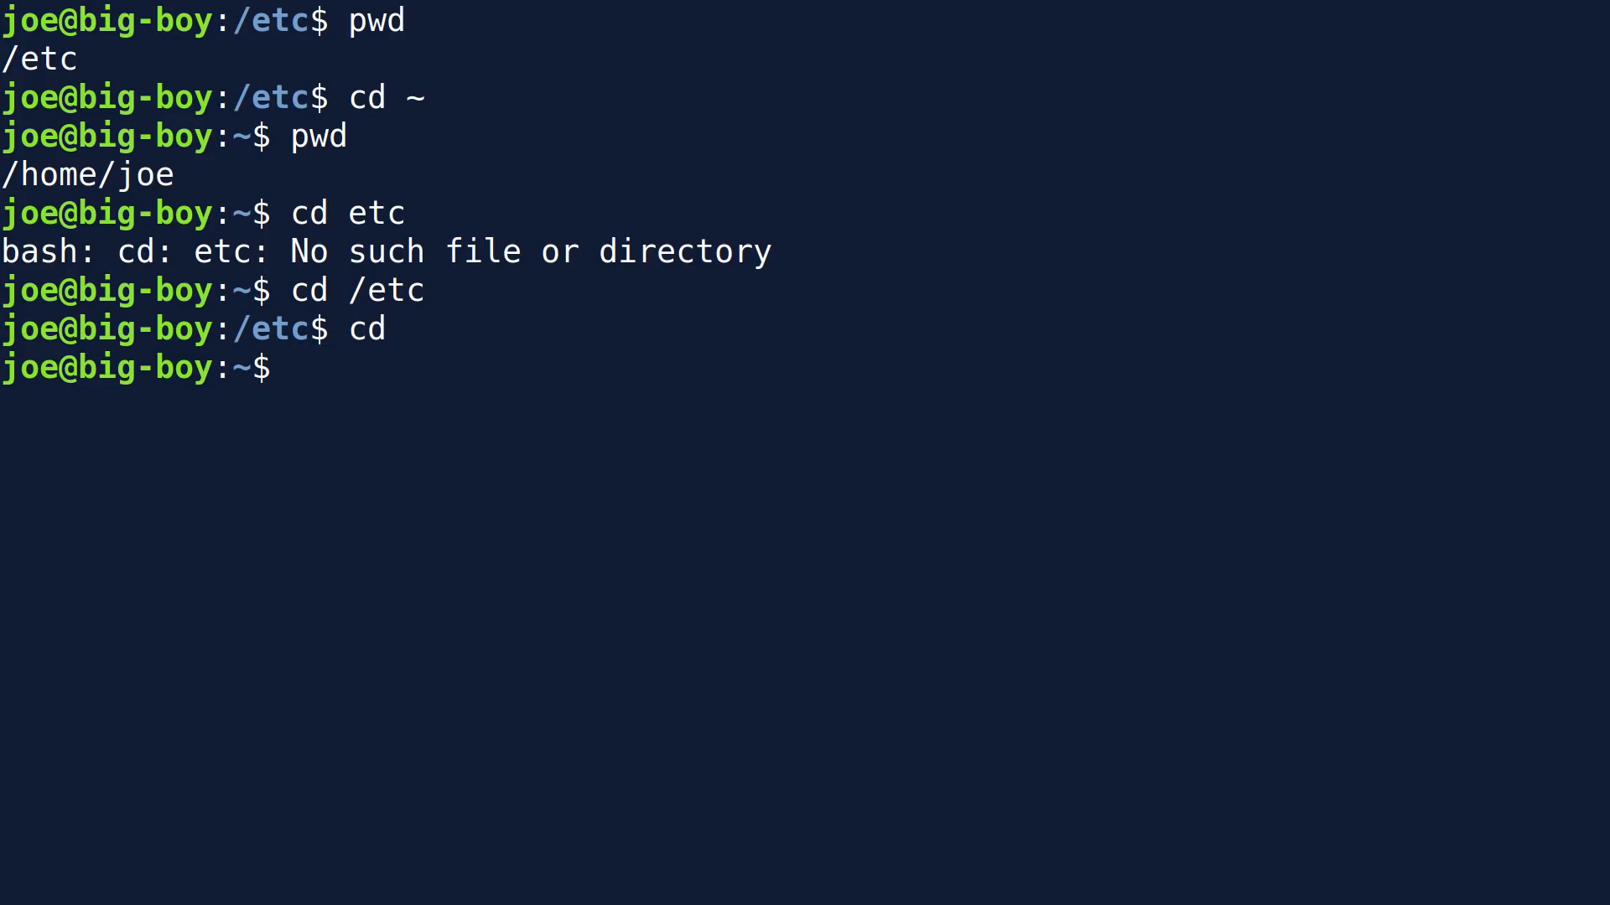
{"action": "type", "text": "pushd"}
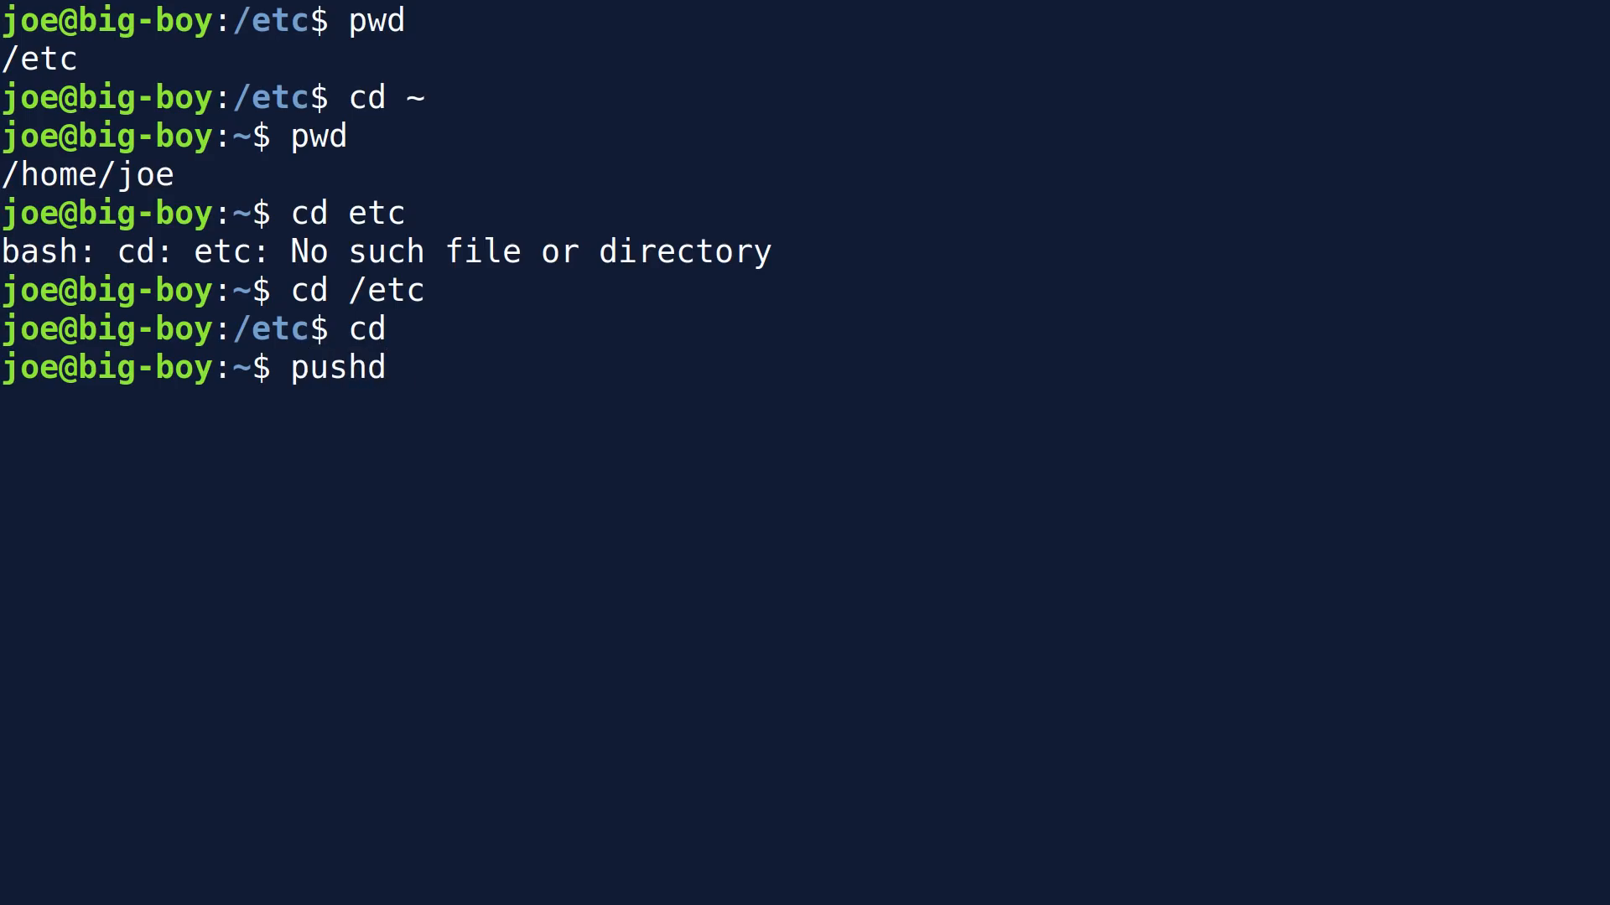
{"action": "type", "text": "/et"}
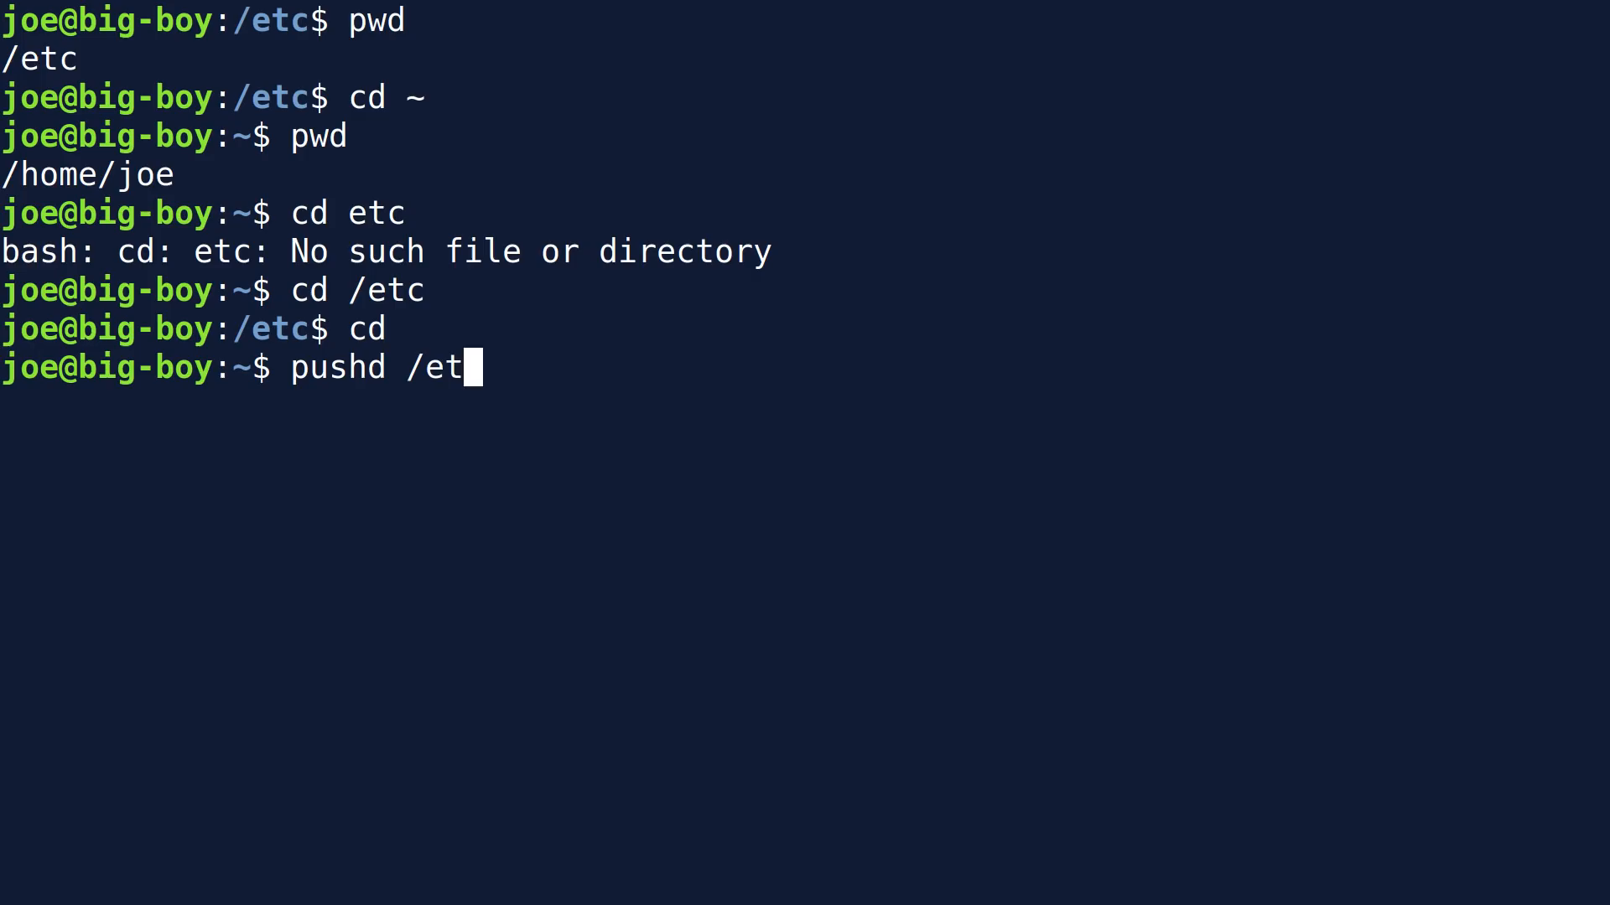
{"action": "key", "text": "BackSpace"}
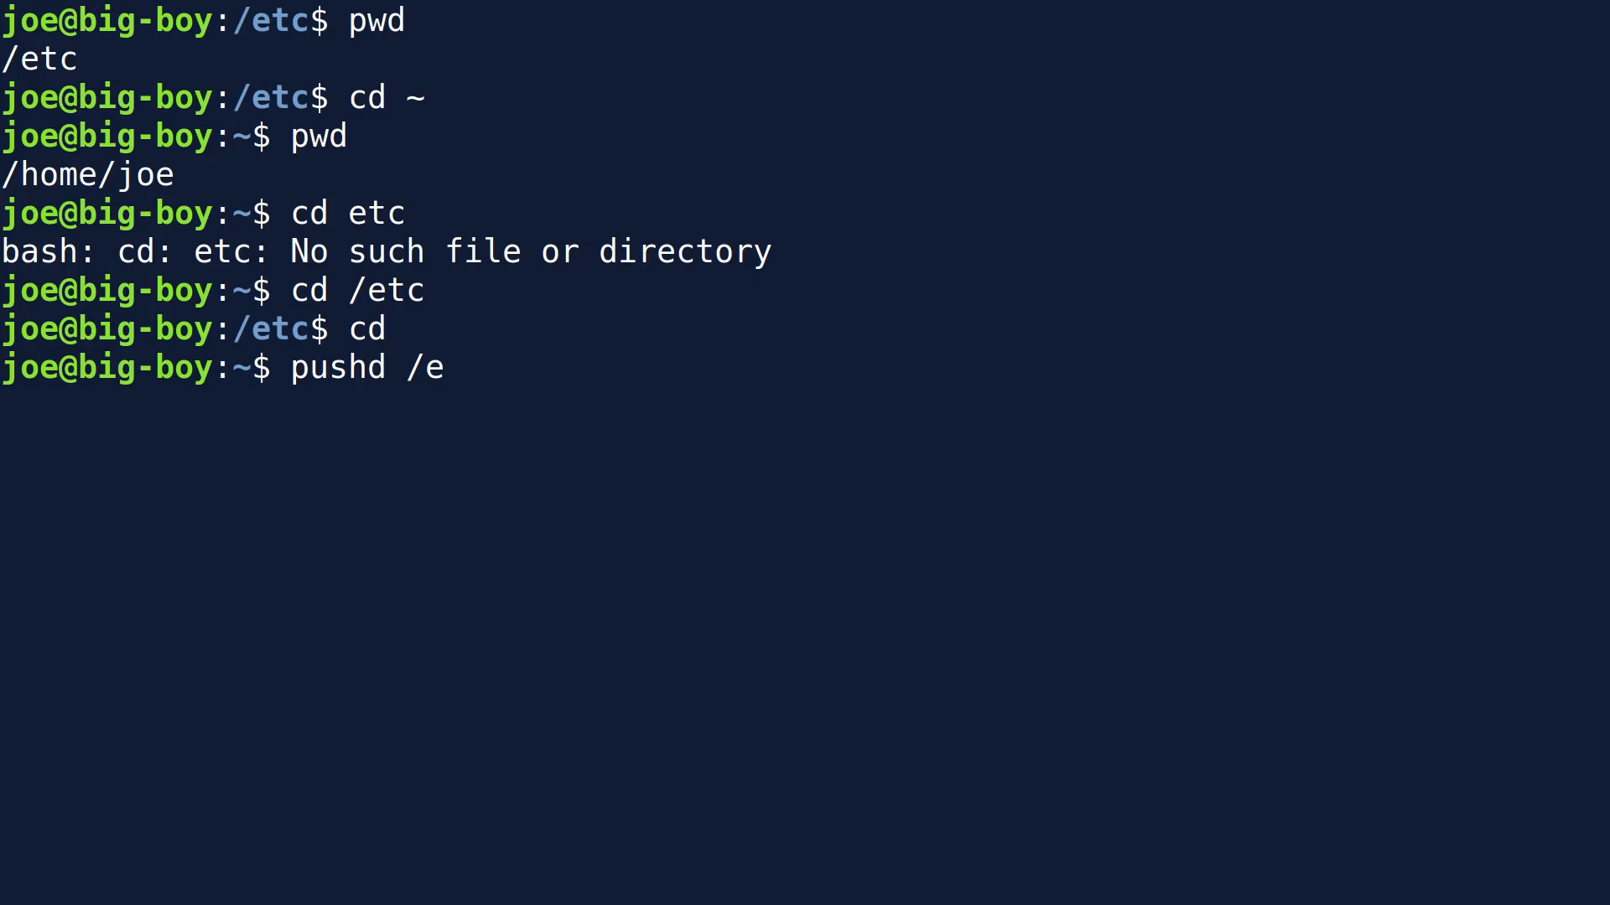
{"action": "type", "text": "tc"}
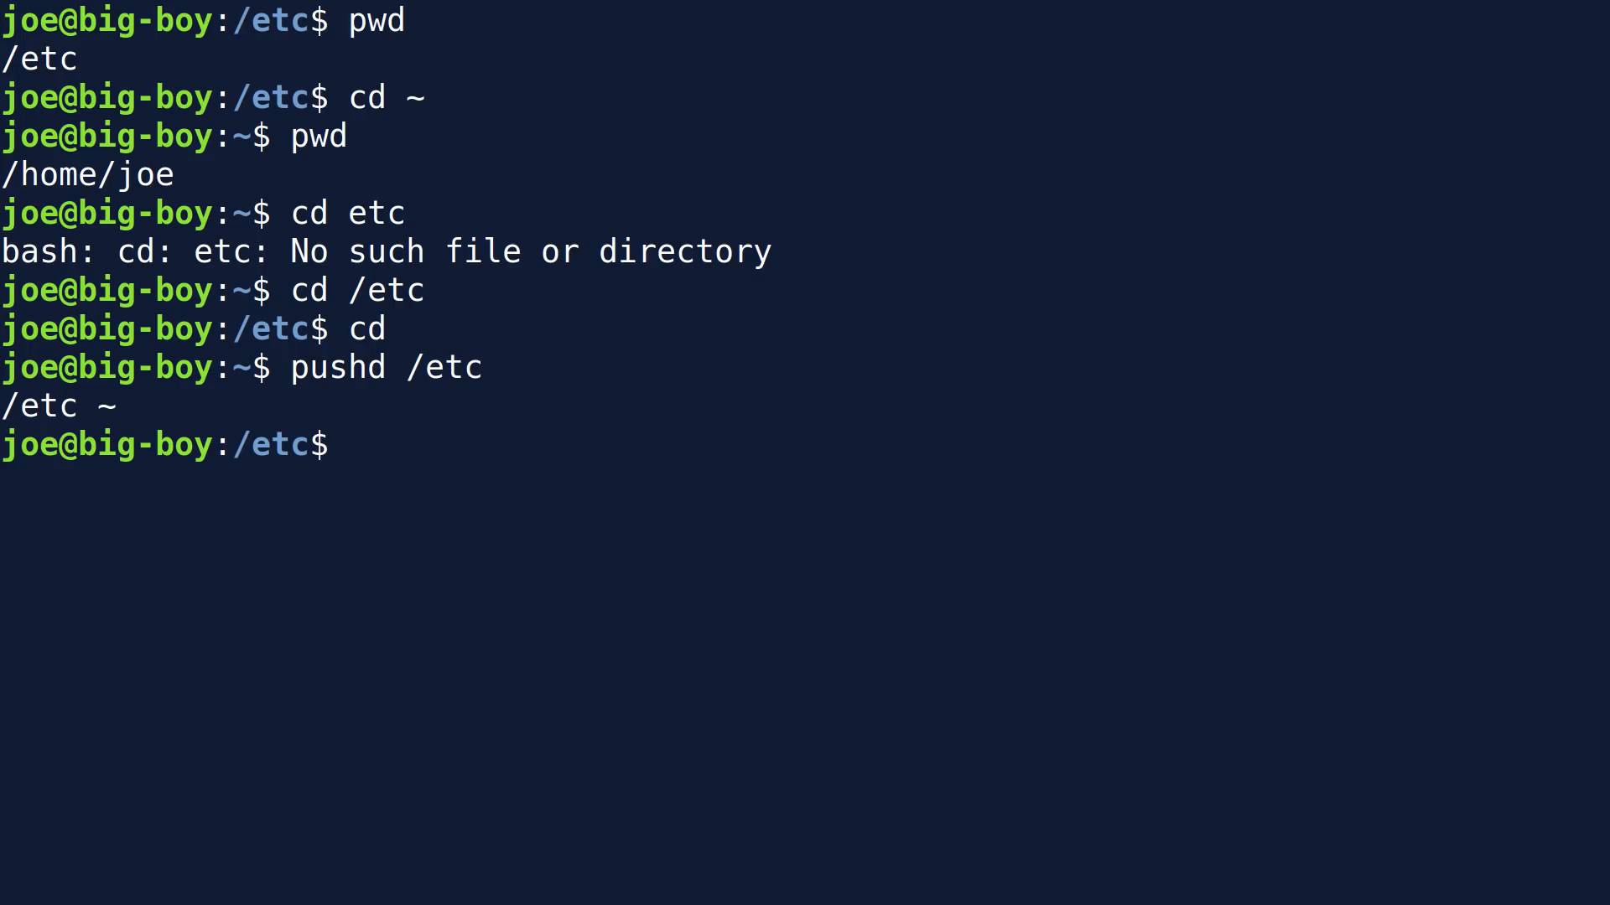
{"action": "type", "text": "p"}
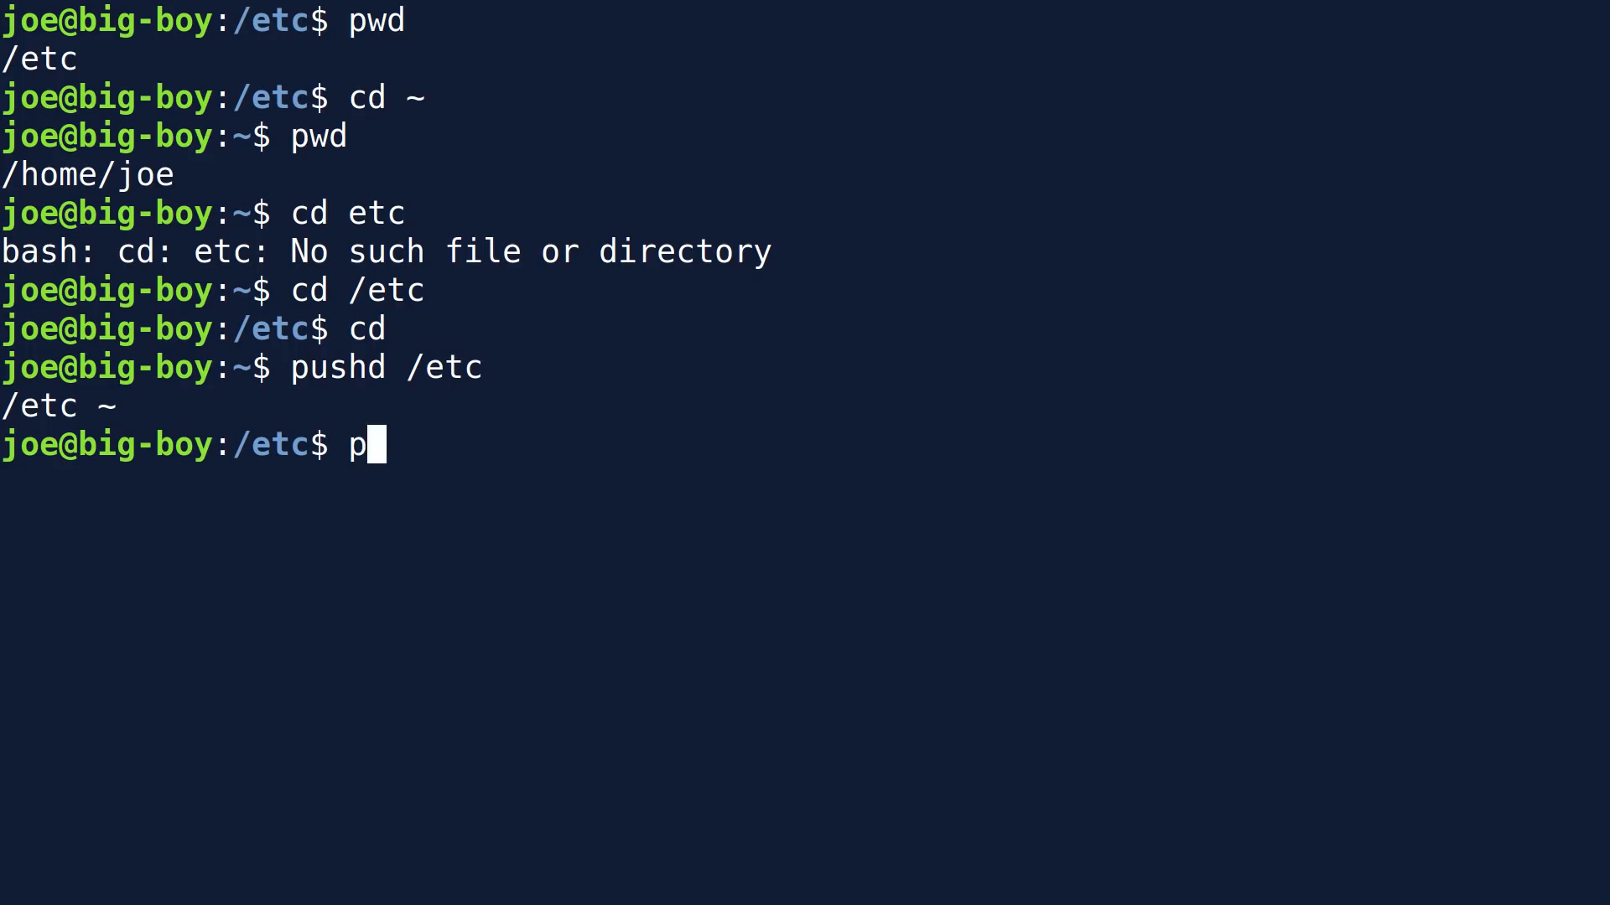
{"action": "type", "text": "ushd"}
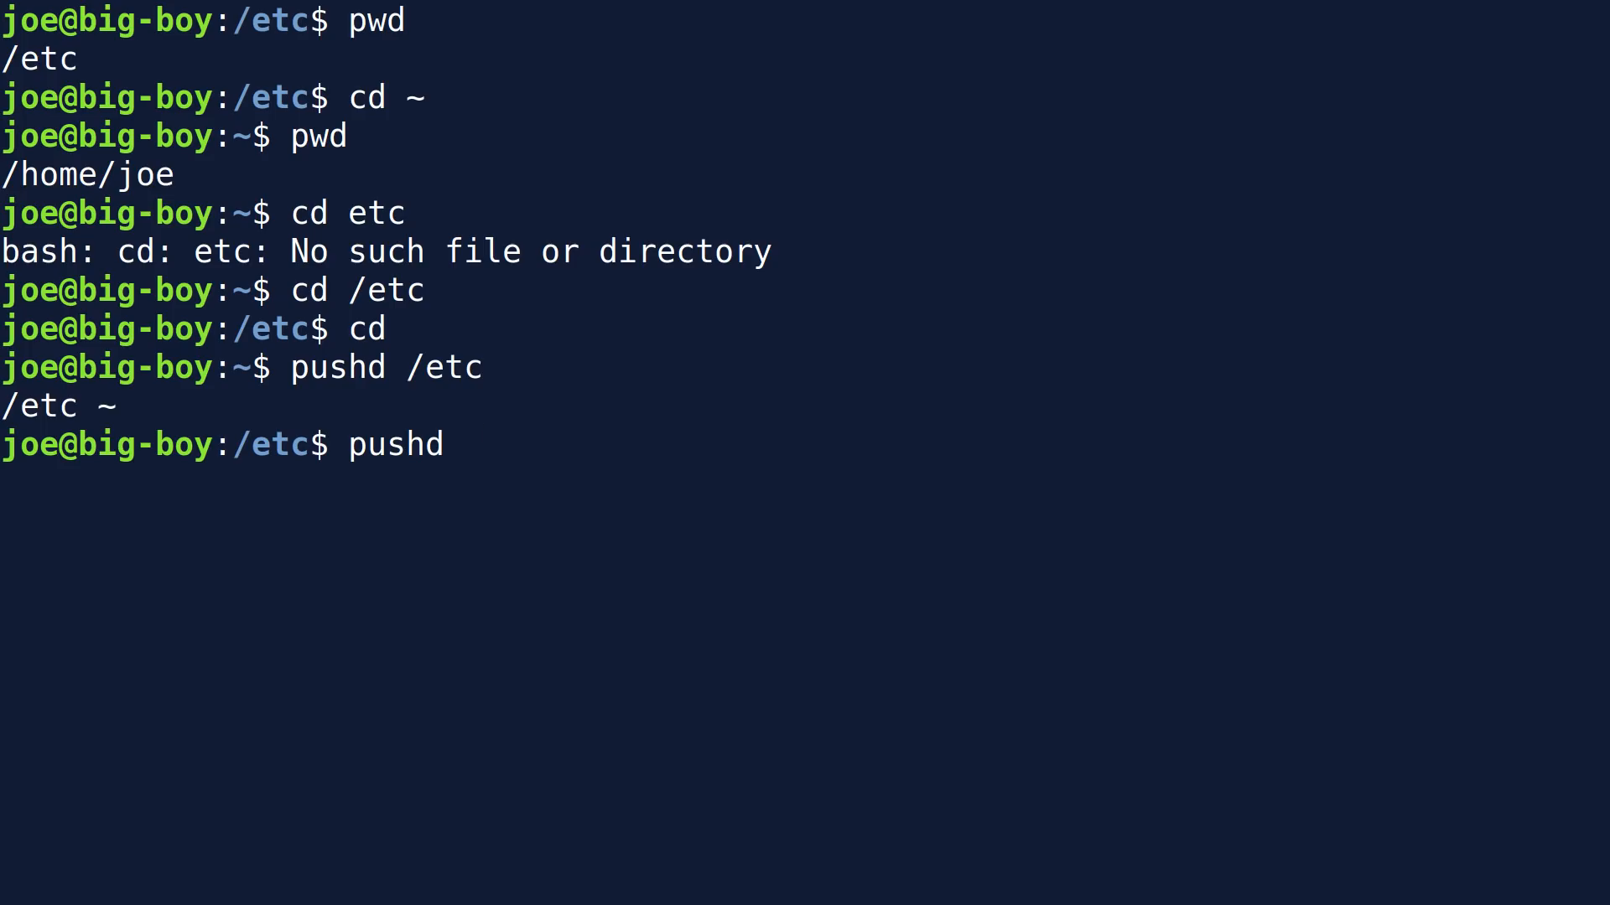
{"action": "type", "text": "/v"}
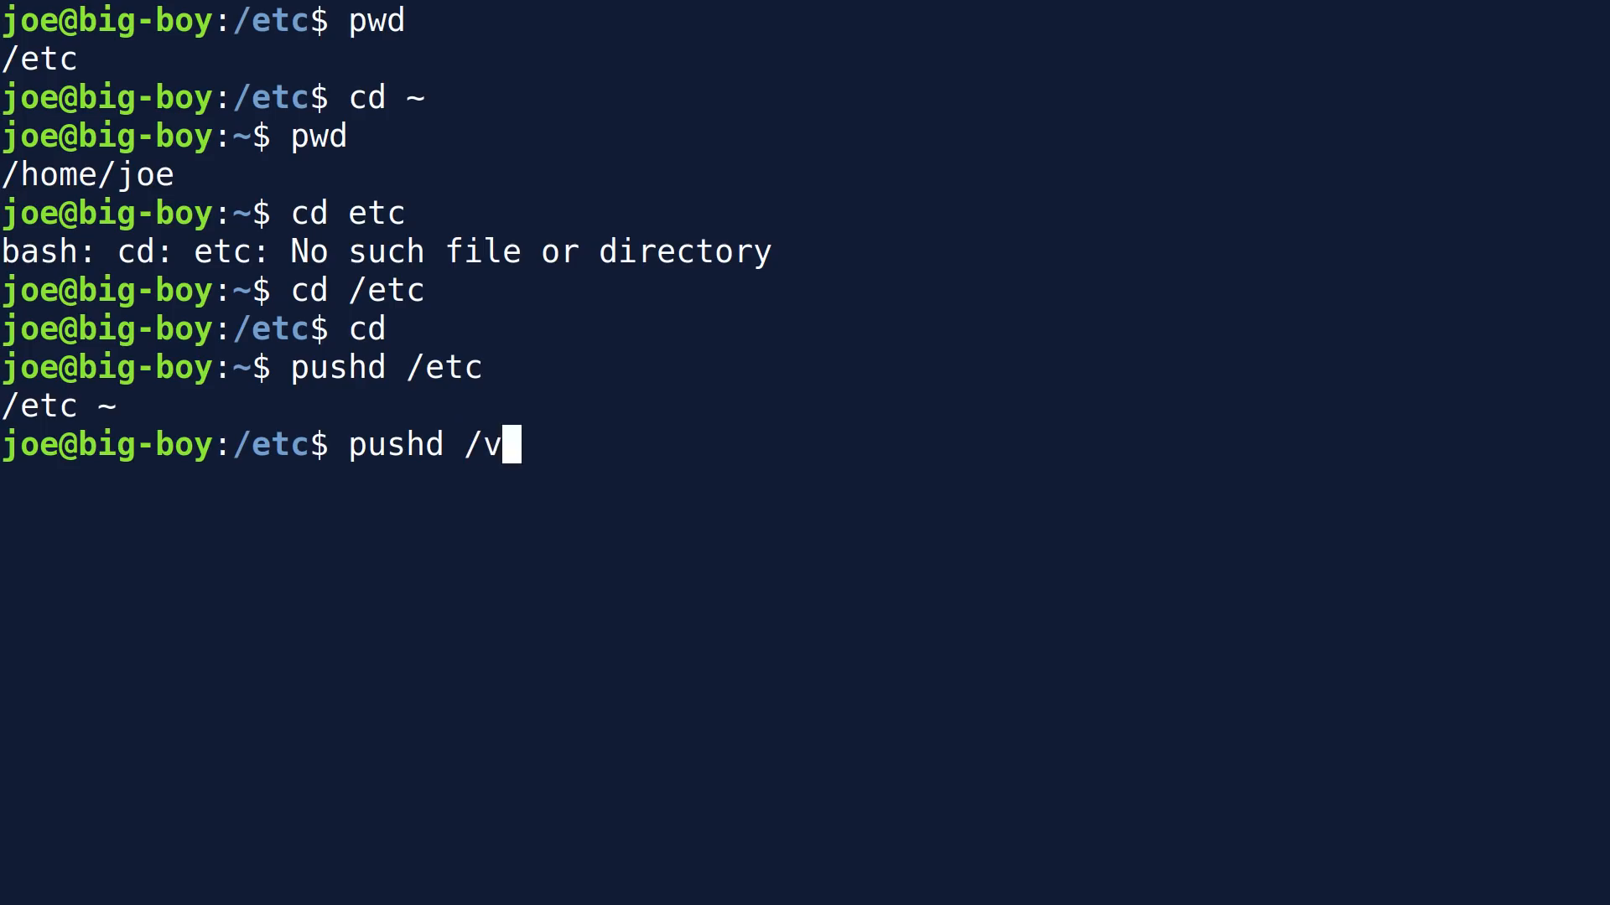
{"action": "key", "text": "Return"}
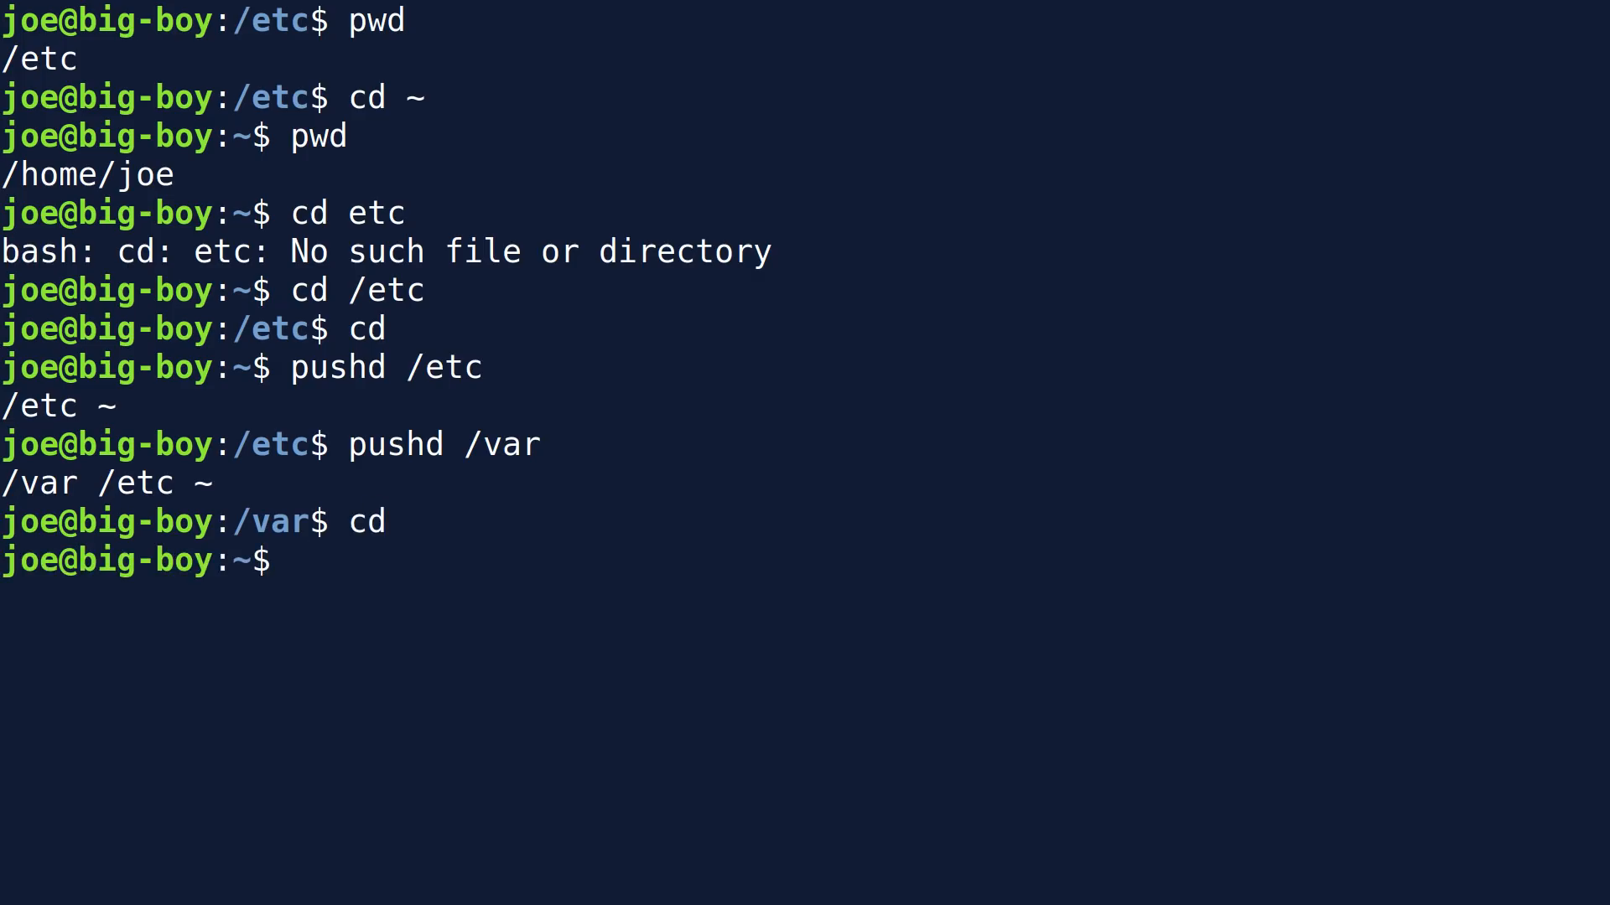
{"action": "type", "text": "pwd"}
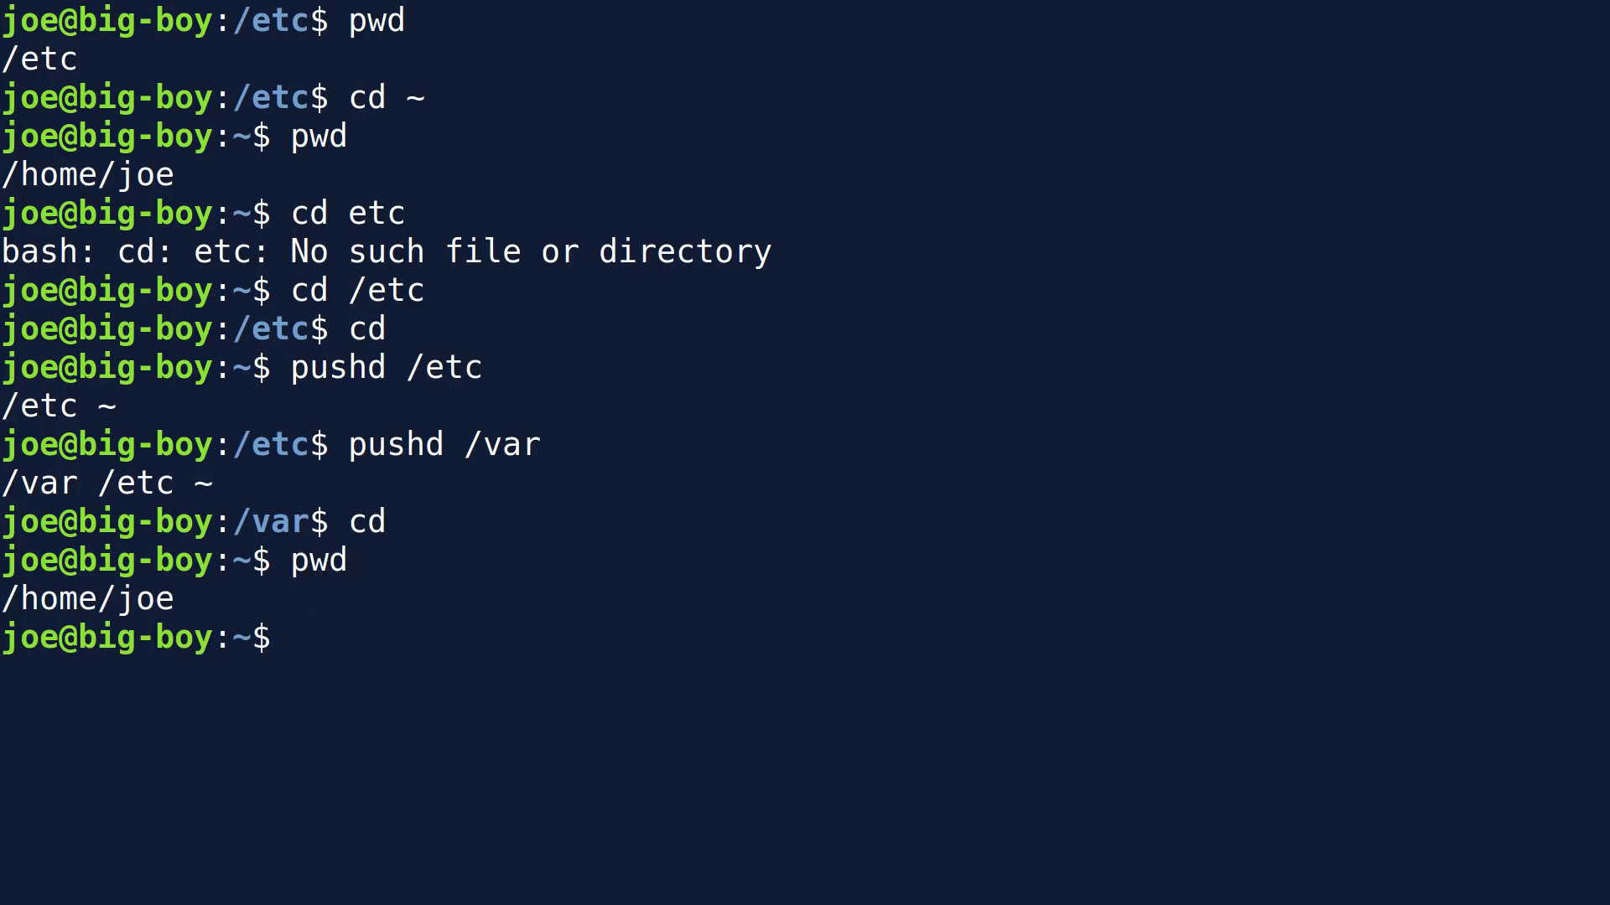
Run popd twice, landing in /etc and then back in the home directory
{"action": "type", "text": "popd"}
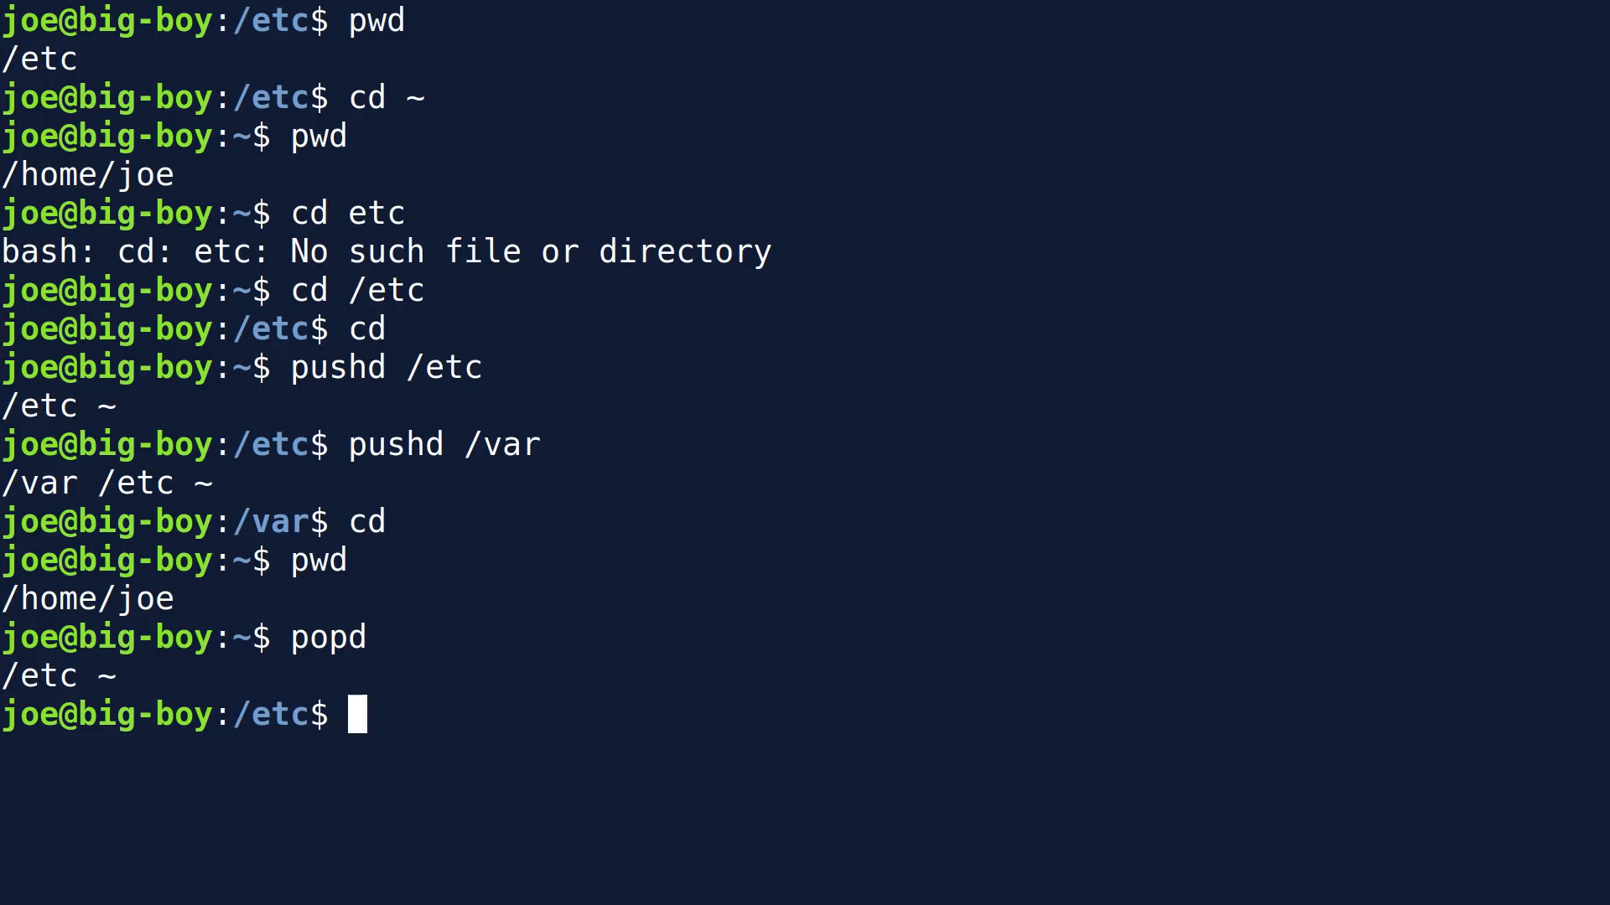
{"action": "type", "text": "popd"}
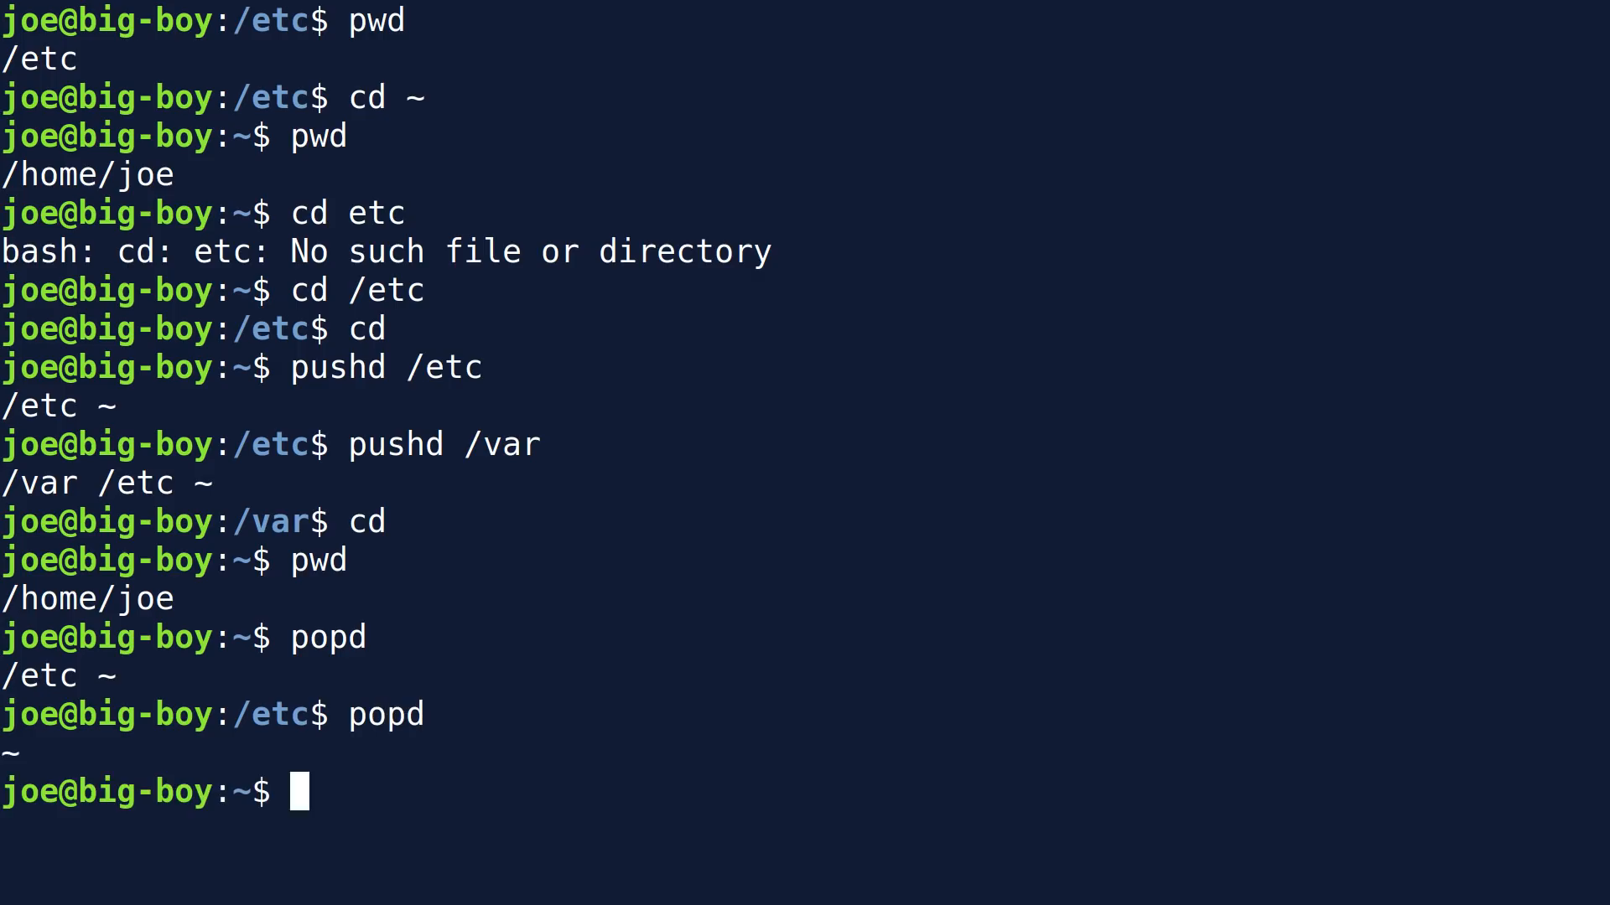
{"action": "type", "text": "pop"}
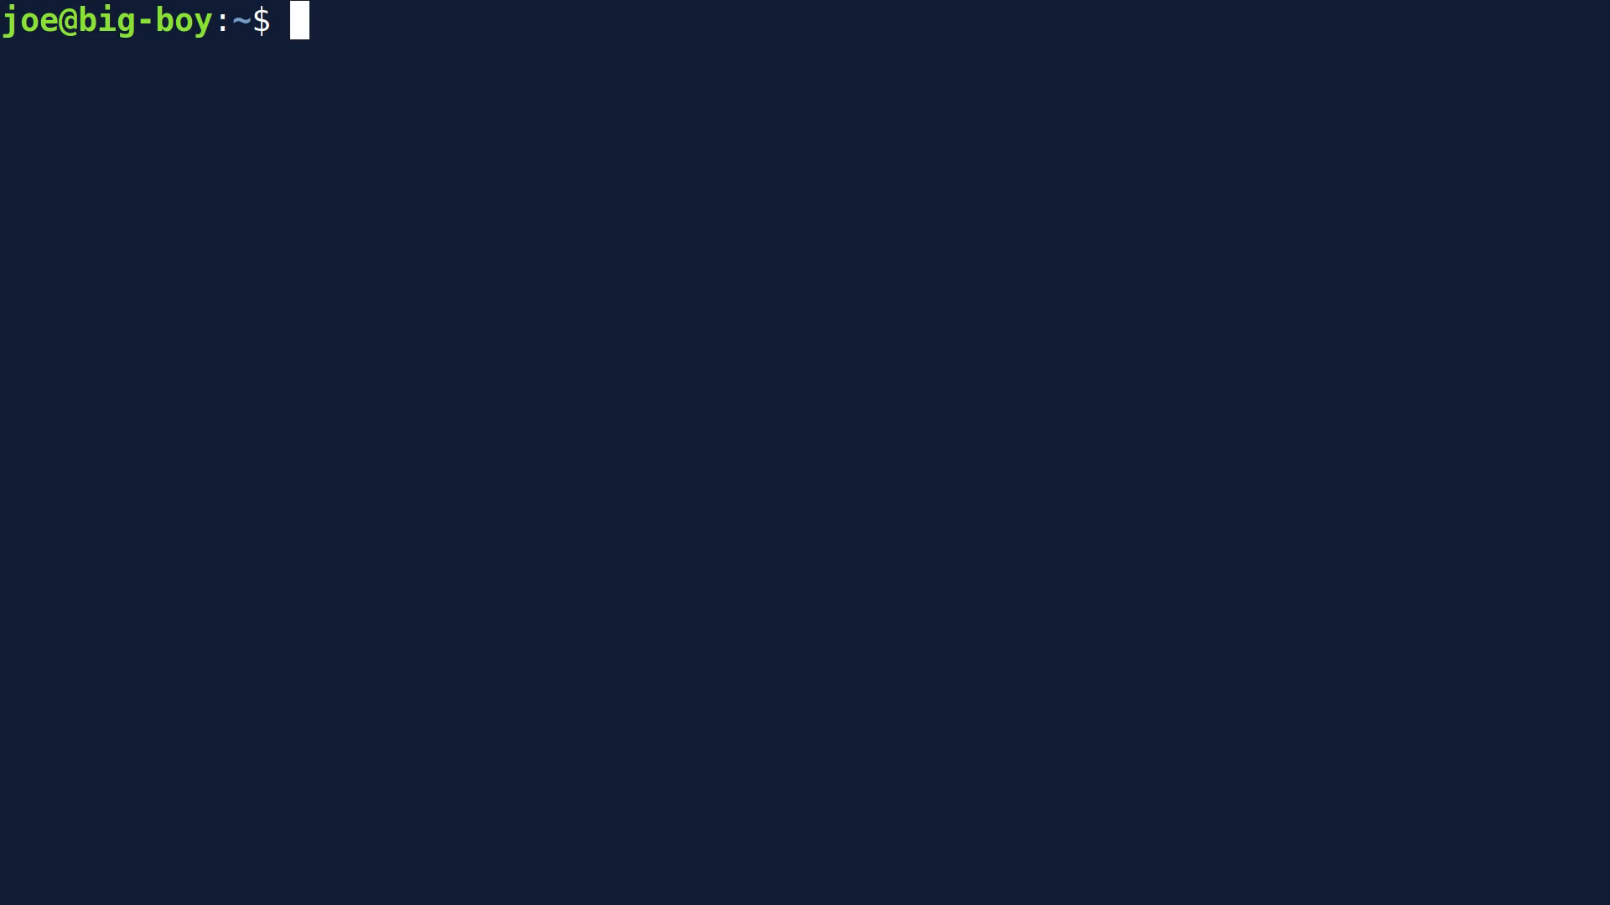
Enter 'gedit Documents/Scripts/firefox-purge.sh' at the prompt using Tab completion
{"action": "type", "text": "ge"}
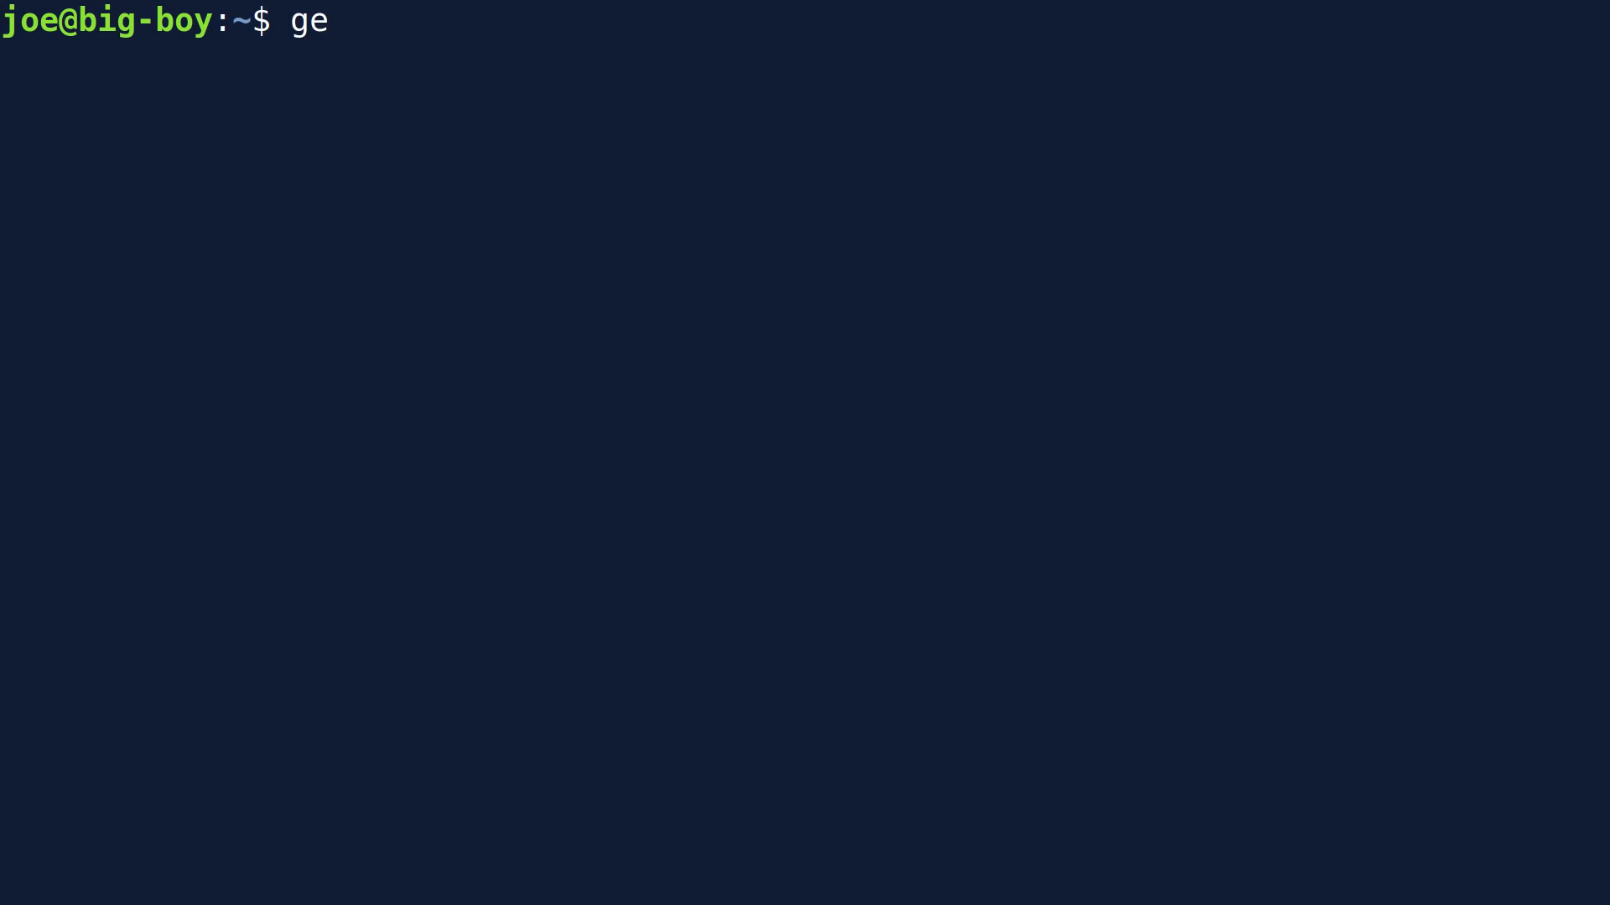
{"action": "type", "text": "dit"}
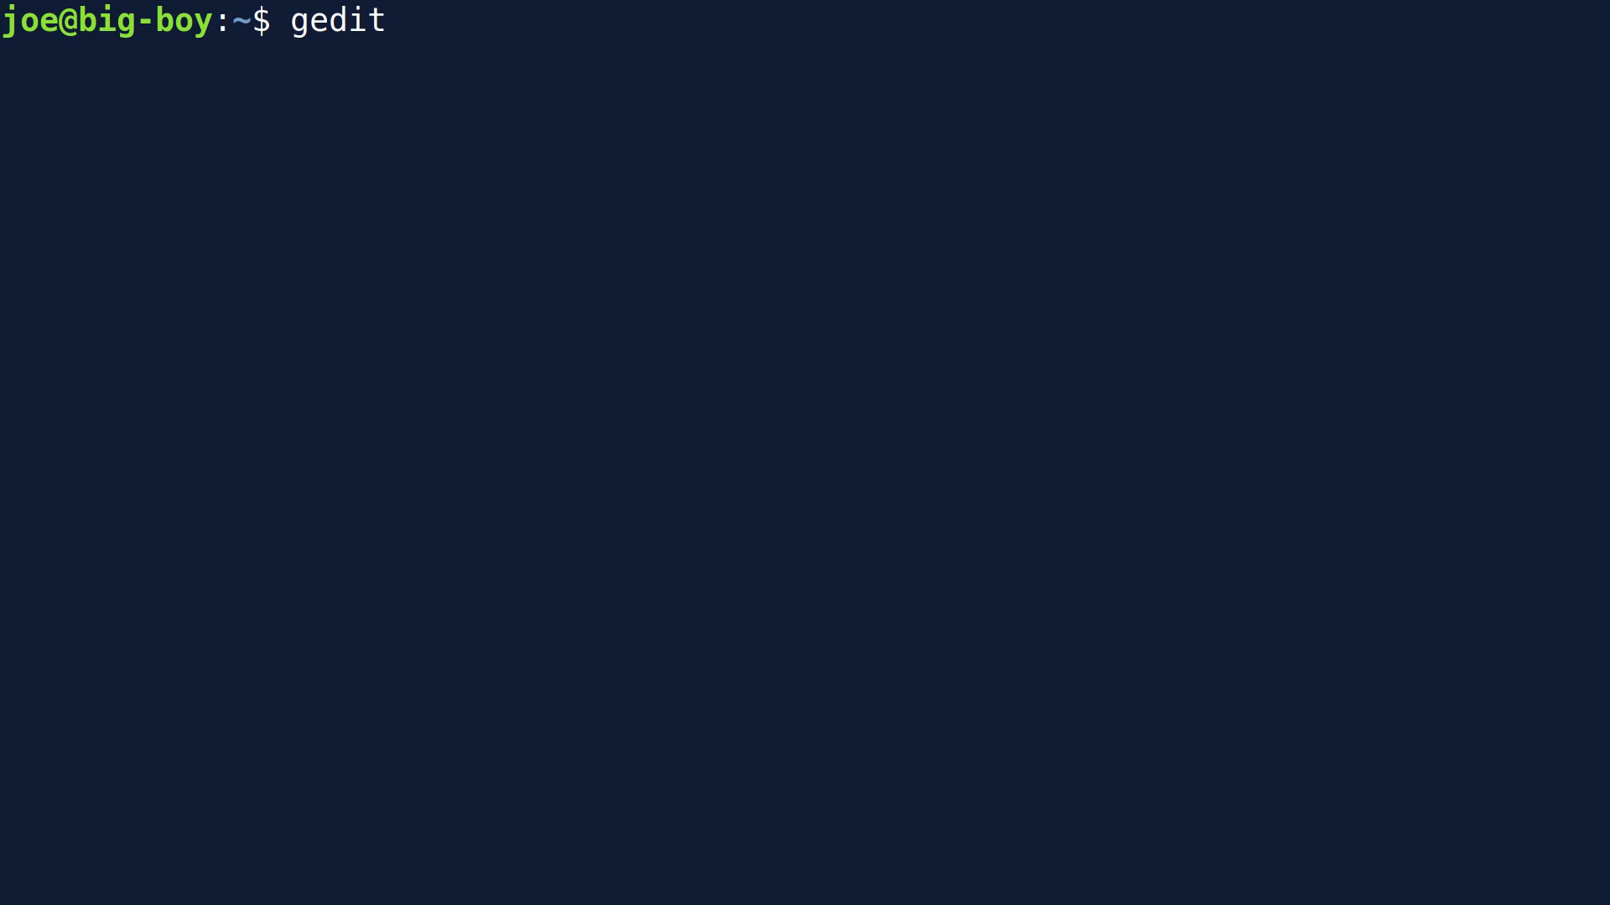
{"action": "key", "text": "space"}
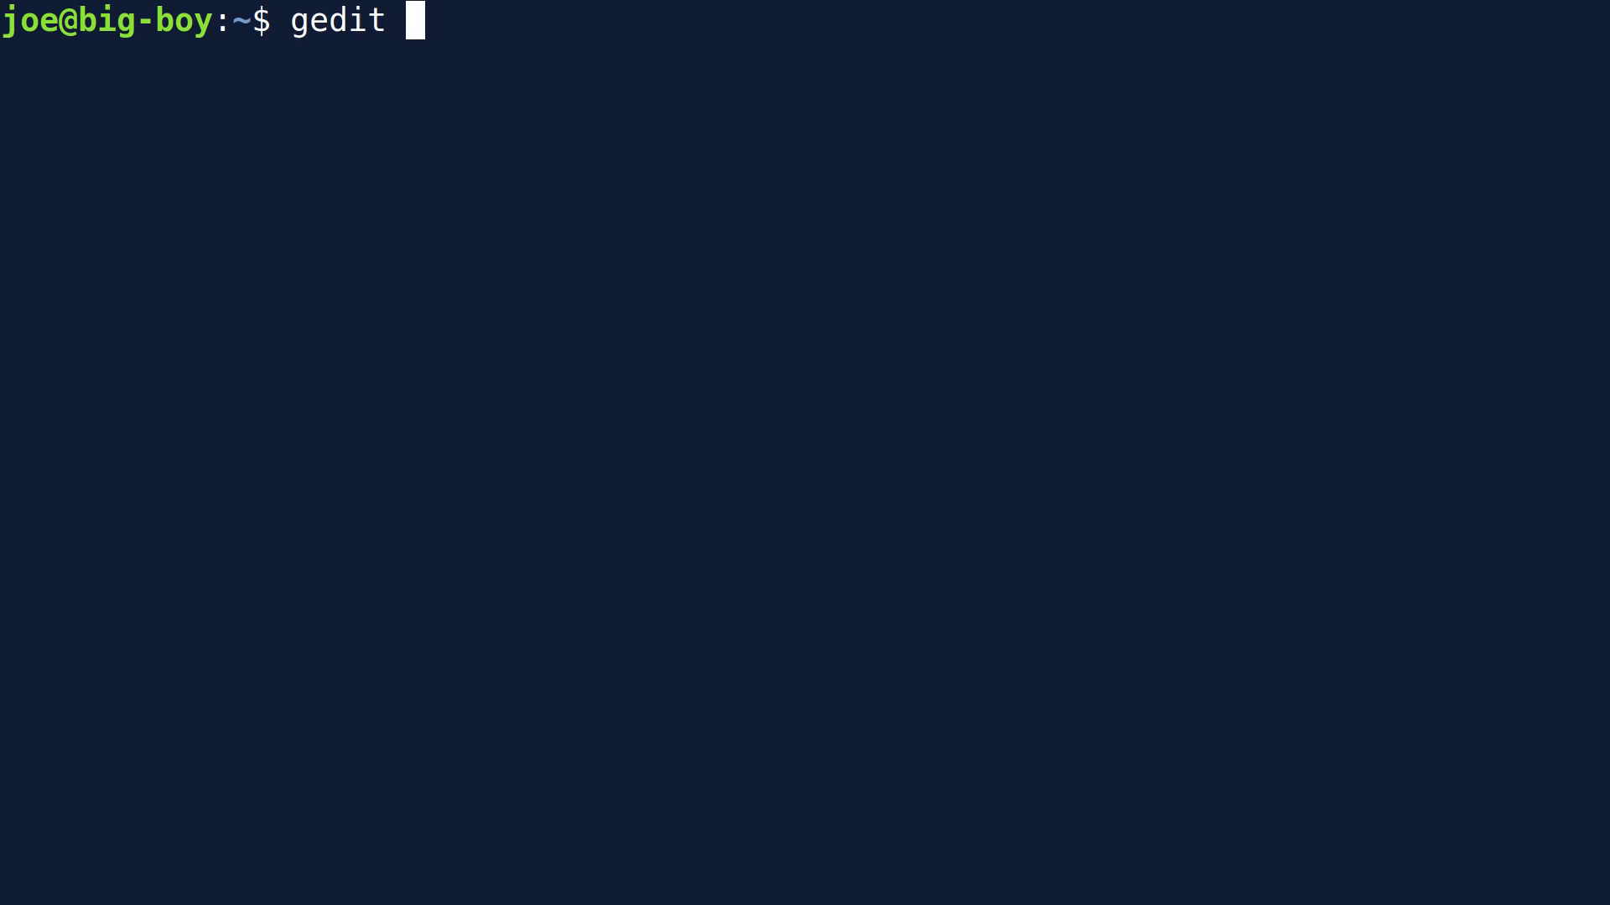
{"action": "type", "text": "Documents/"}
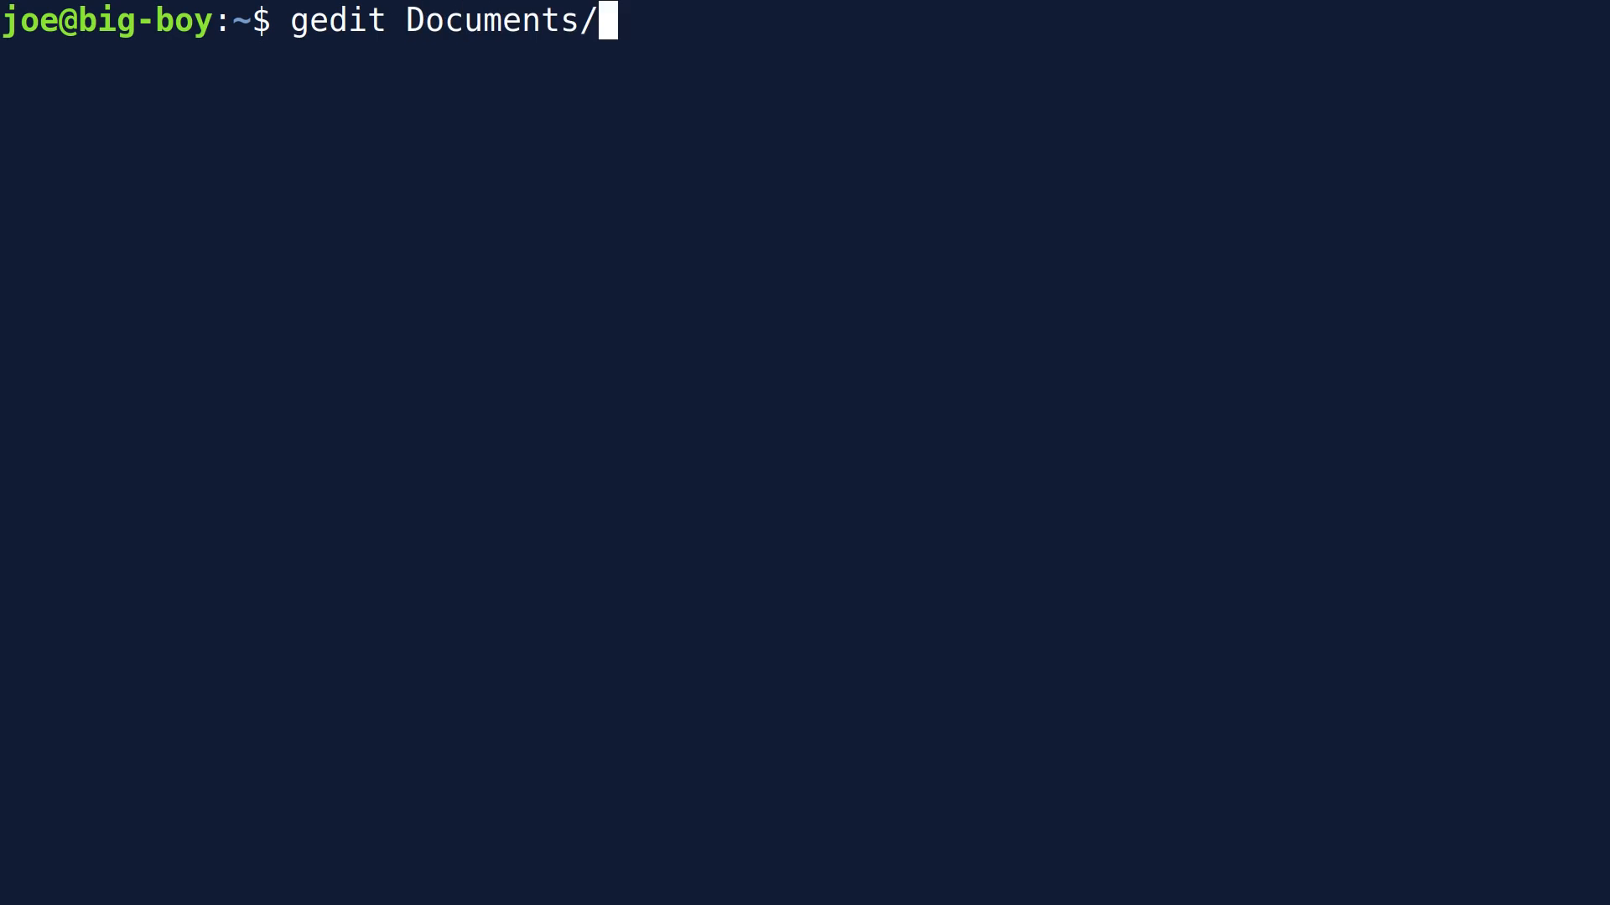
{"action": "type", "text": "Scripts/"}
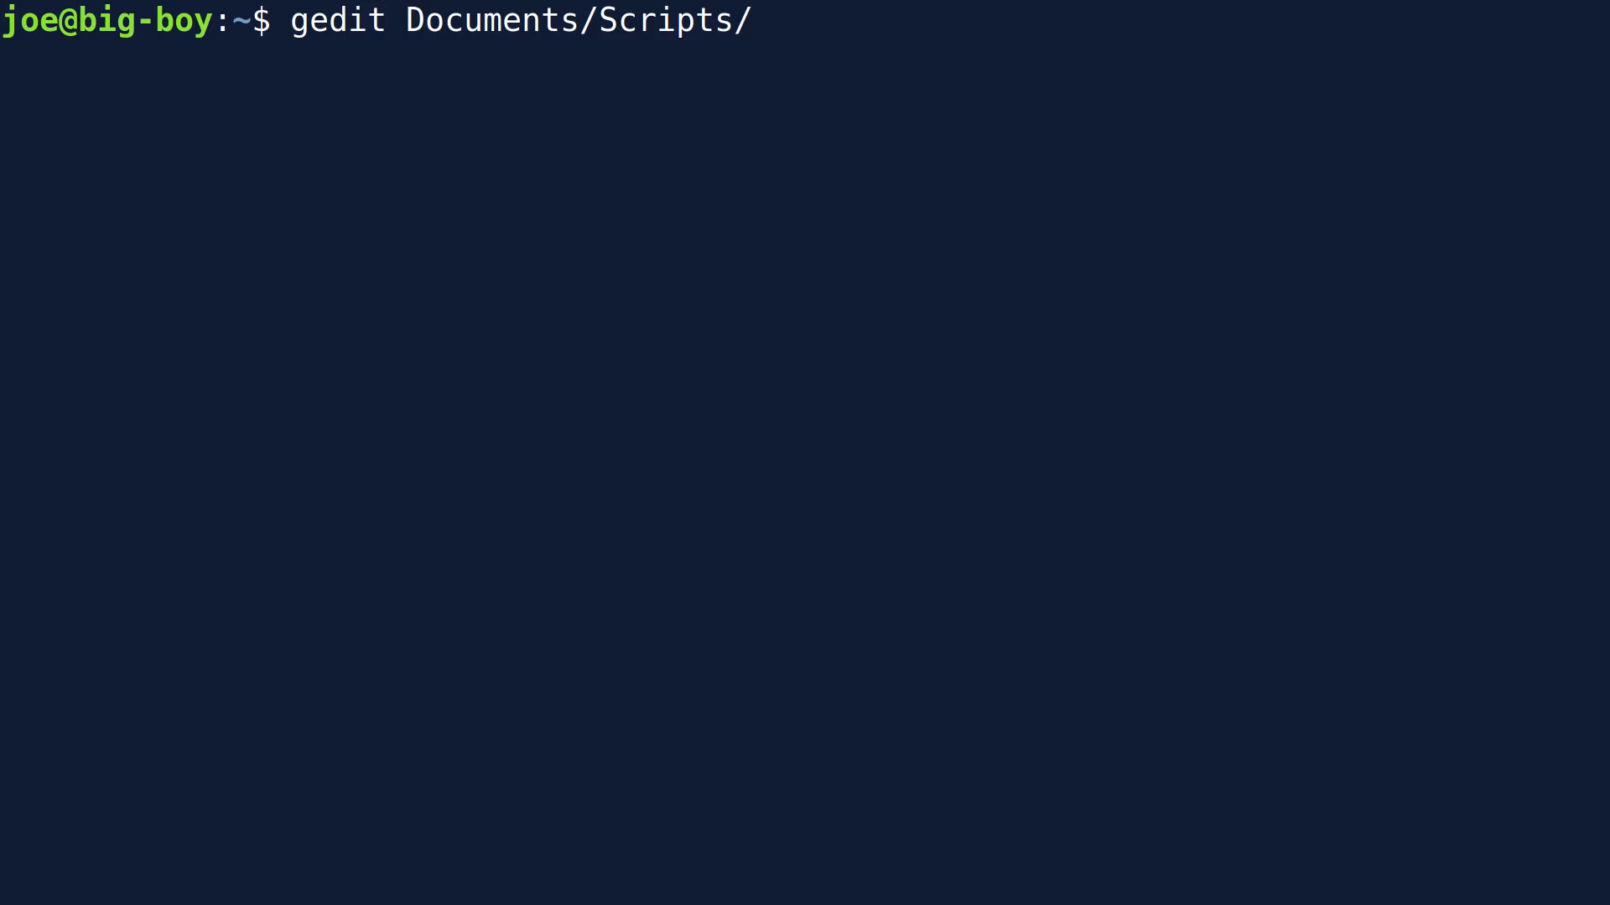
{"action": "type", "text": "fir"}
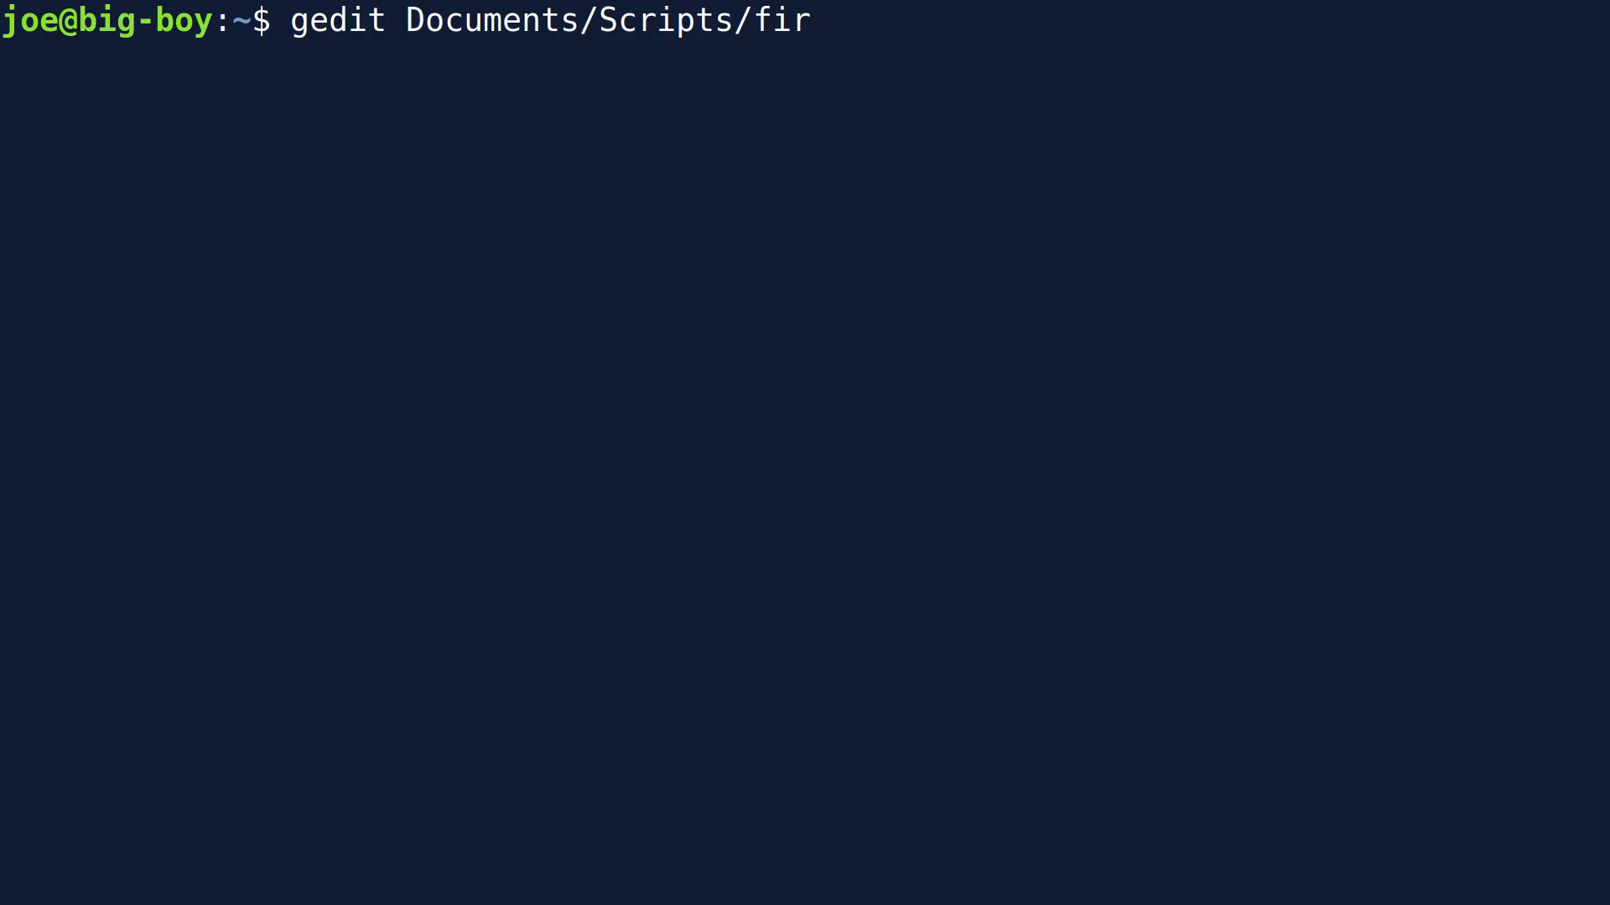
{"action": "type", "text": "efox-purge.sh"}
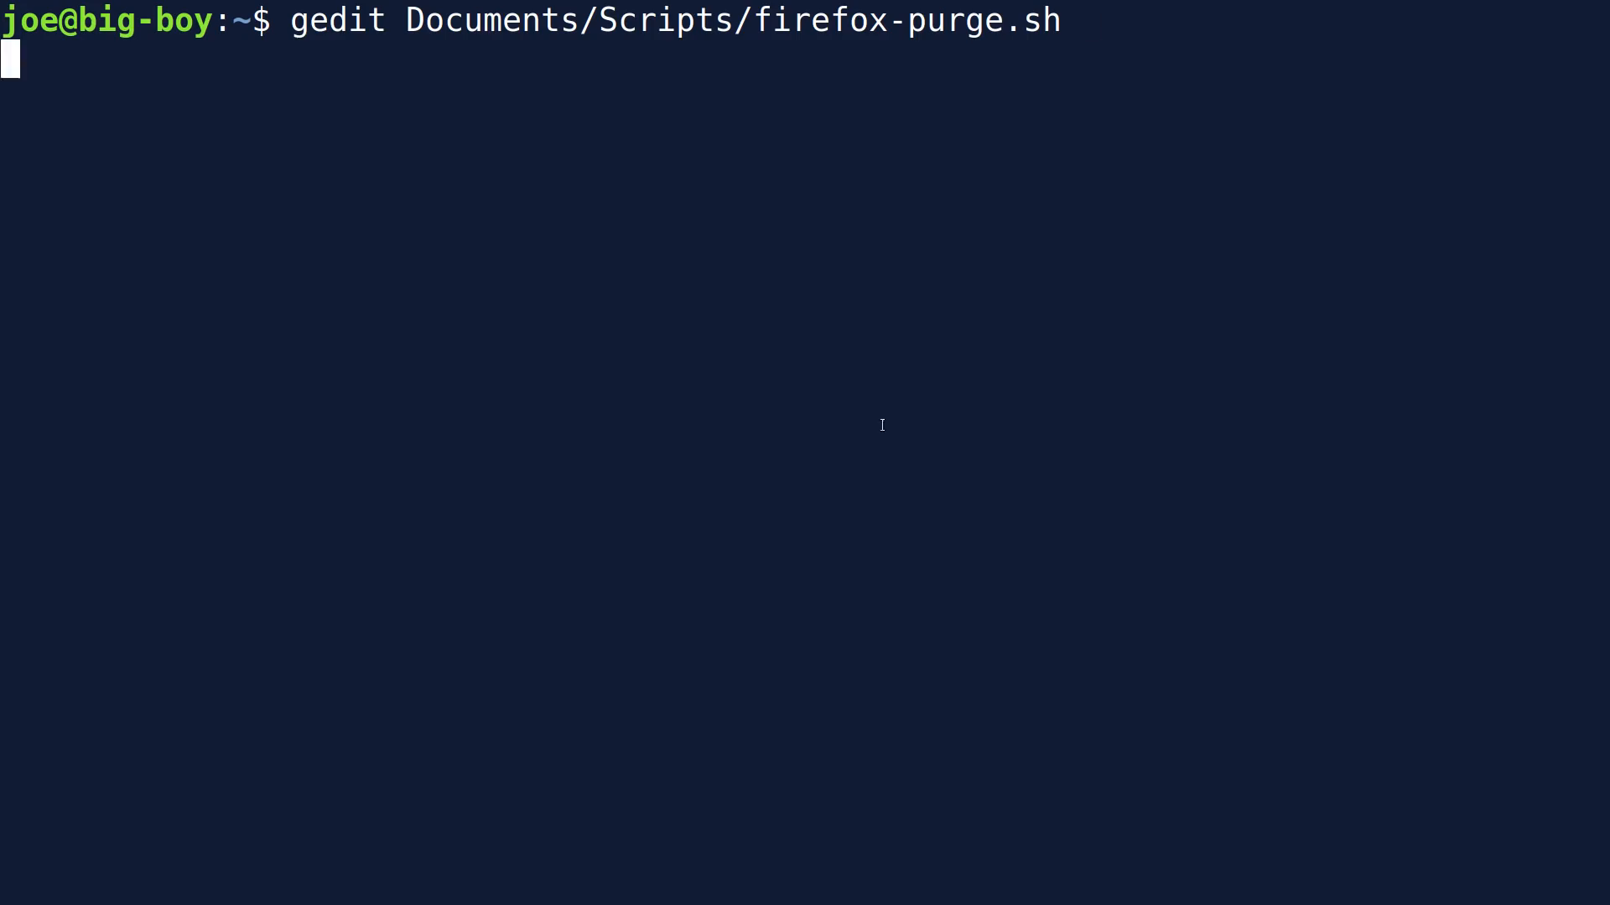
Launch gedit on firefox-purge.sh and scroll through its Firefox-removal and Chrome sections
{"action": "key", "text": "Return"}
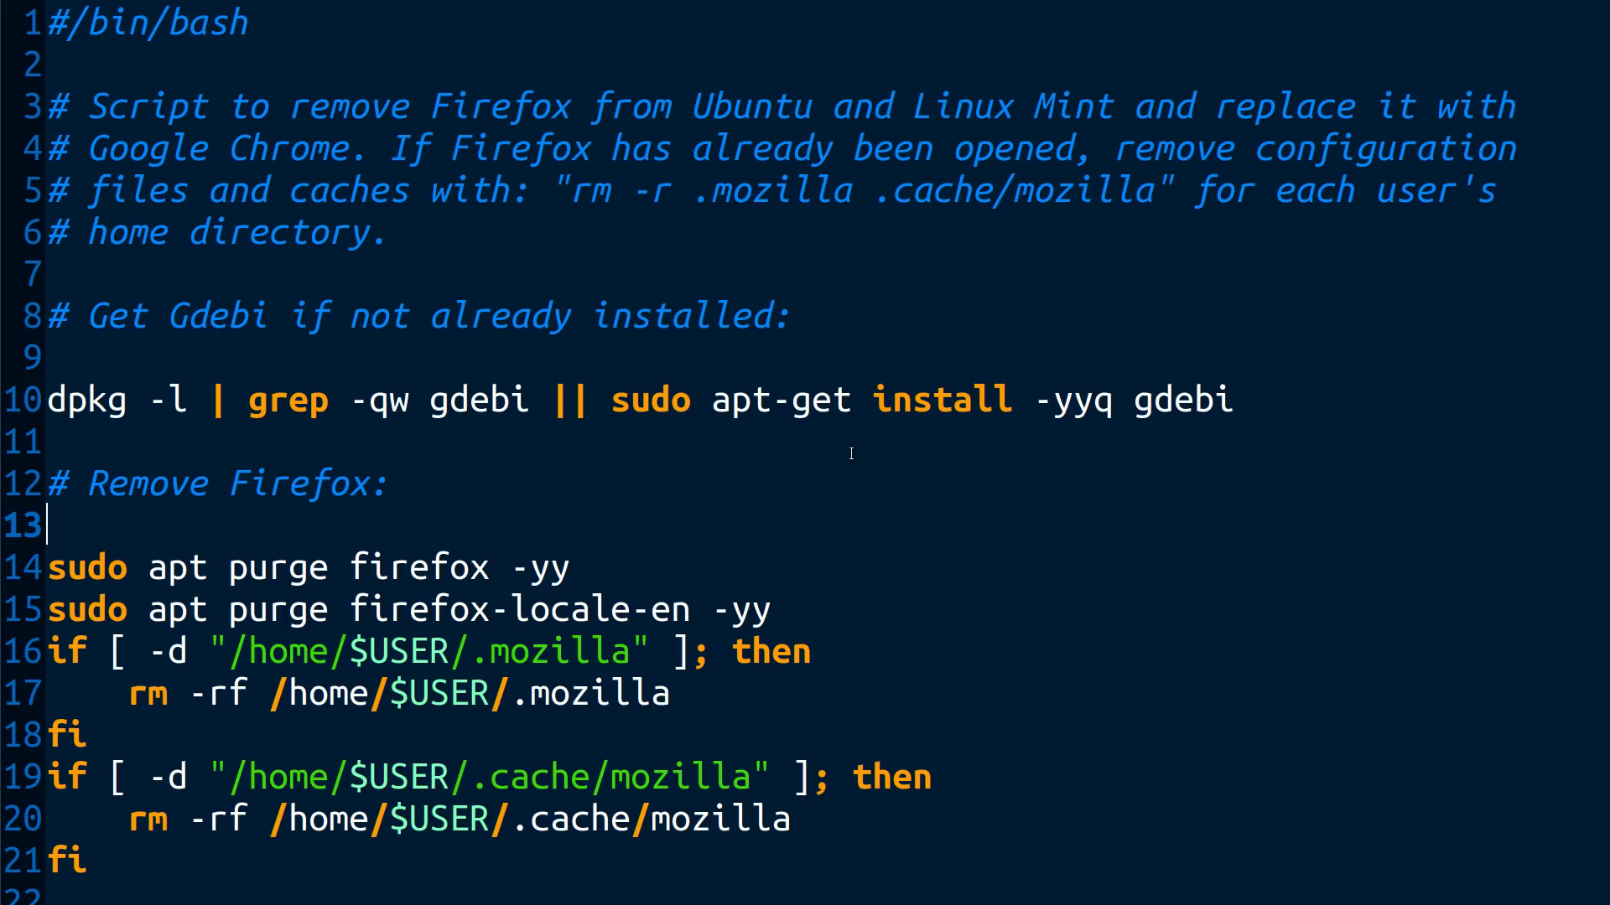
{"action": "scroll", "scroll_direction": "down", "scroll_amount": 3}
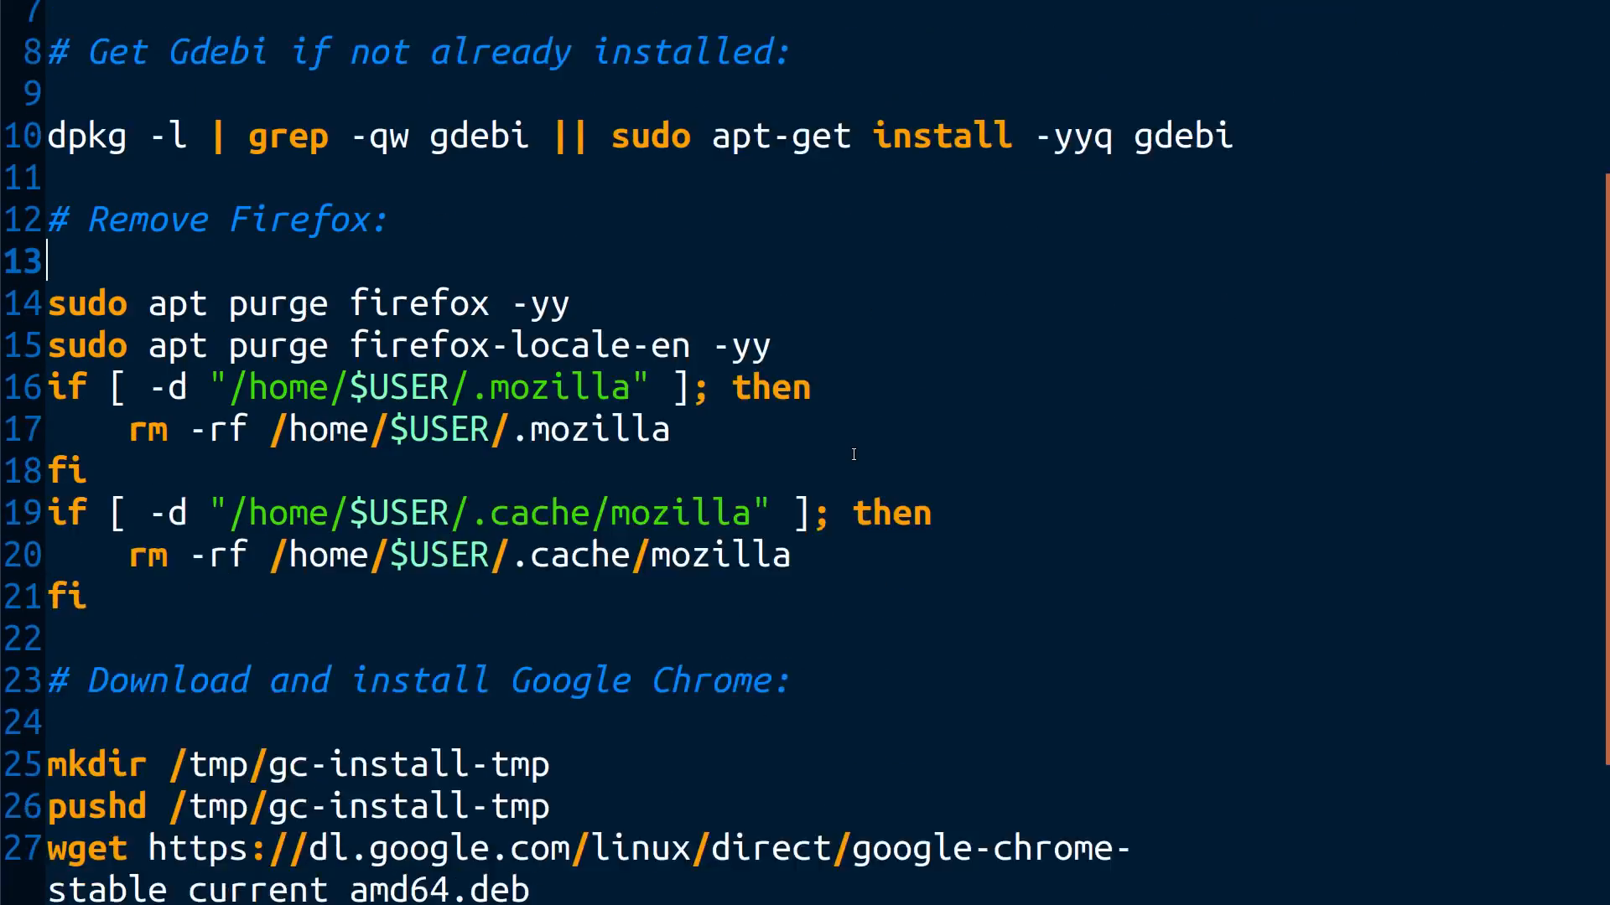
{"action": "scroll", "scroll_direction": "down", "scroll_amount": 3}
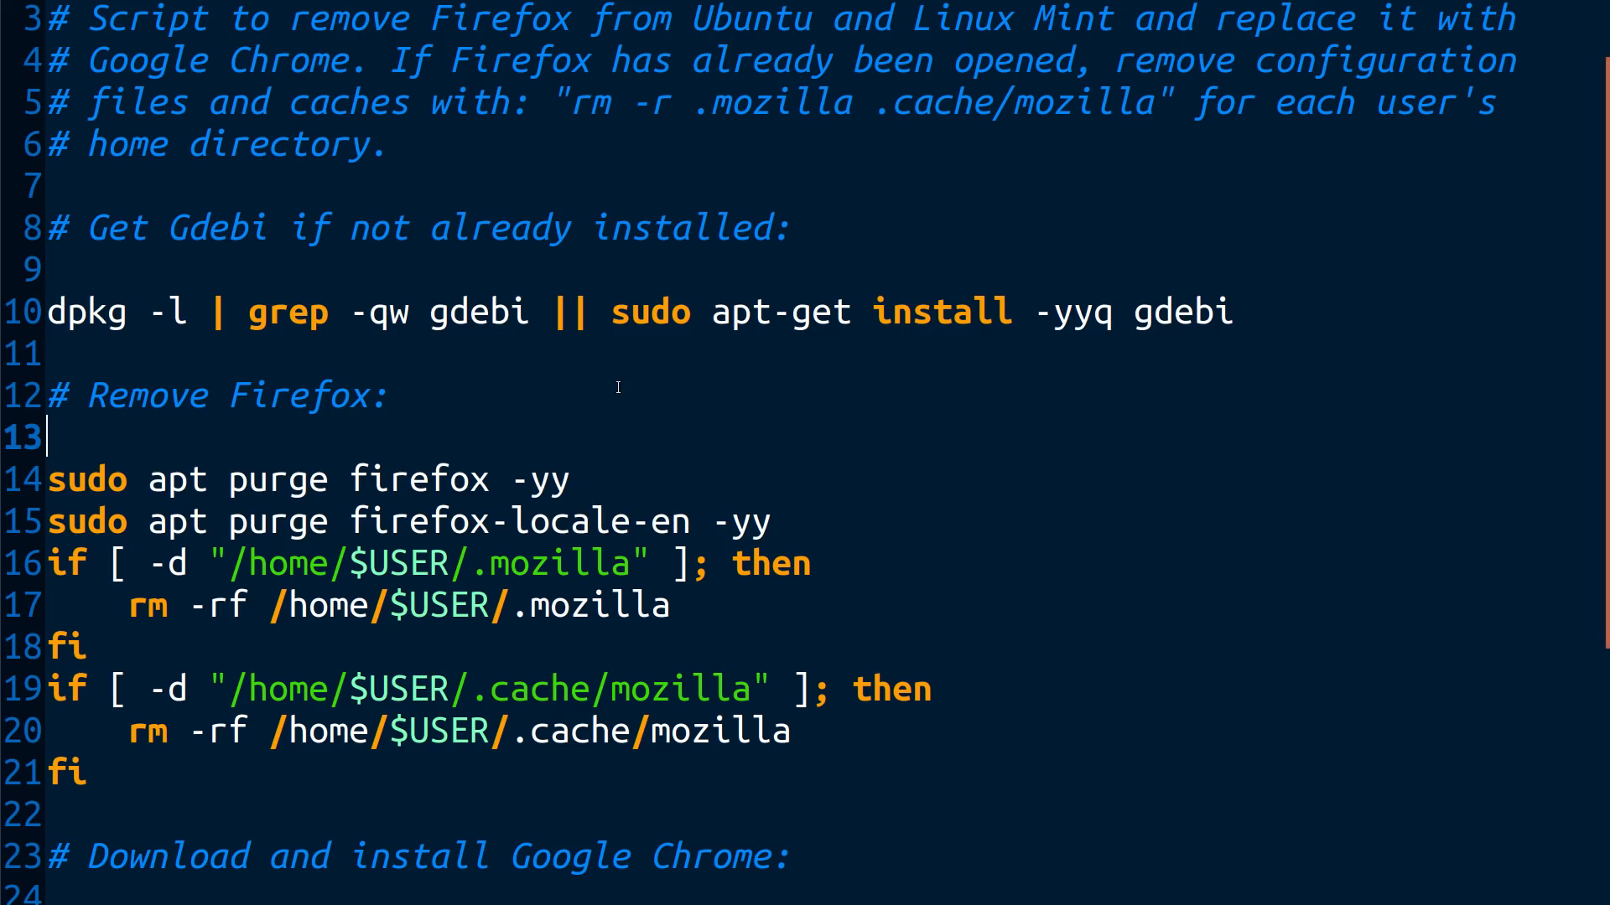
{"action": "scroll", "scroll_direction": "down", "scroll_amount": 3}
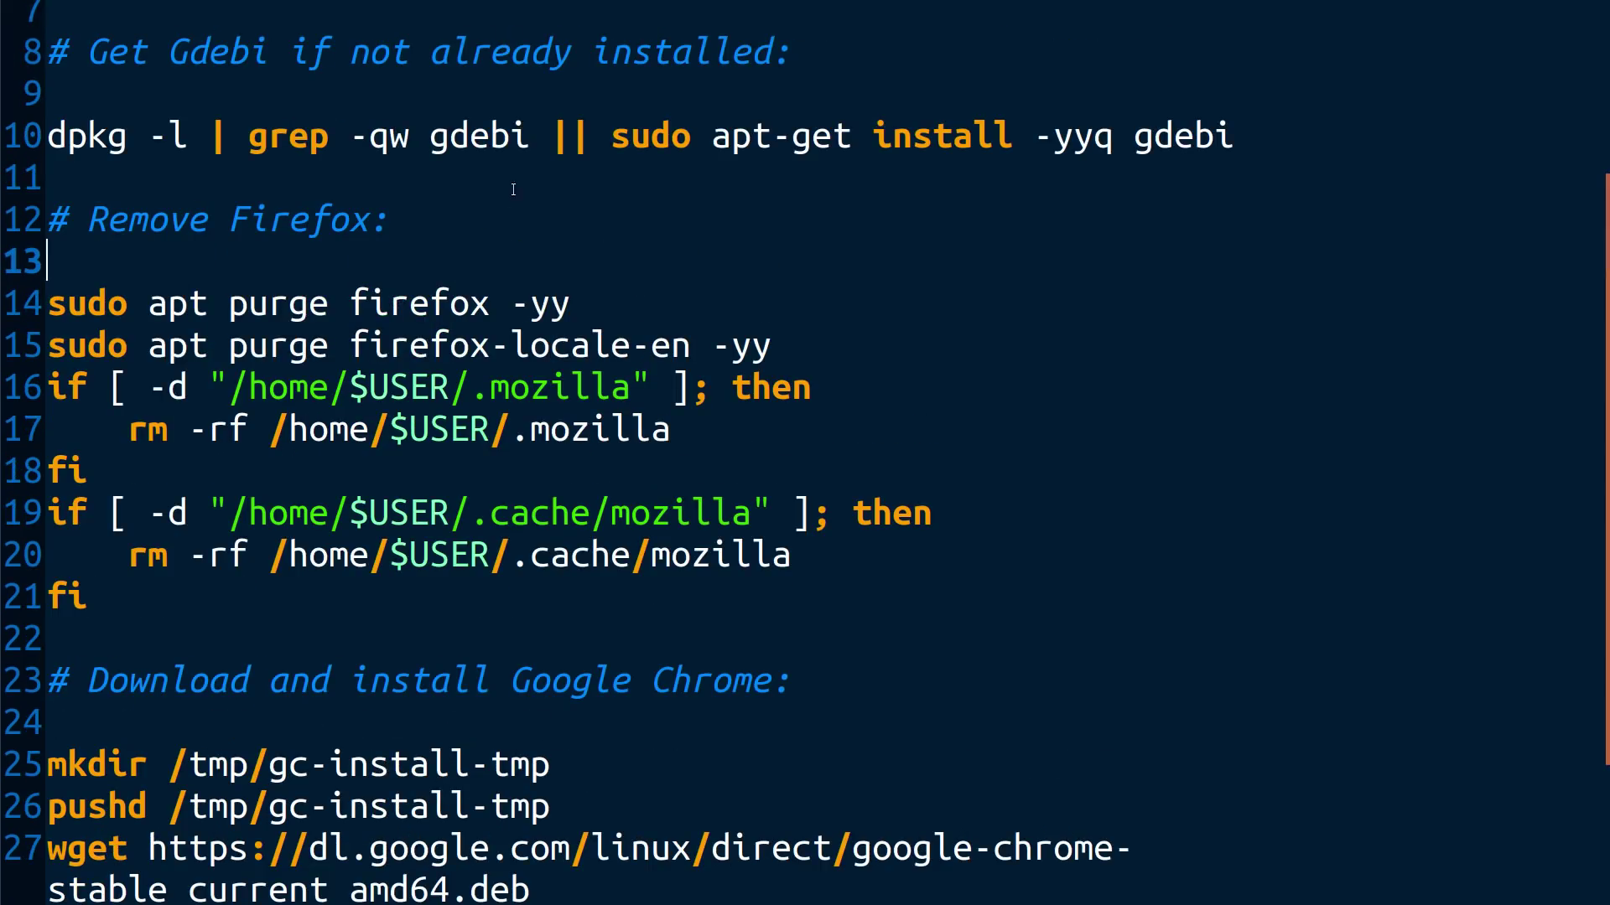
{"action": "mouse_move", "coordinate": [1192, 153]}
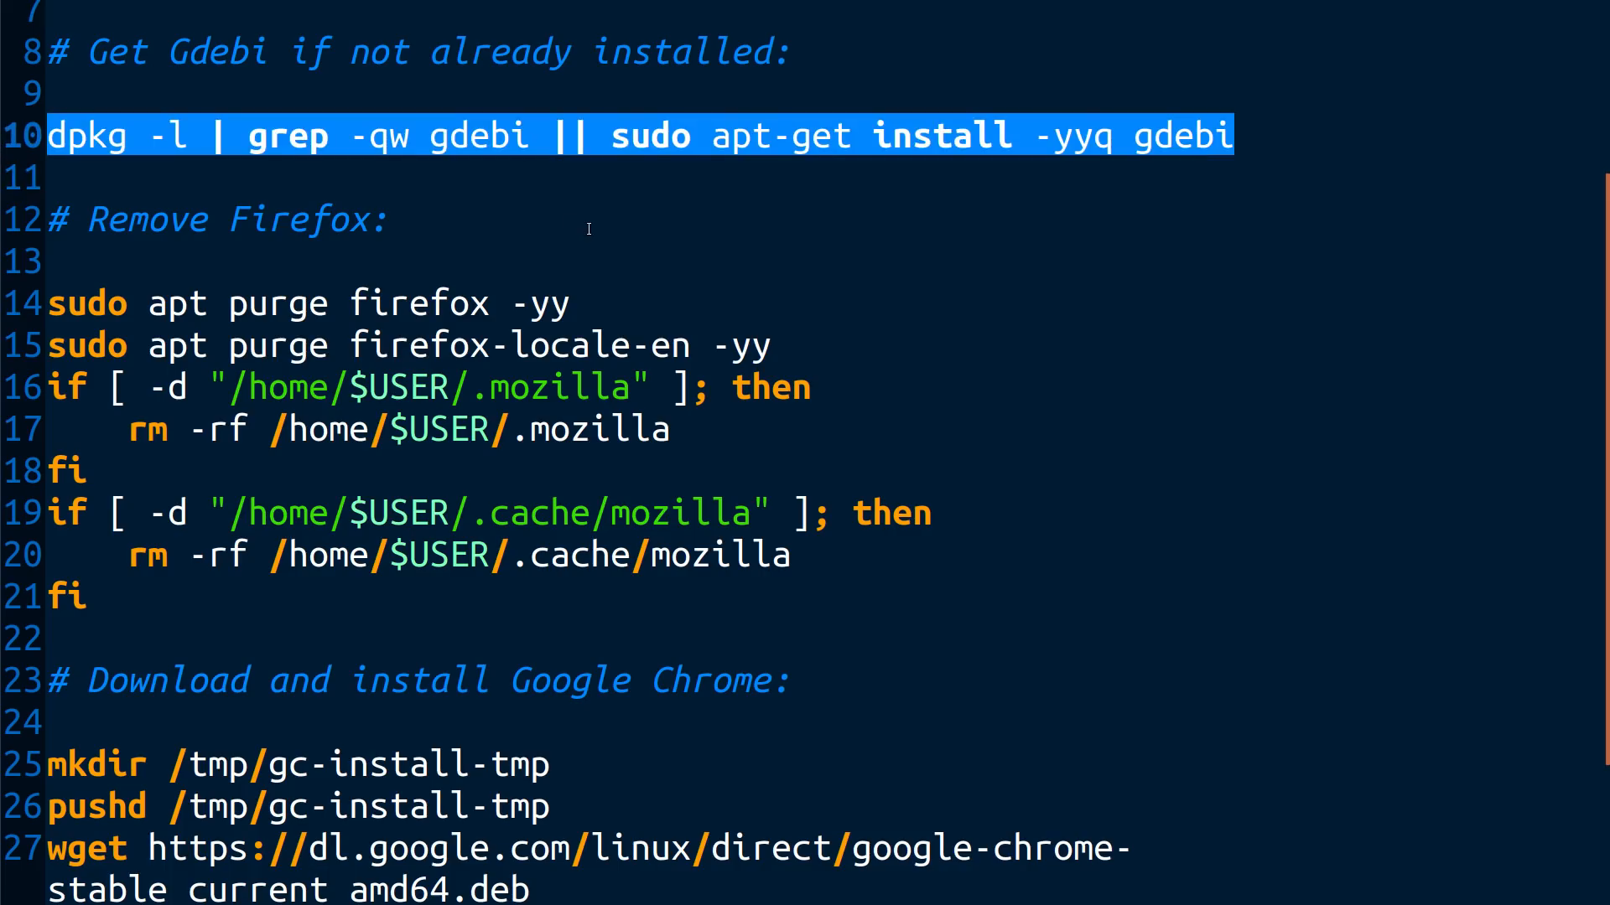
{"action": "left_click", "coordinate": [395, 219]}
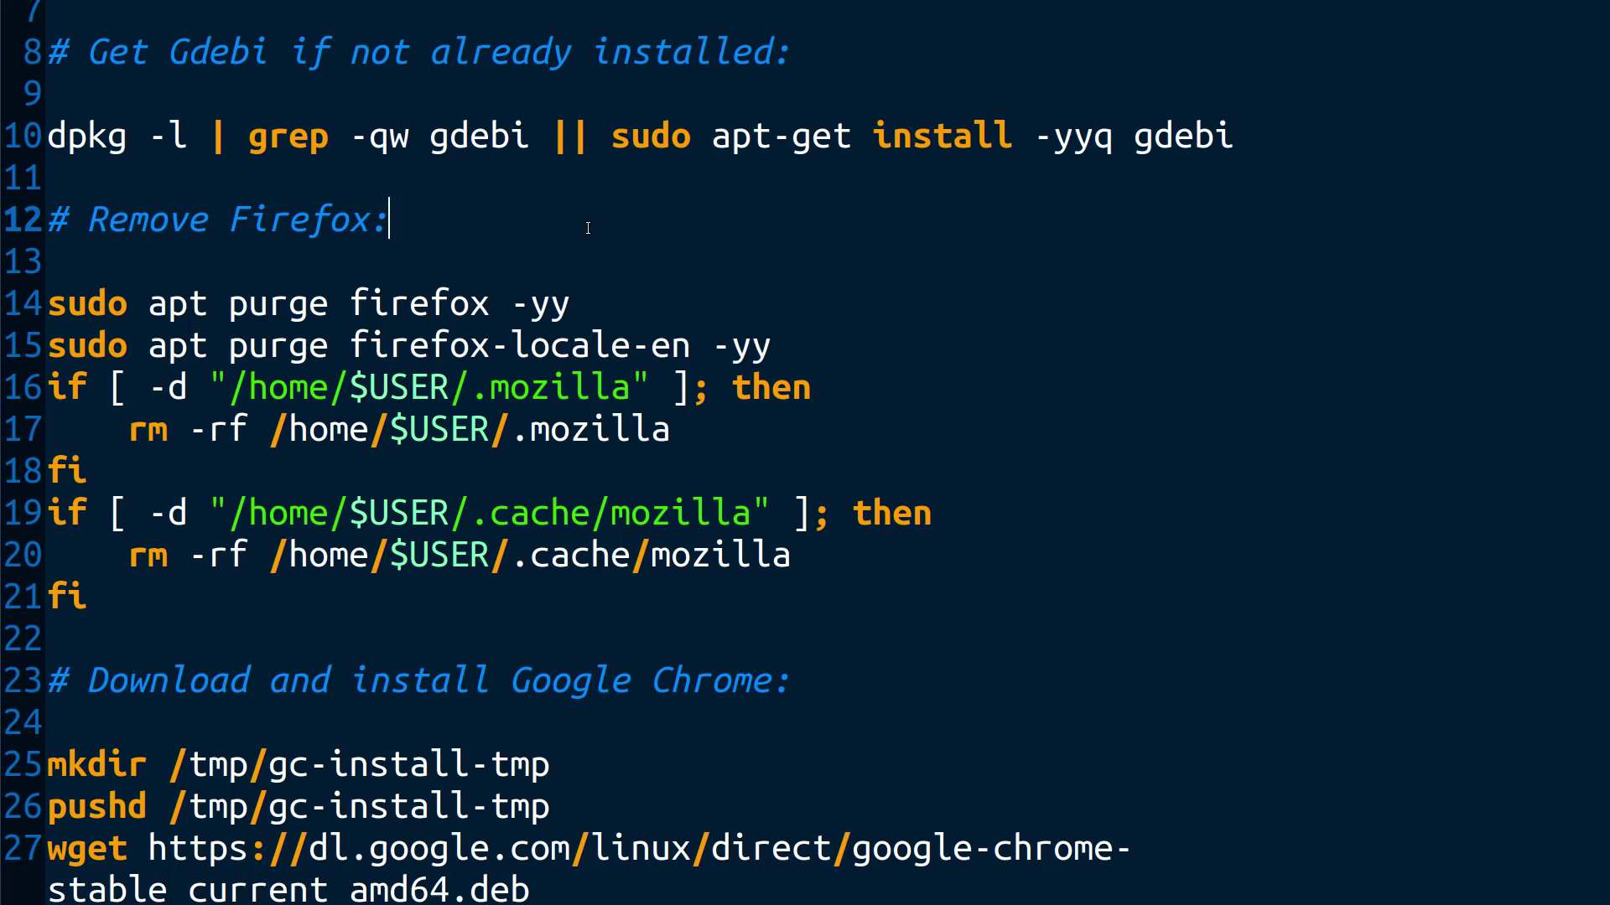
{"action": "scroll", "scroll_direction": "down", "scroll_amount": 3}
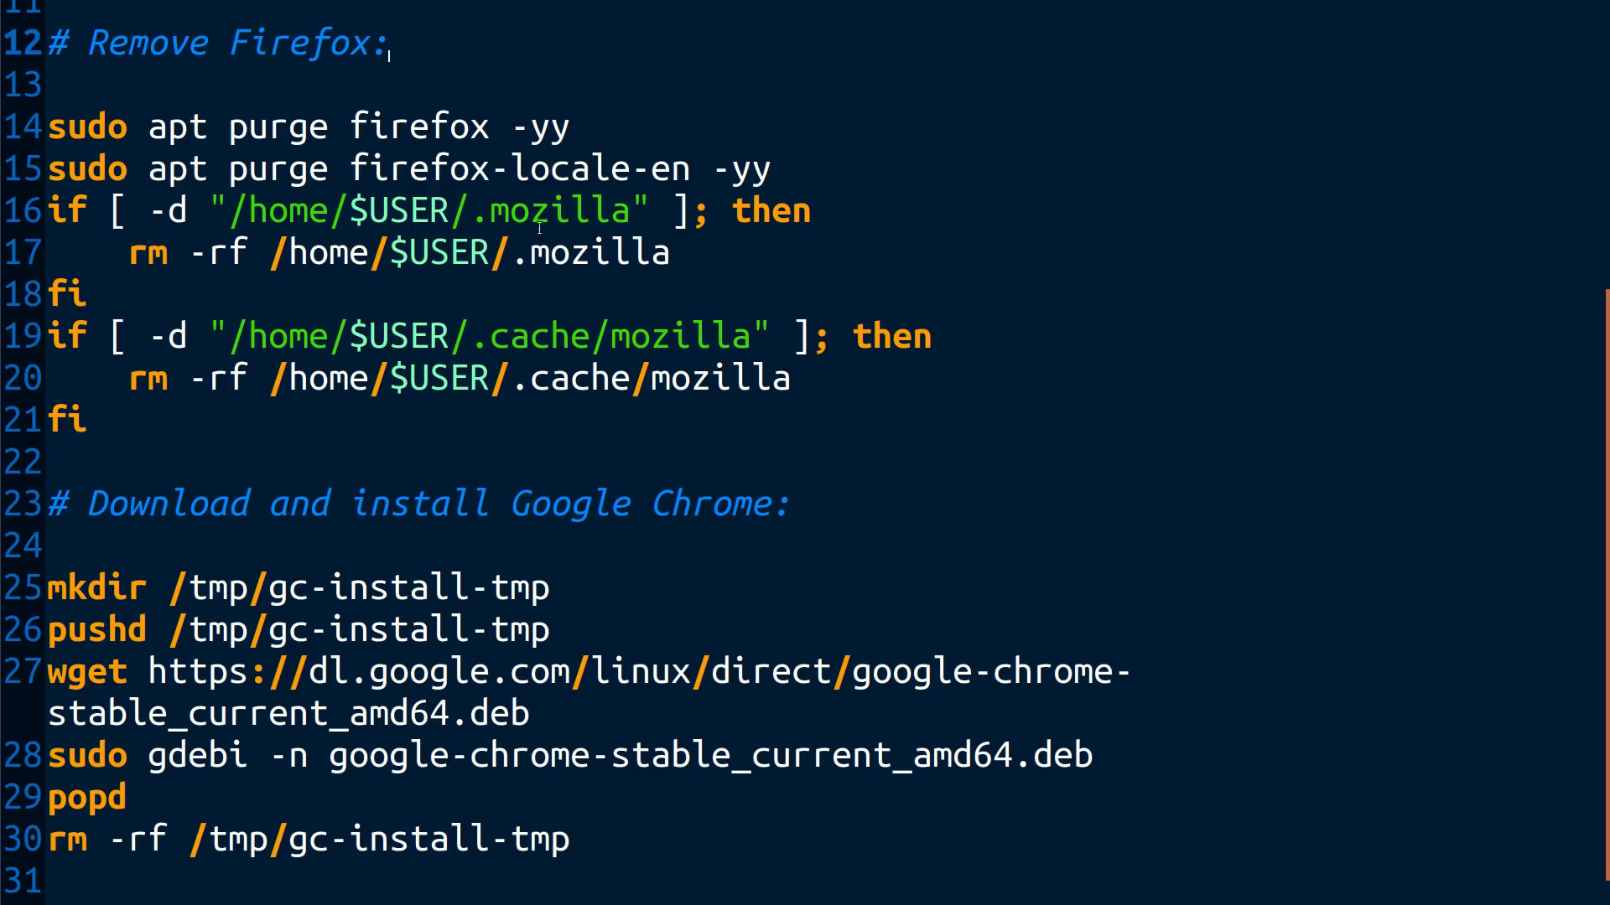
{"action": "mouse_move", "coordinate": [721, 284]}
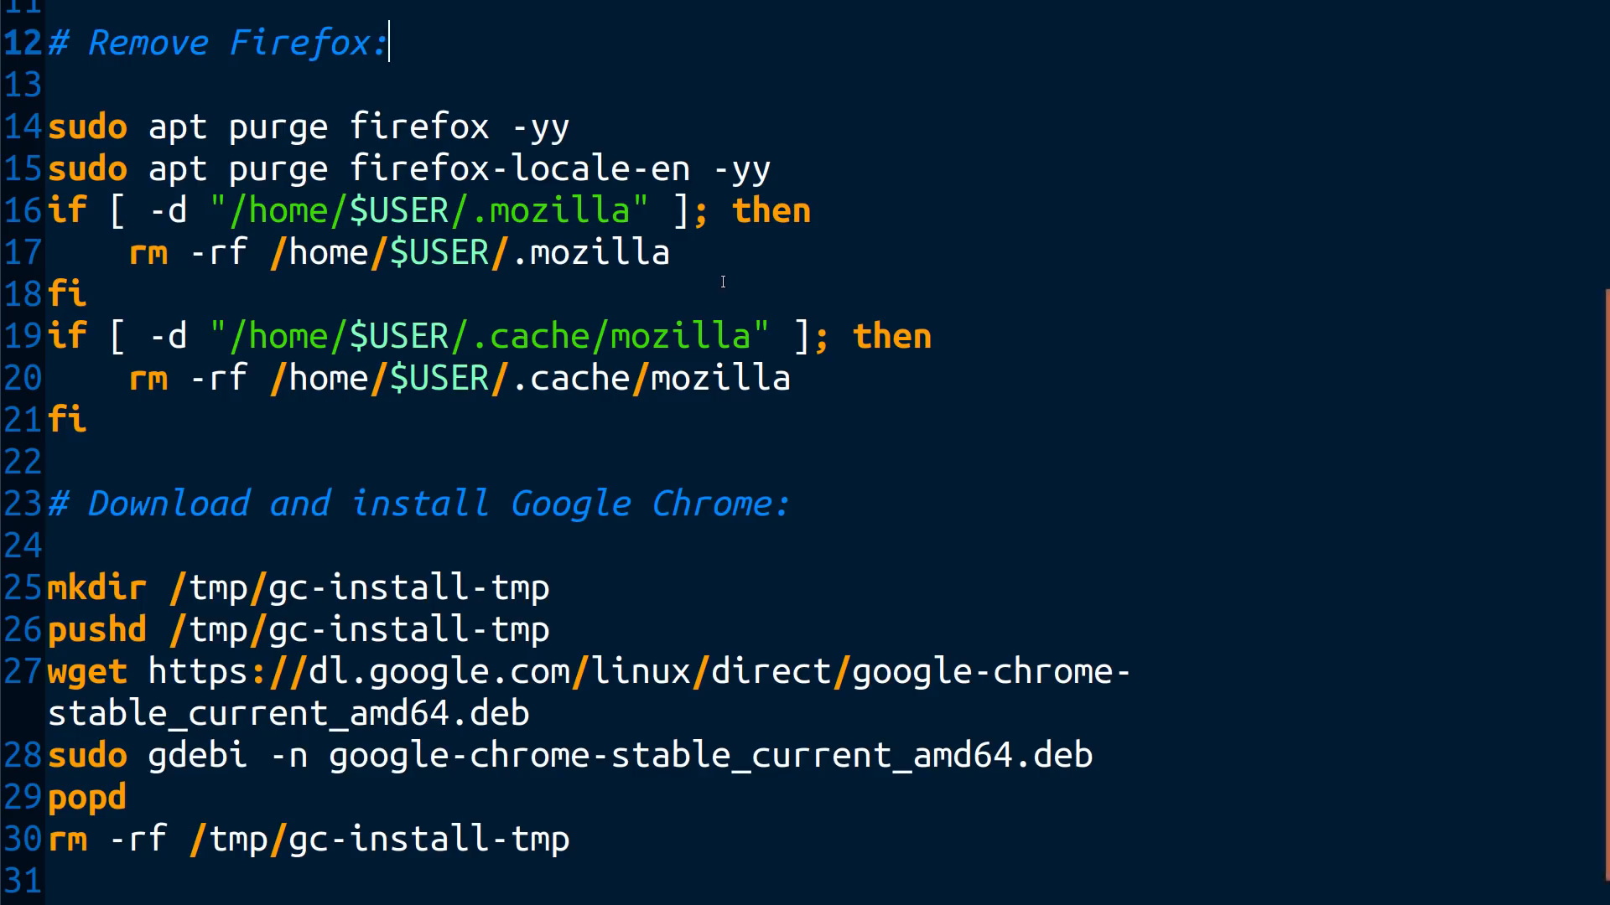
{"action": "mouse_move", "coordinate": [305, 239]}
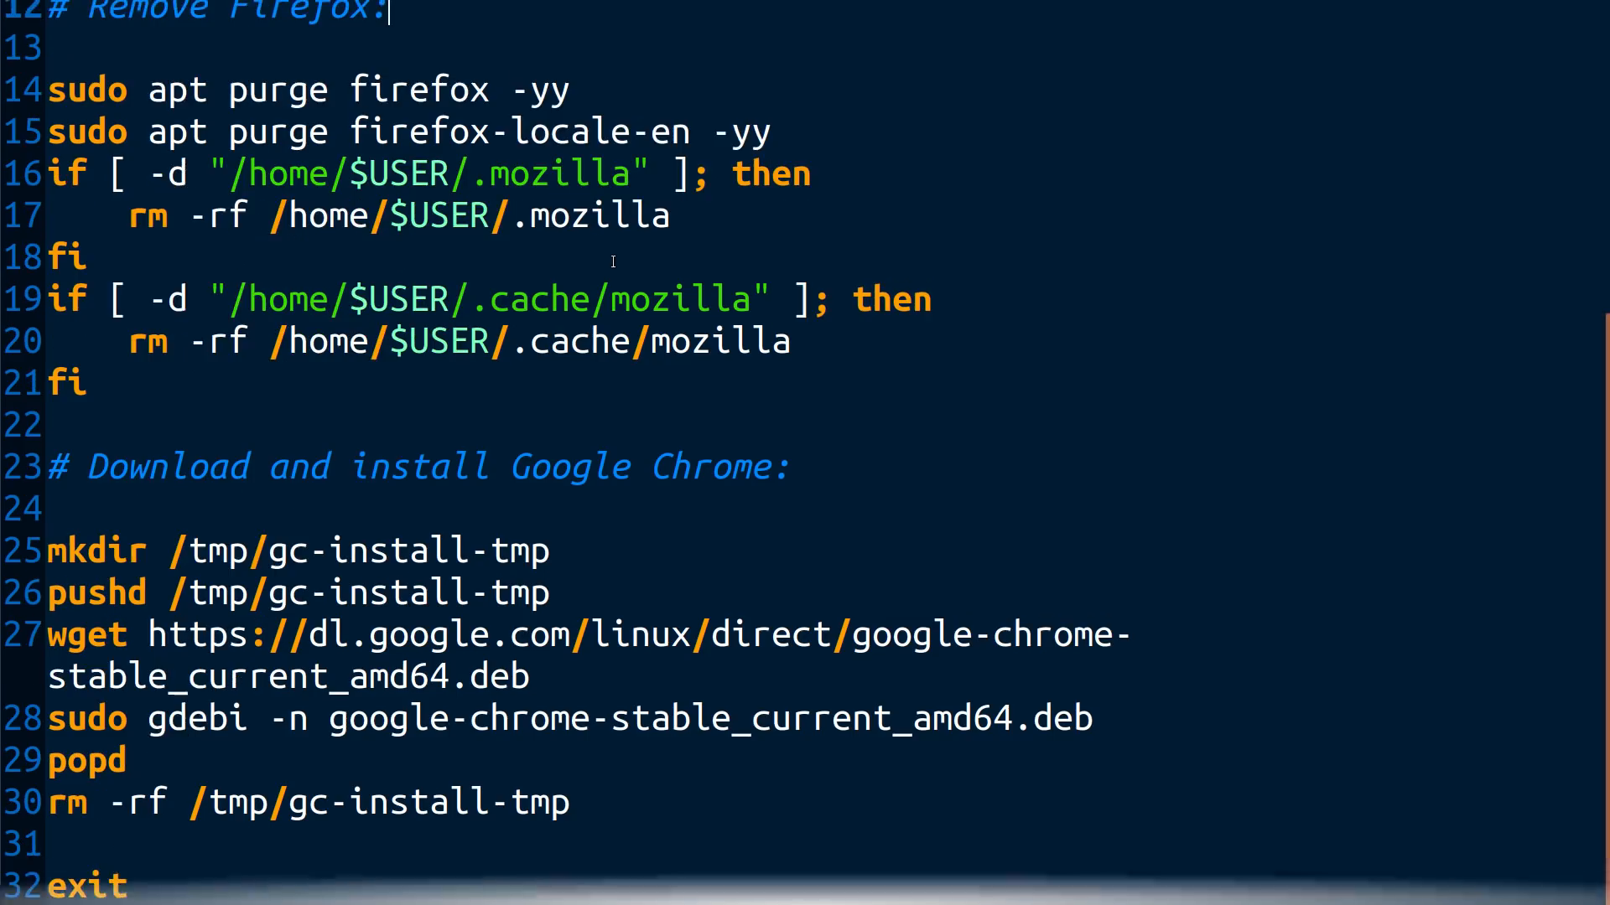
{"action": "mouse_move", "coordinate": [368, 372]}
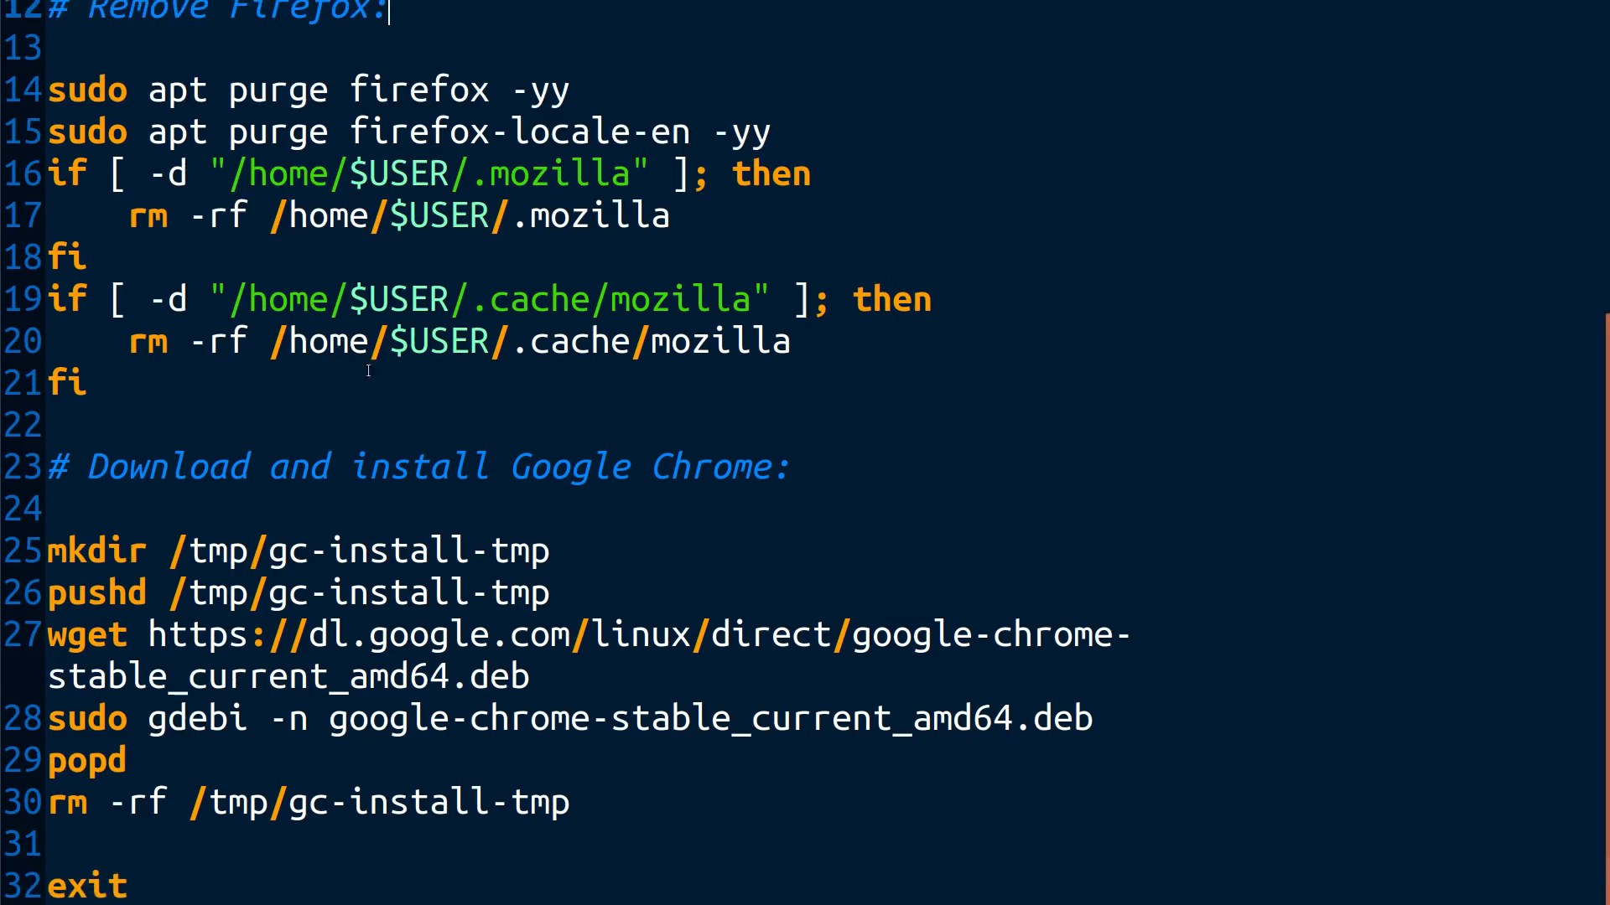
{"action": "mouse_move", "coordinate": [222, 405]}
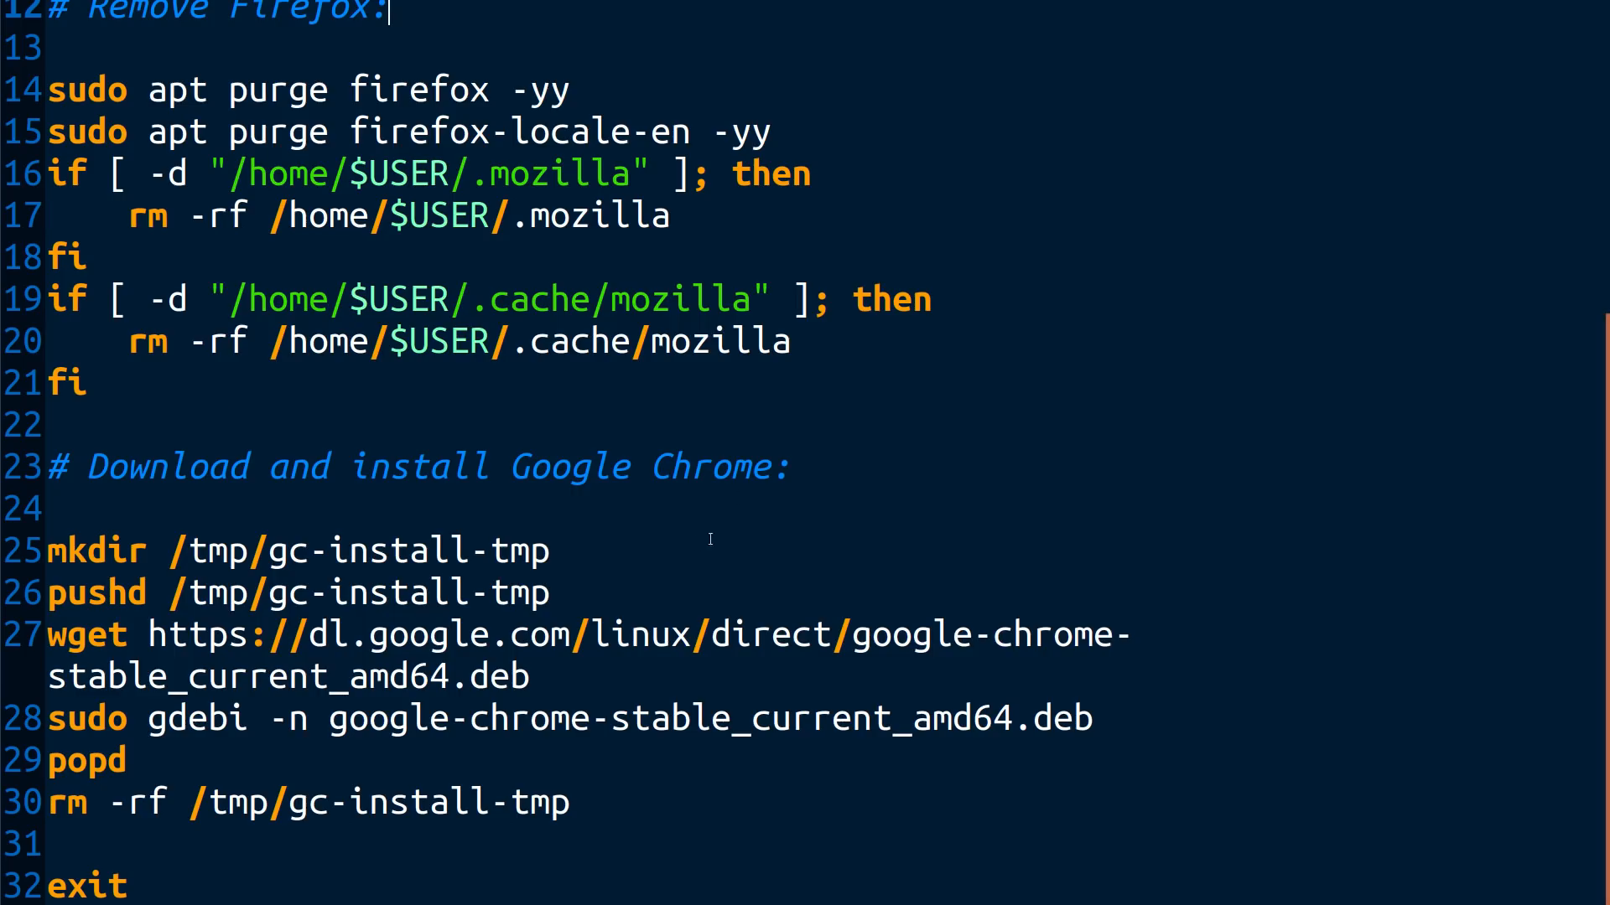
{"action": "mouse_move", "coordinate": [594, 513]}
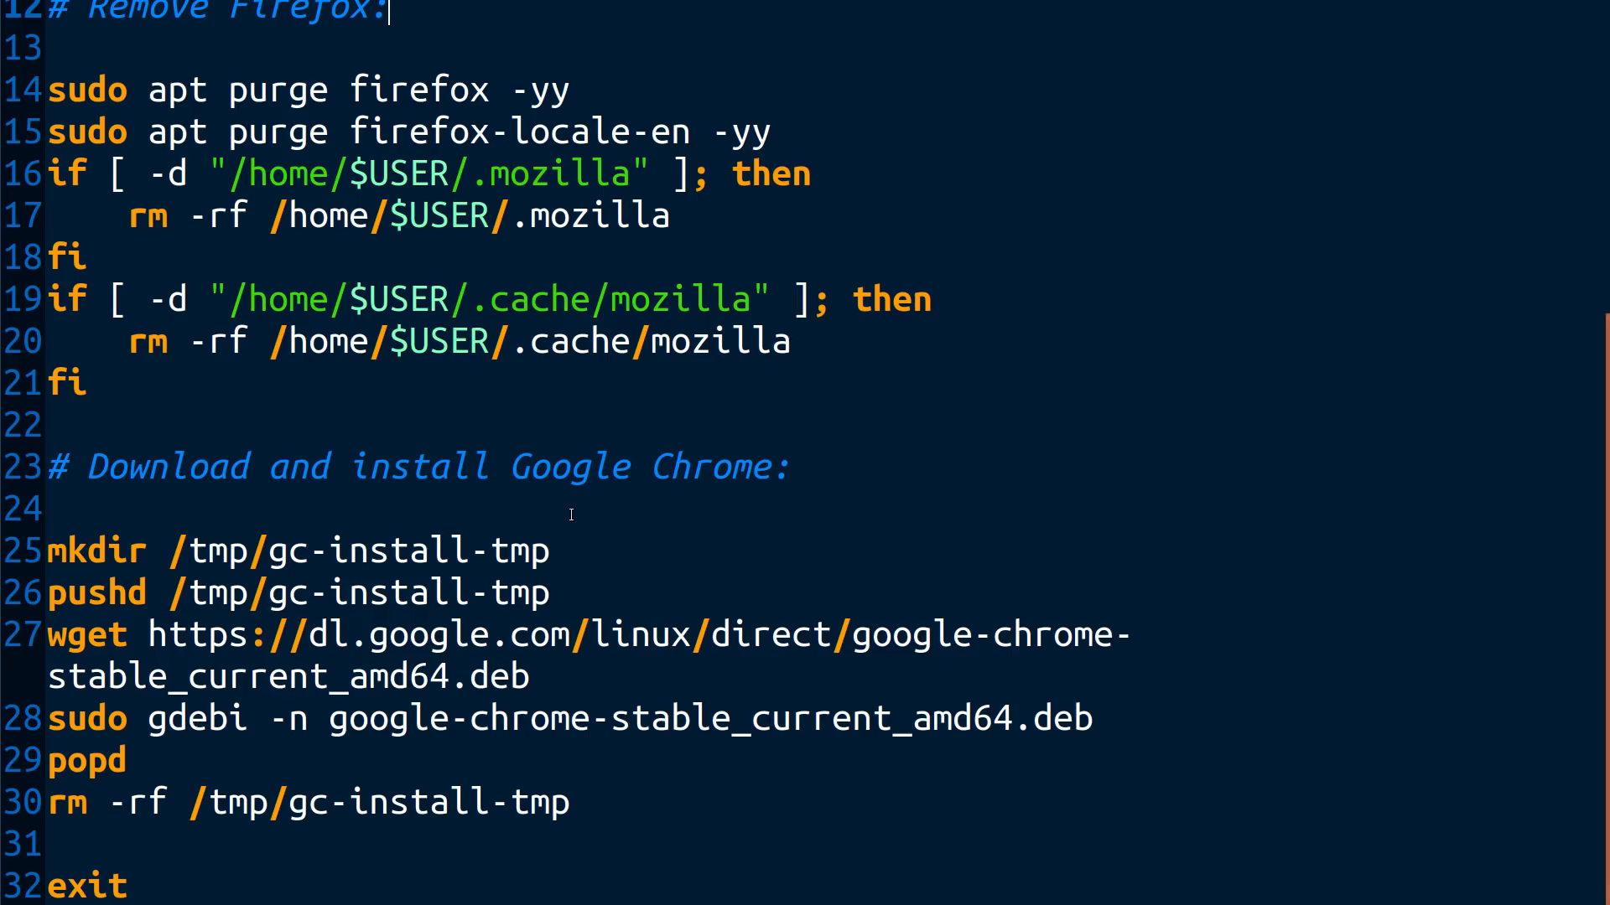
{"action": "mouse_move", "coordinate": [5, 571]}
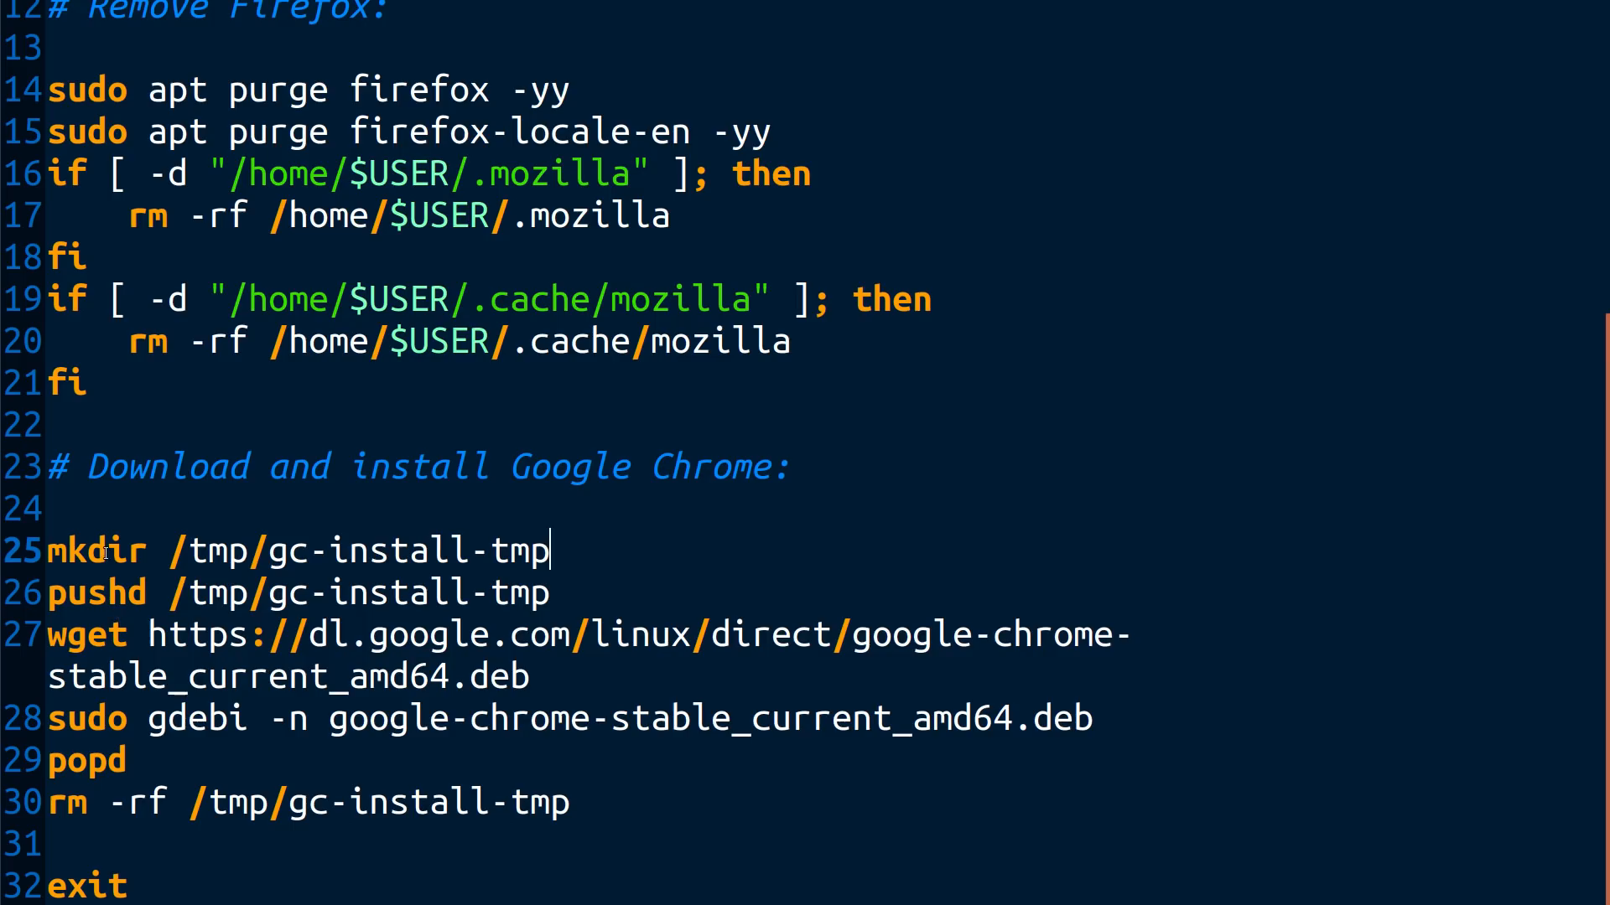
{"action": "left_click_drag", "start_coordinate": [184, 549], "coordinate": [523, 591]}
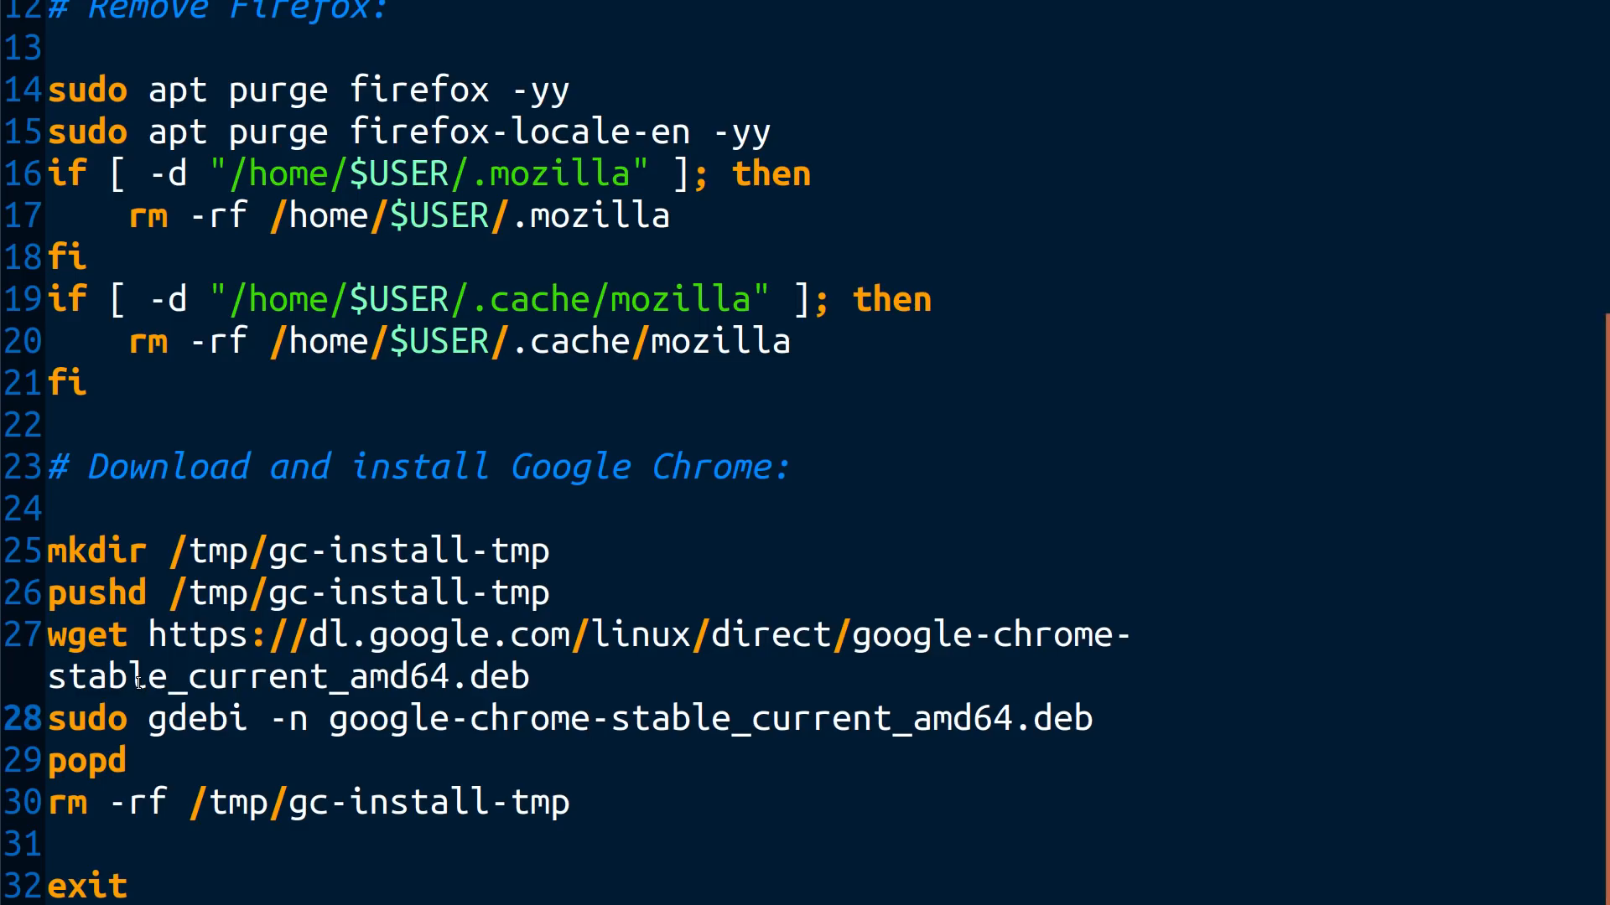
{"action": "left_click", "coordinate": [591, 718]}
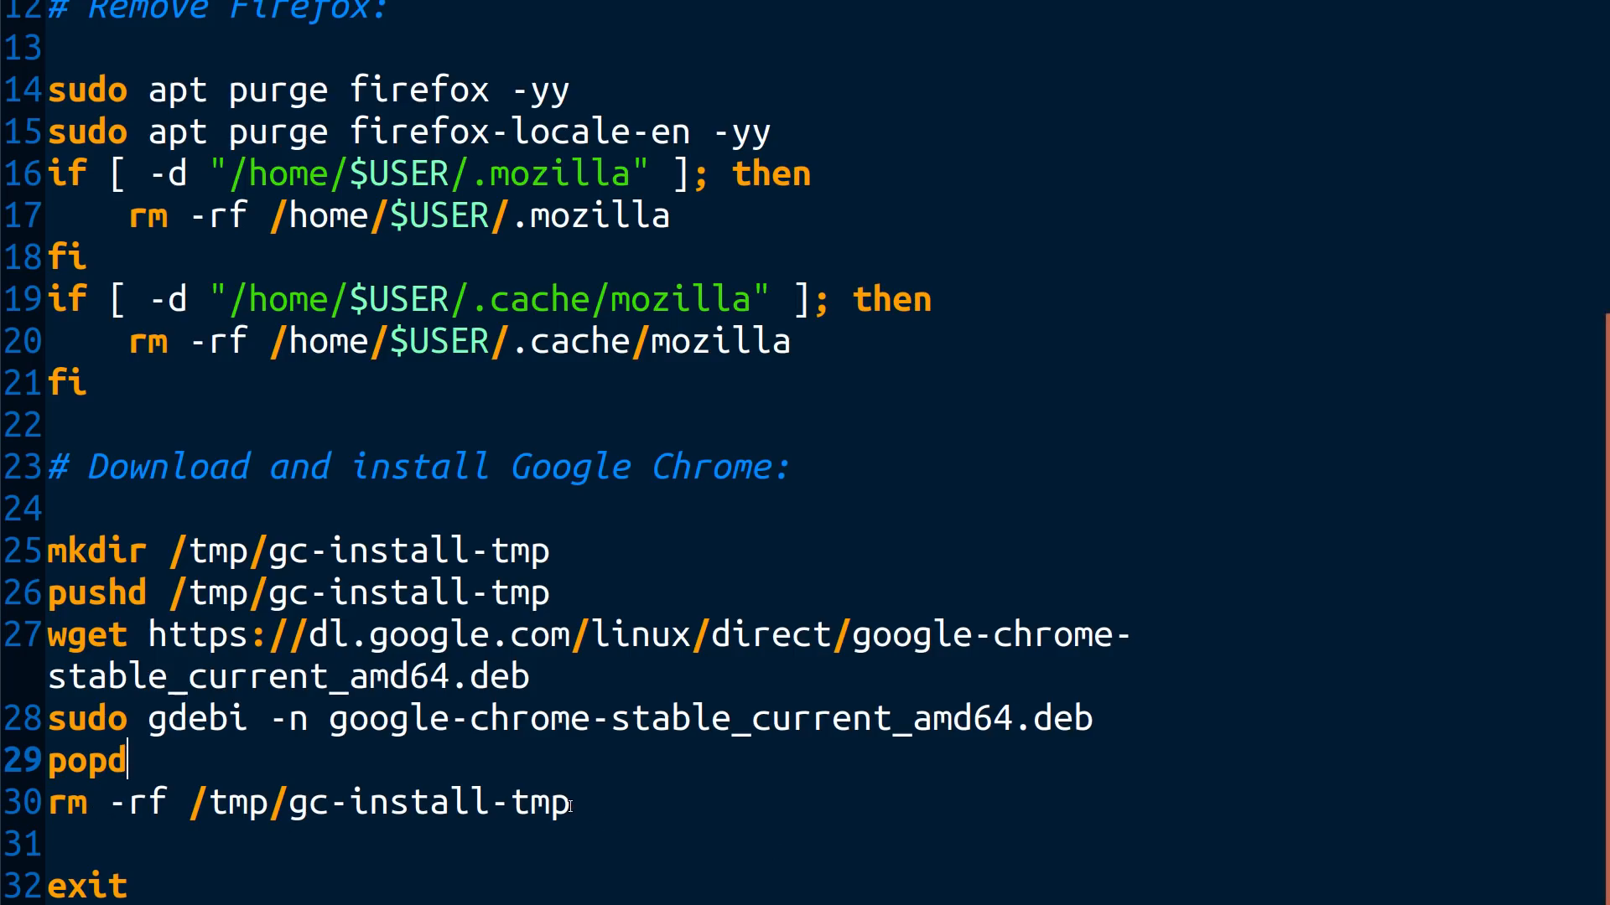
{"action": "triple_click", "coordinate": [299, 804]}
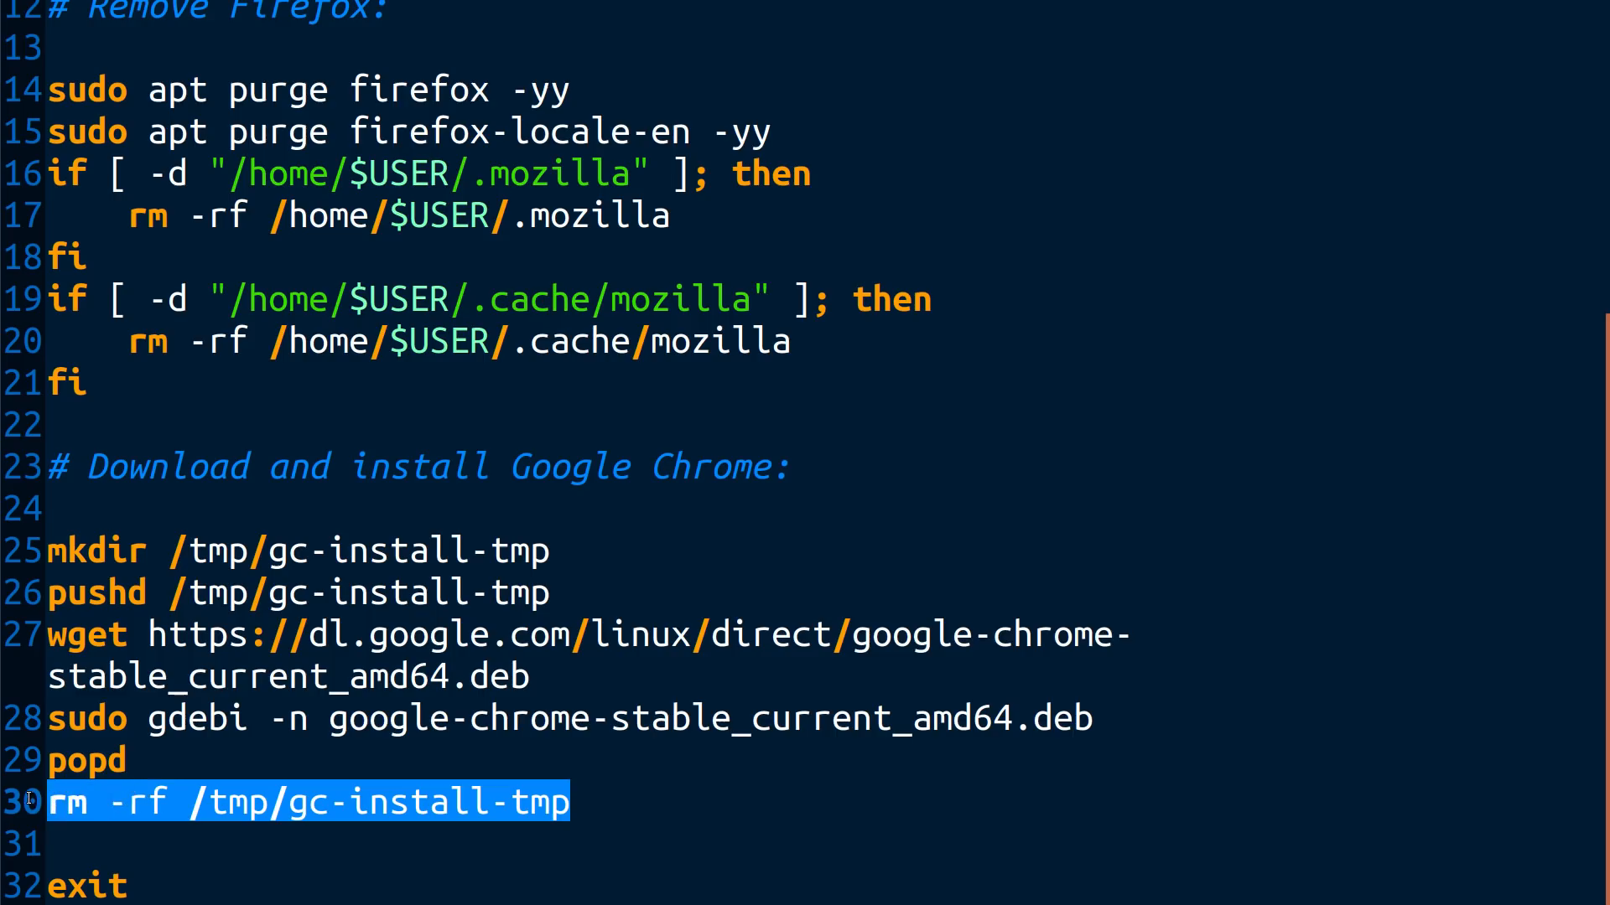